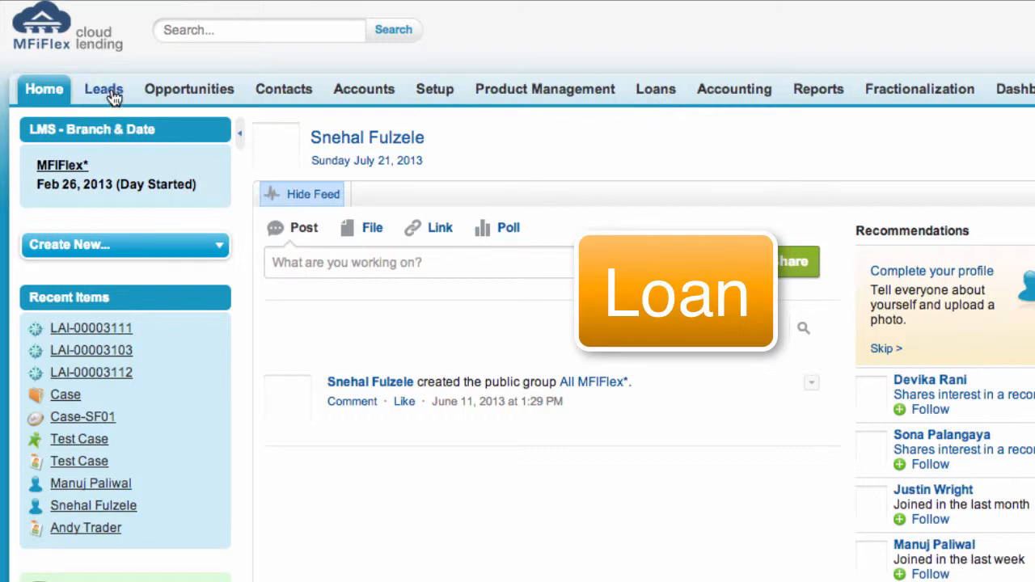
left_click(103, 89)
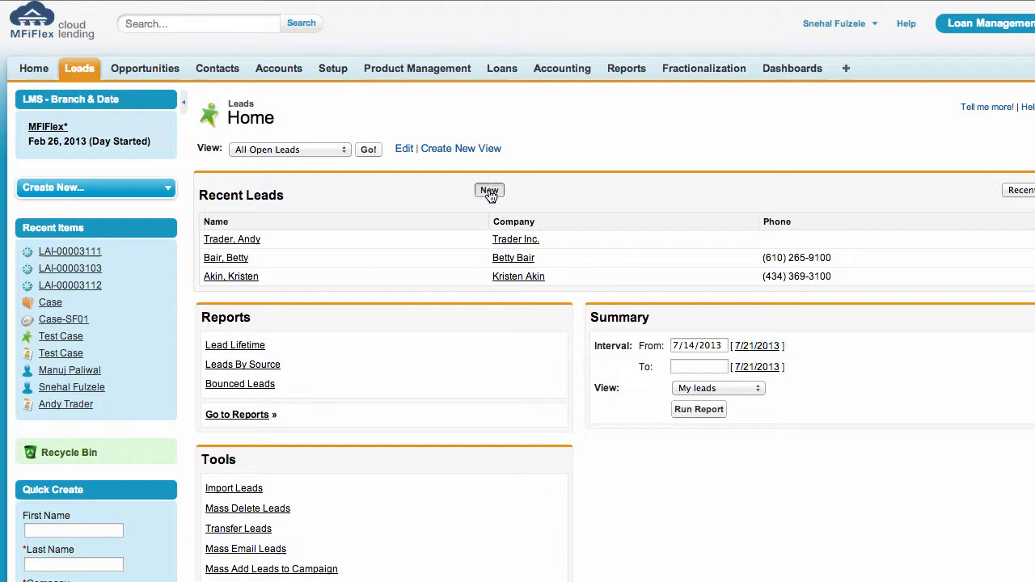
left_click(488, 191)
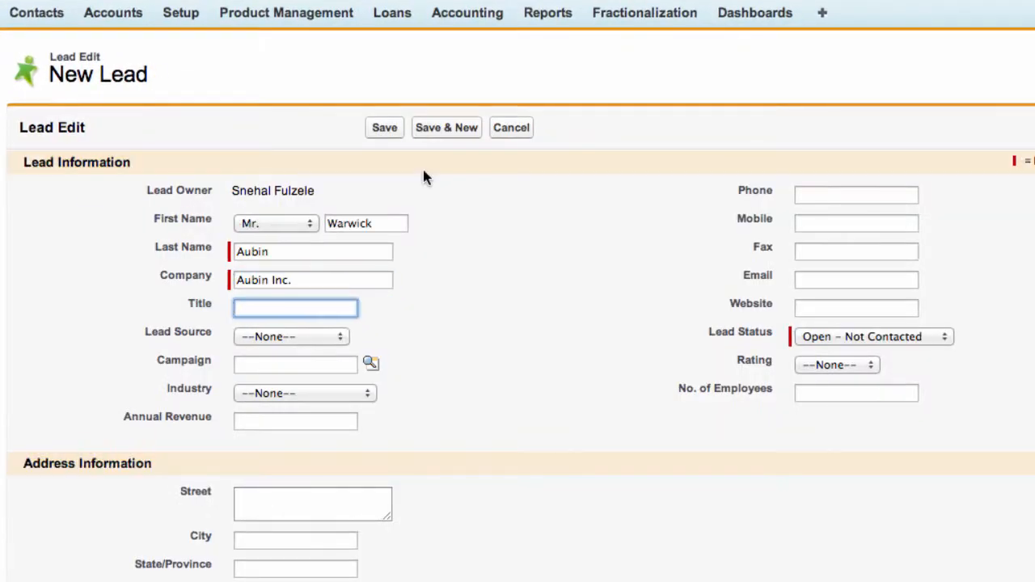
mouse_move(202, 246)
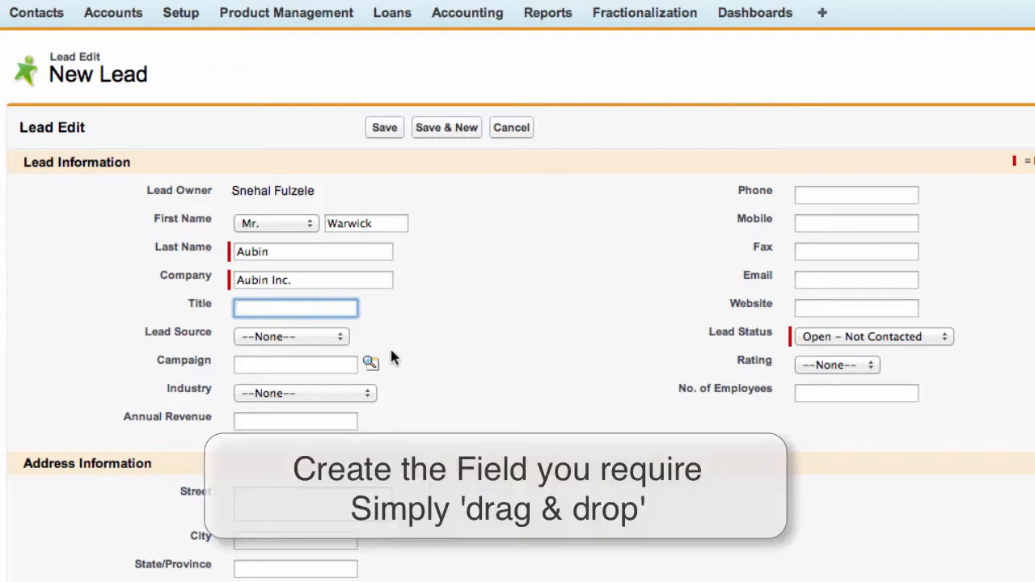
mouse_move(430, 376)
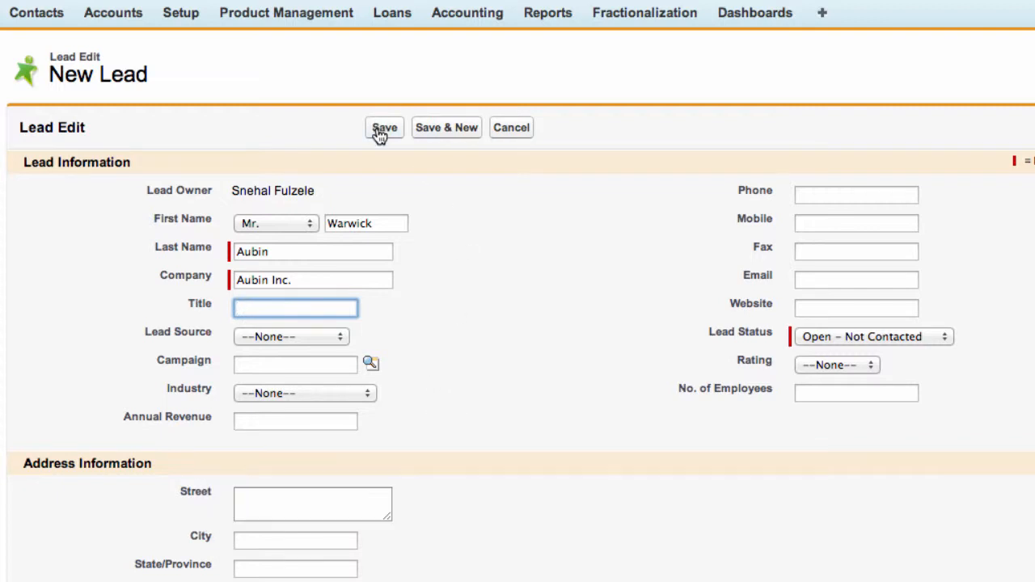
left_click(385, 127)
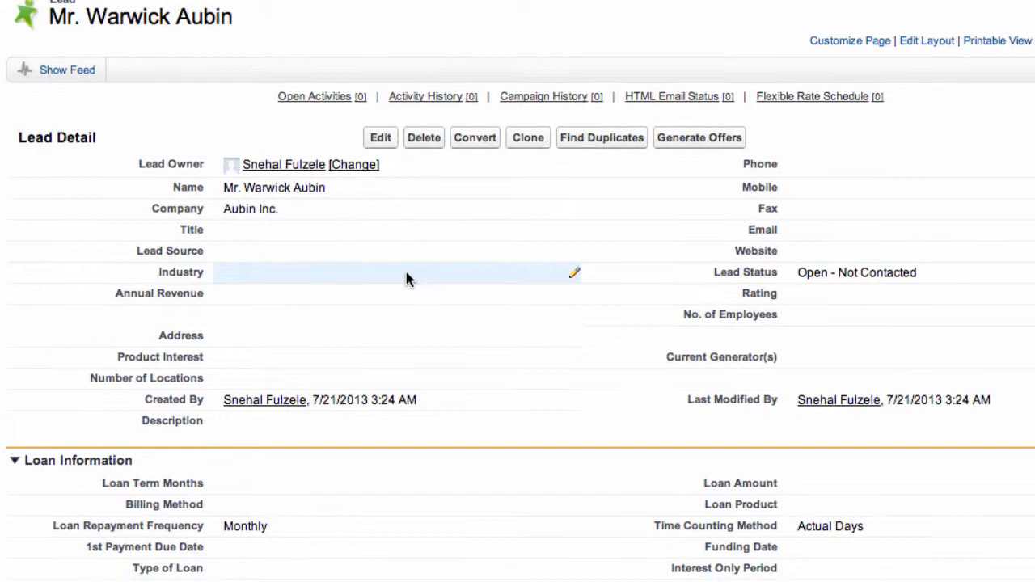
scroll("down", 3)
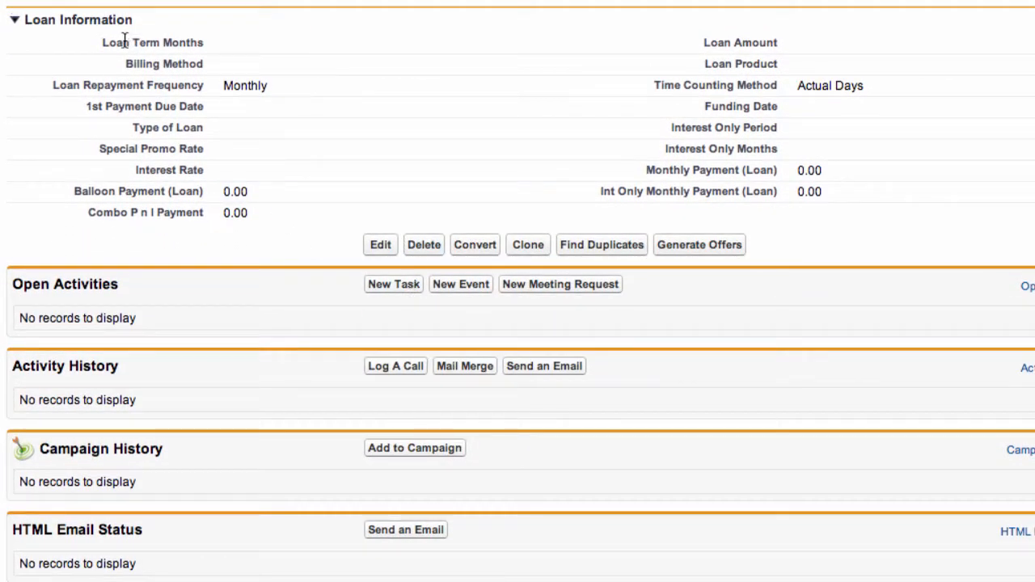
mouse_move(45, 41)
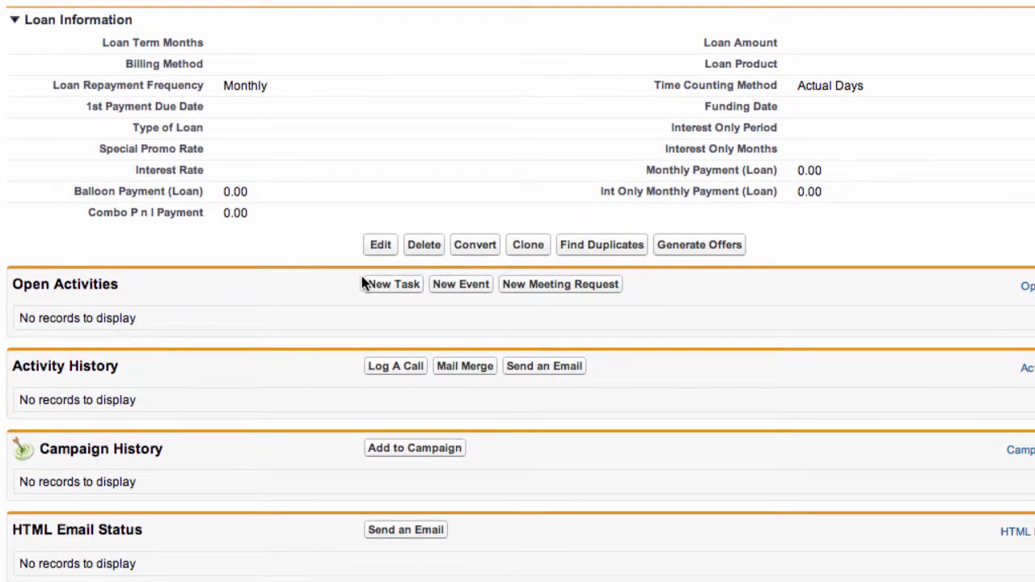
mouse_move(123, 382)
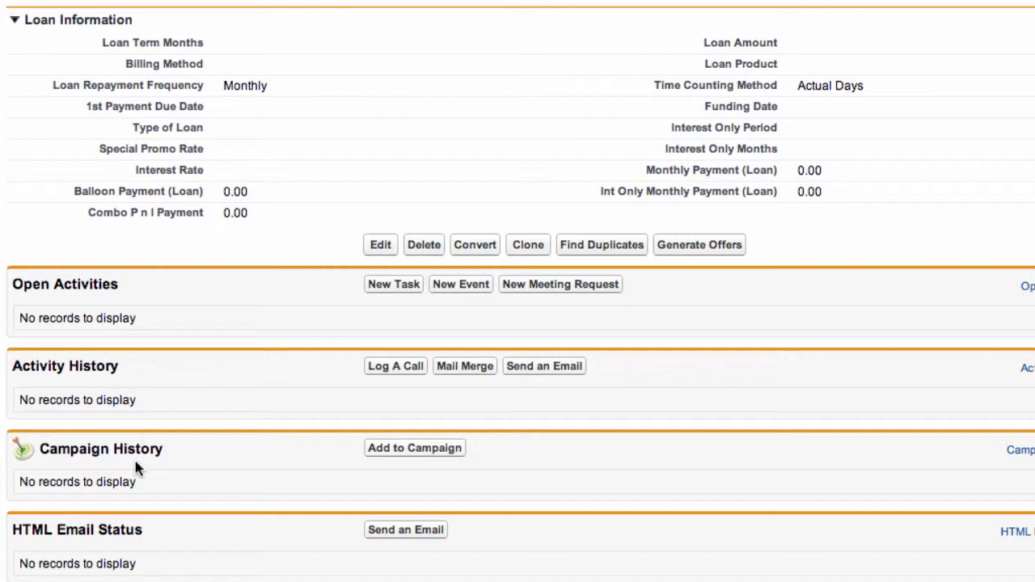
mouse_move(175, 469)
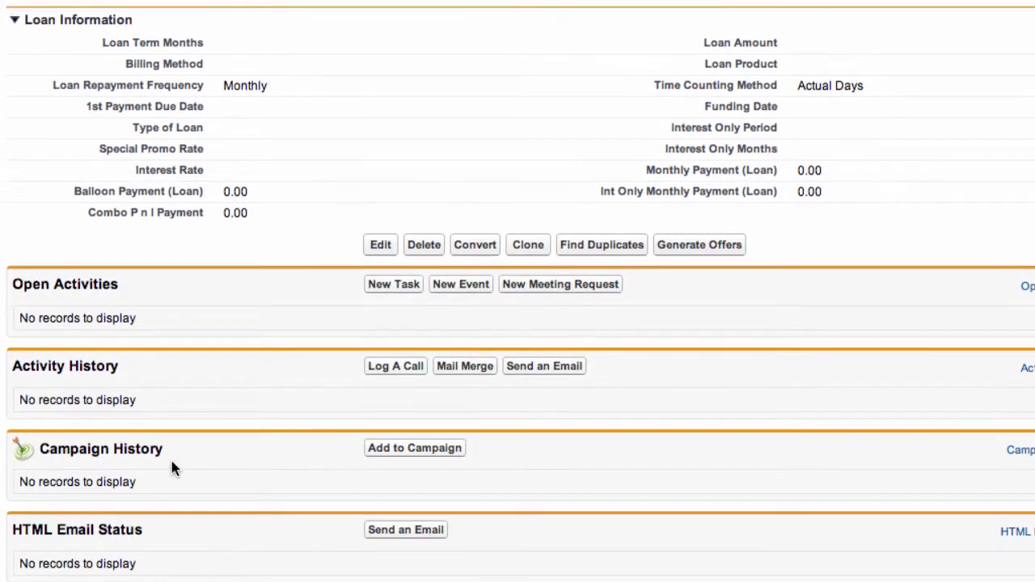
mouse_move(178, 553)
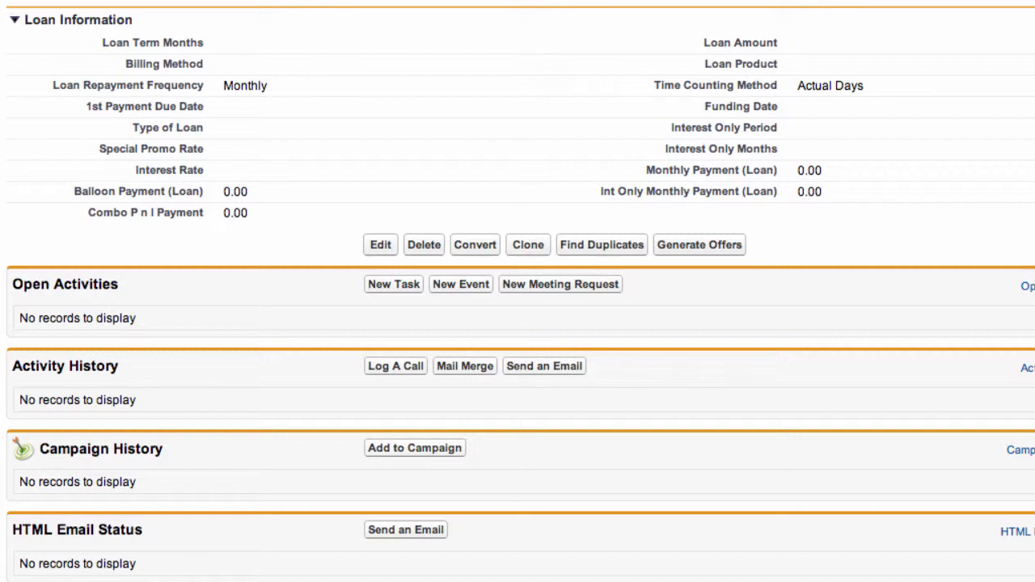
scroll("up", 3)
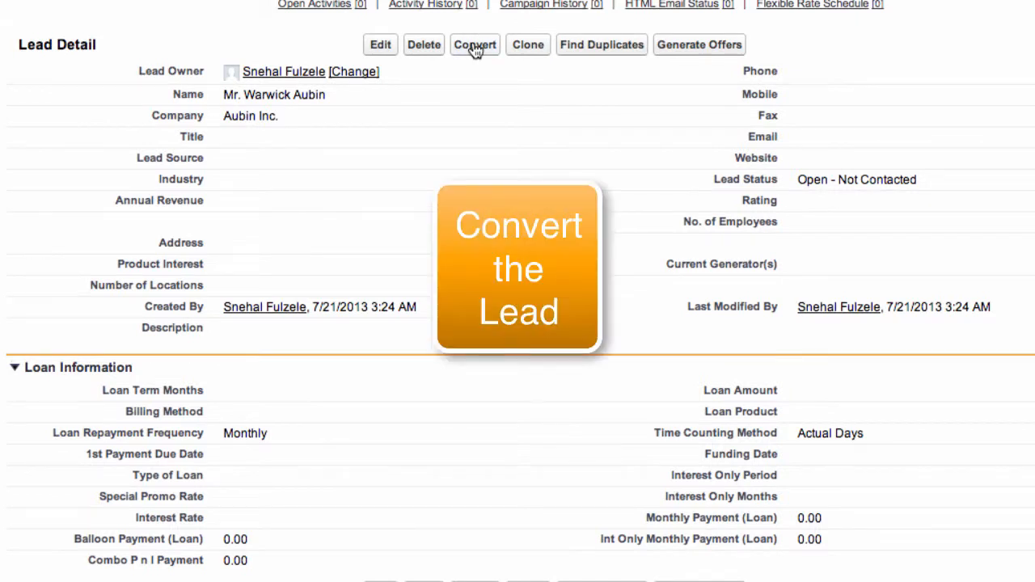
left_click(475, 45)
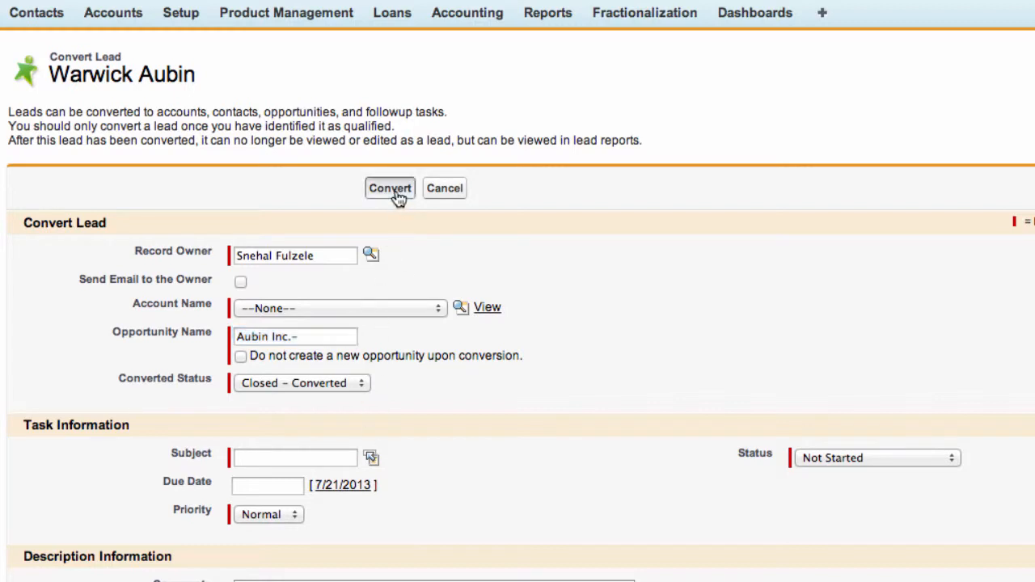
left_click(389, 188)
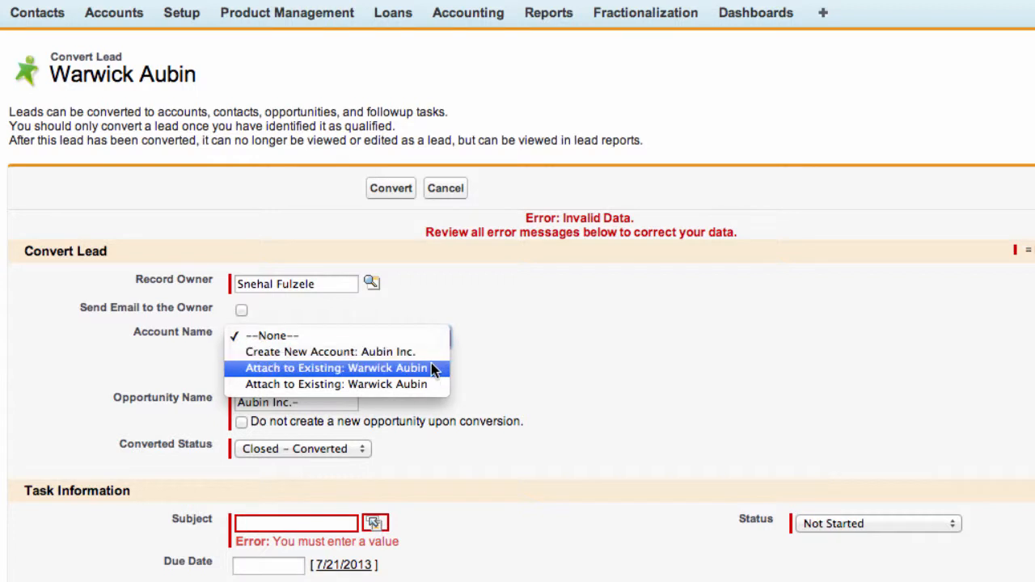
left_click(337, 368)
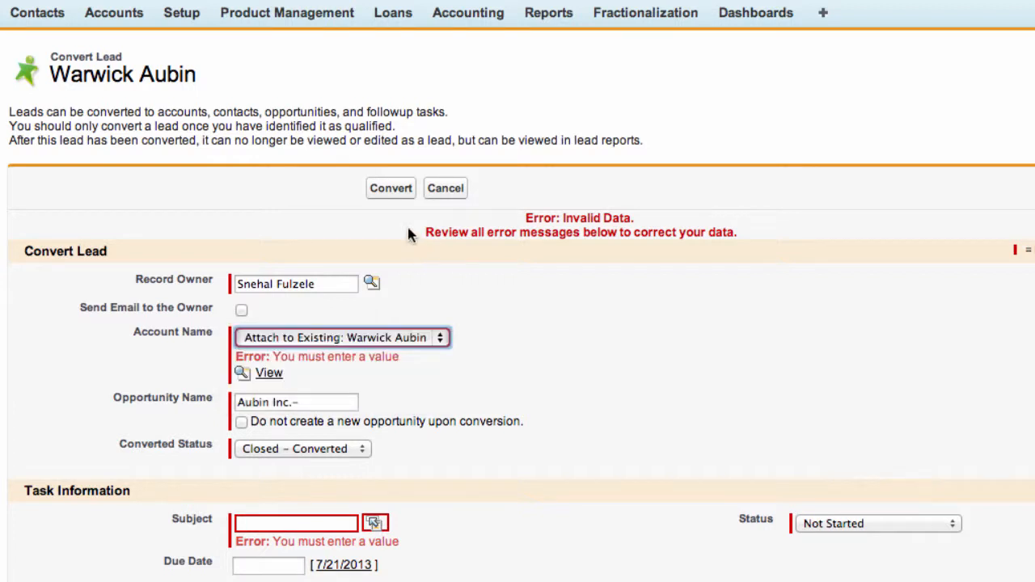
left_click(391, 188)
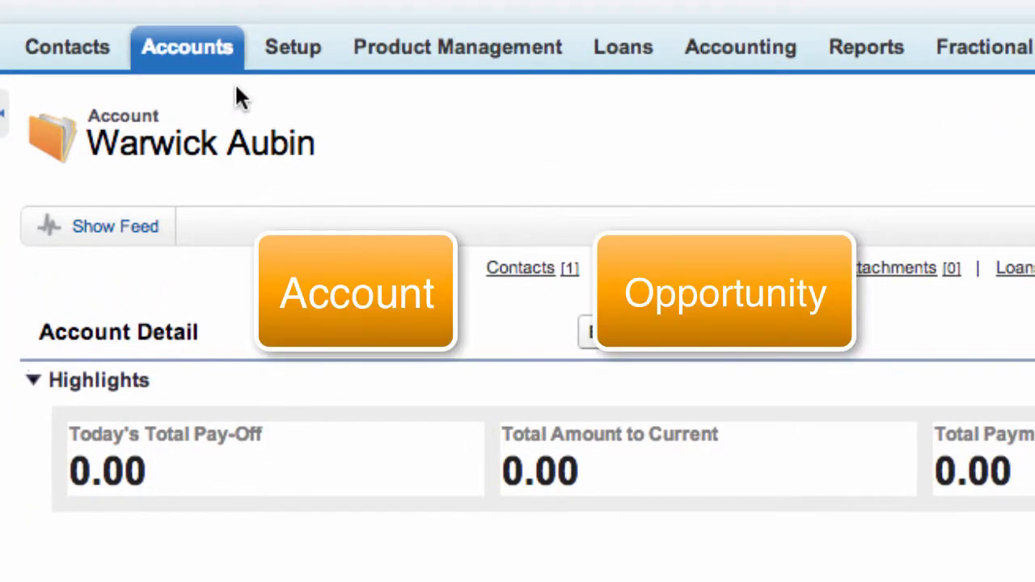
mouse_move(135, 92)
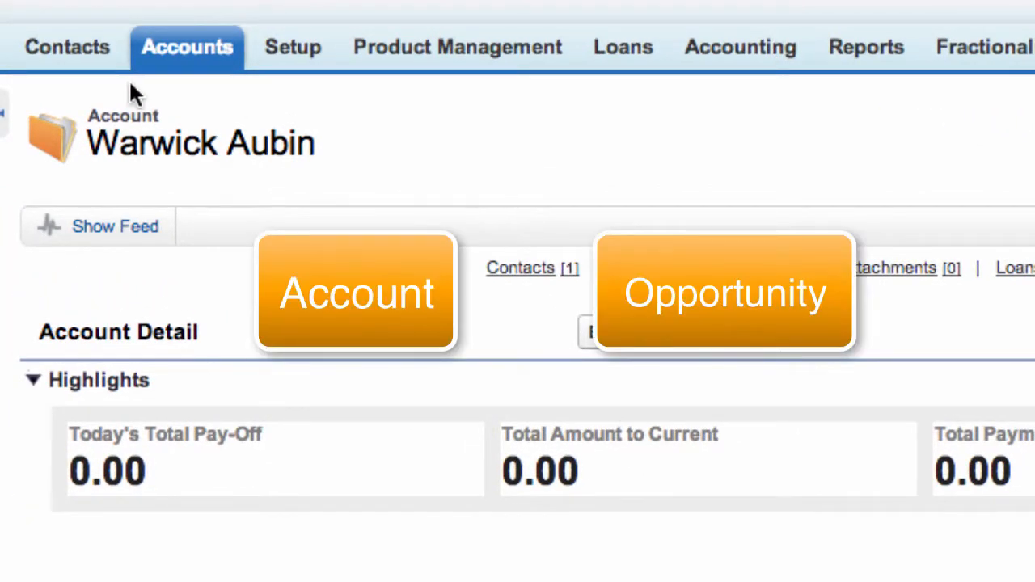
mouse_move(48, 92)
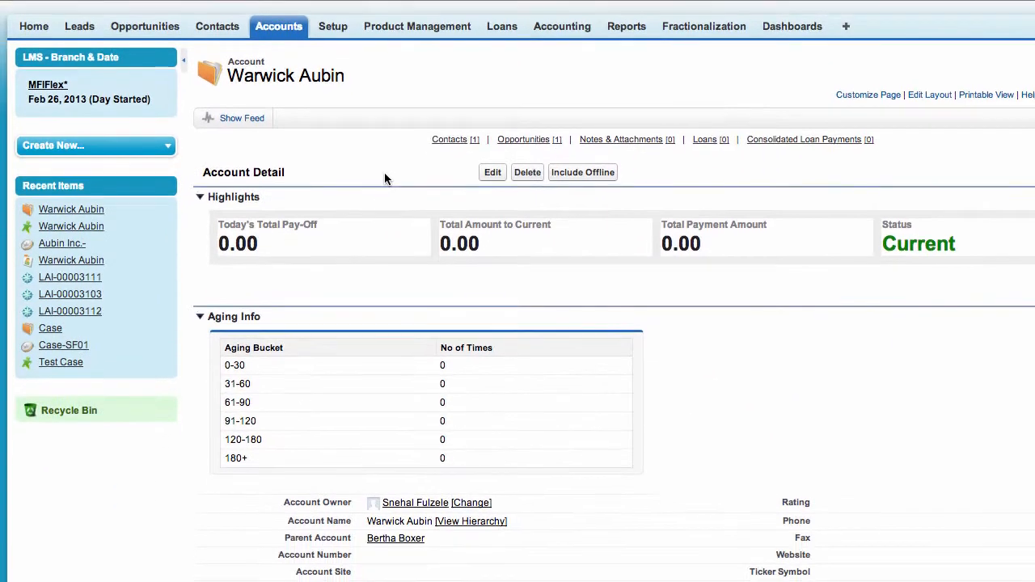
scroll("down", 3)
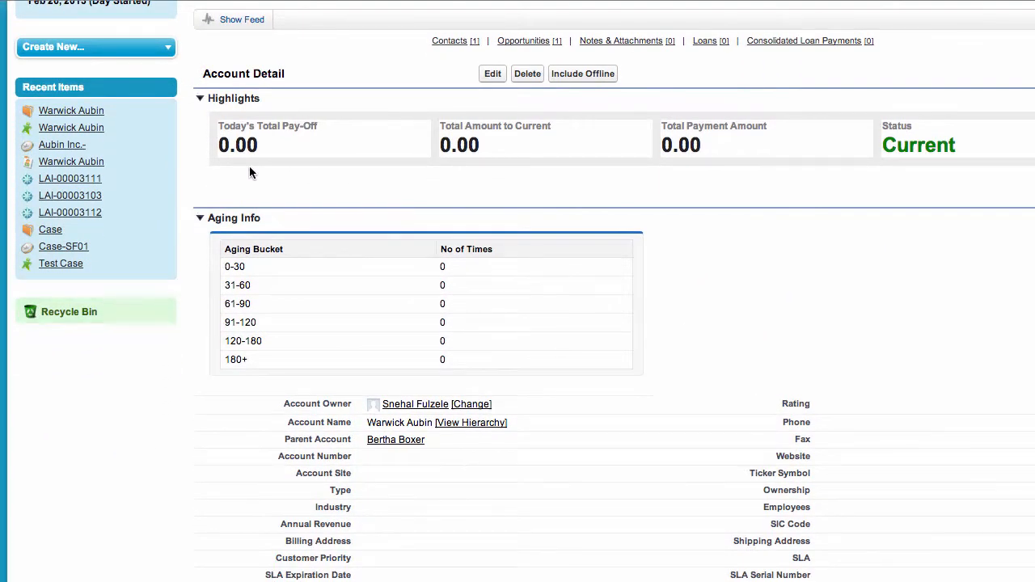
mouse_move(531, 160)
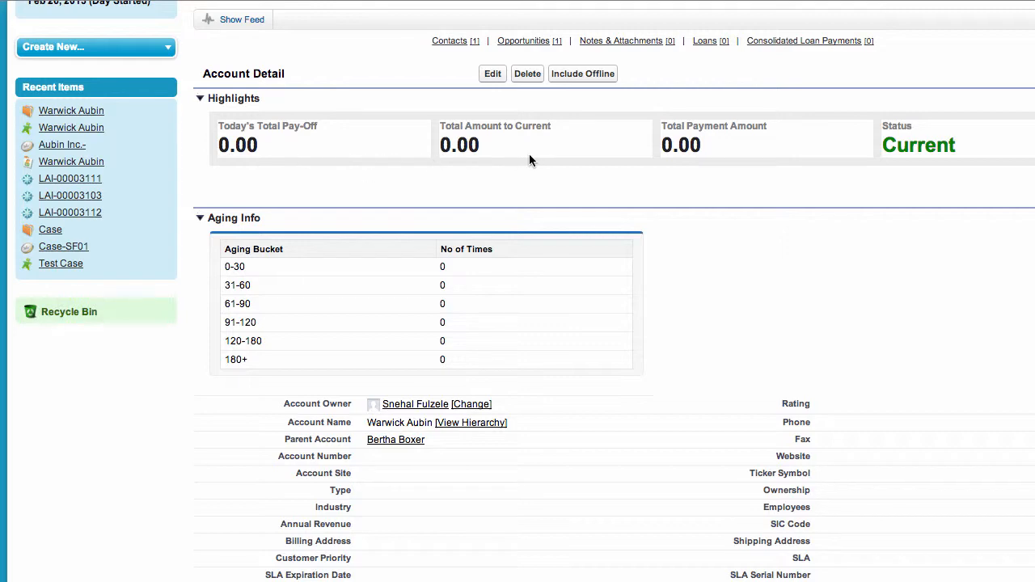
mouse_move(990, 158)
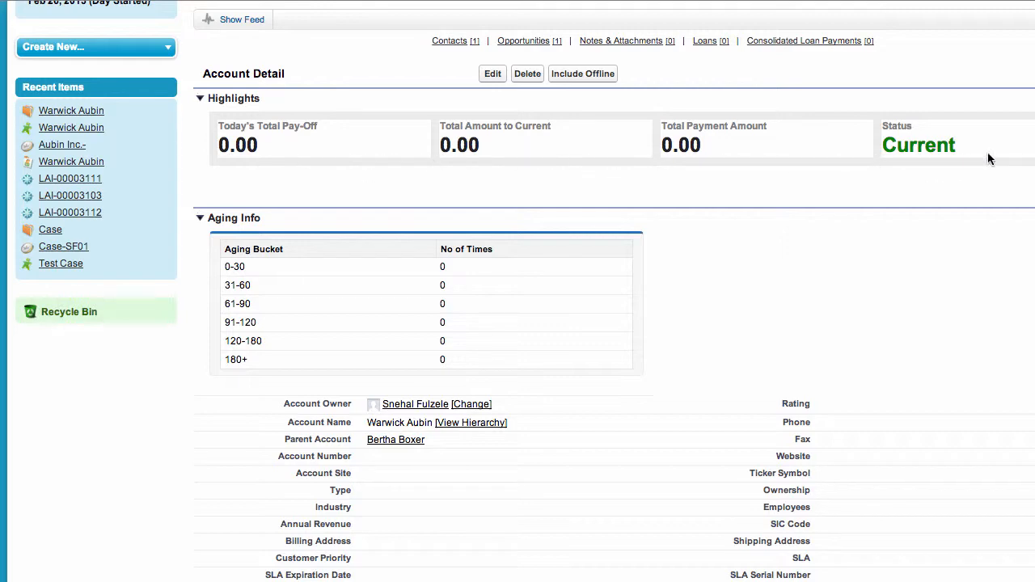
scroll("up", 3)
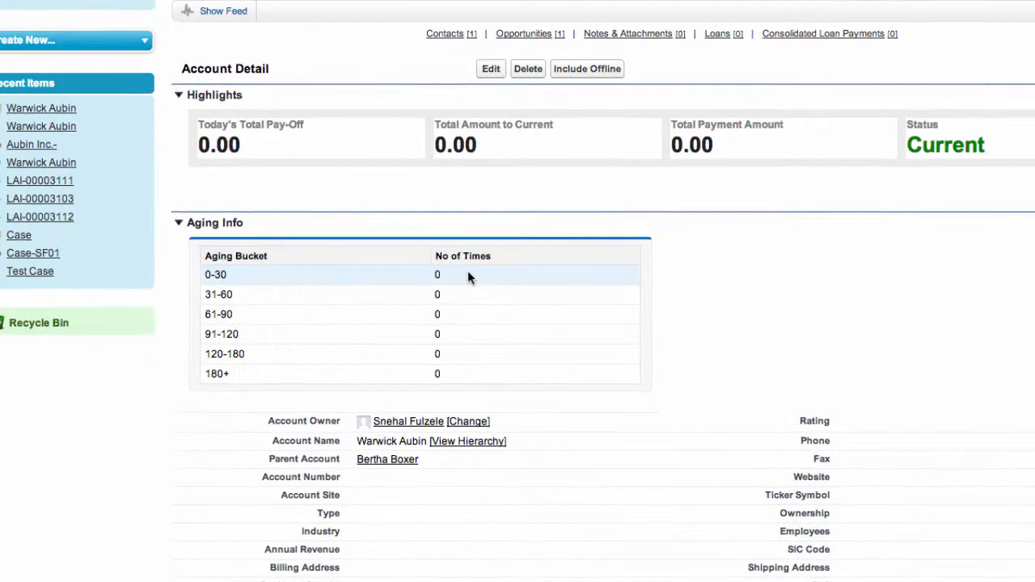
scroll("down", 3)
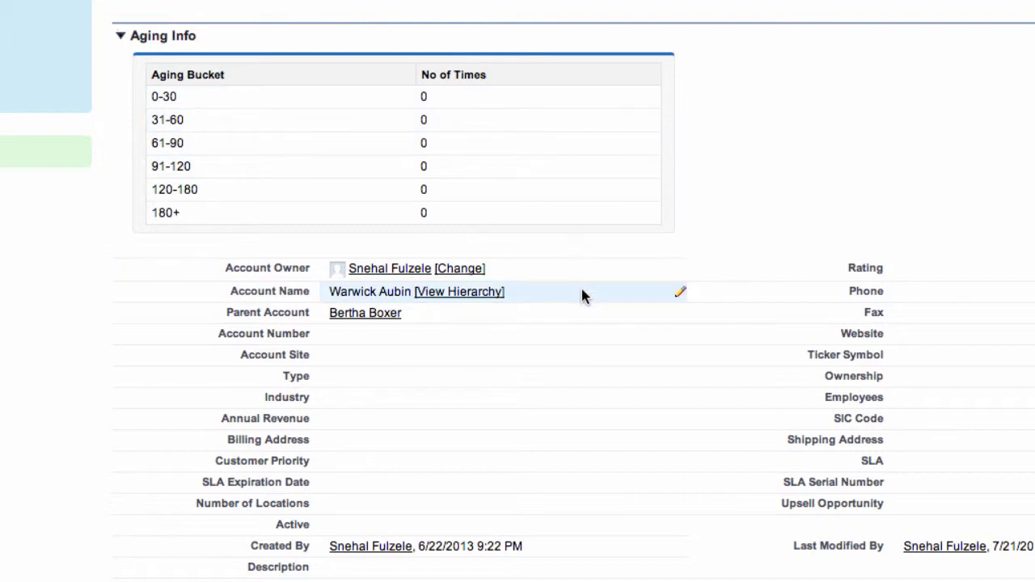
scroll("down", 3)
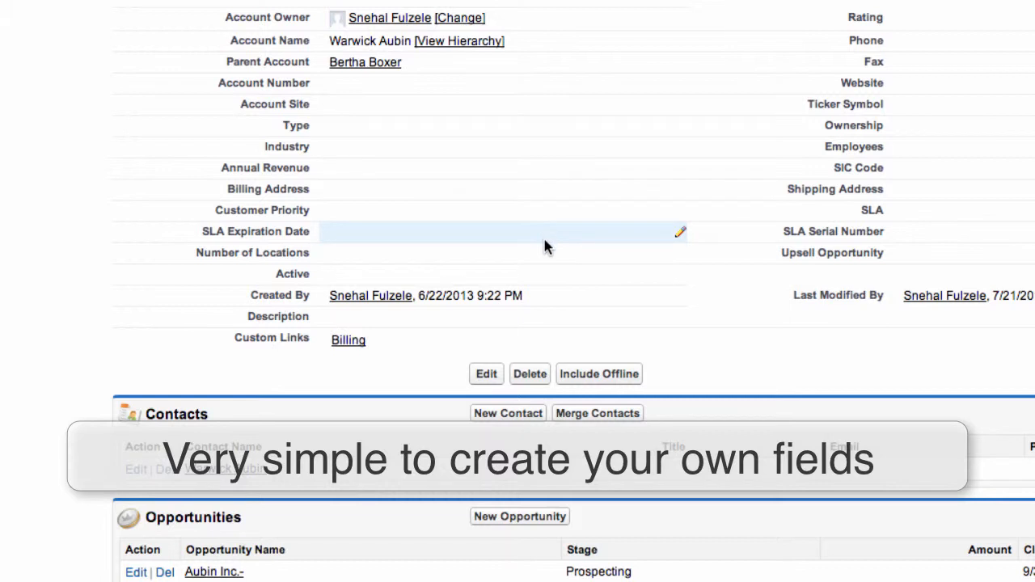
mouse_move(680, 278)
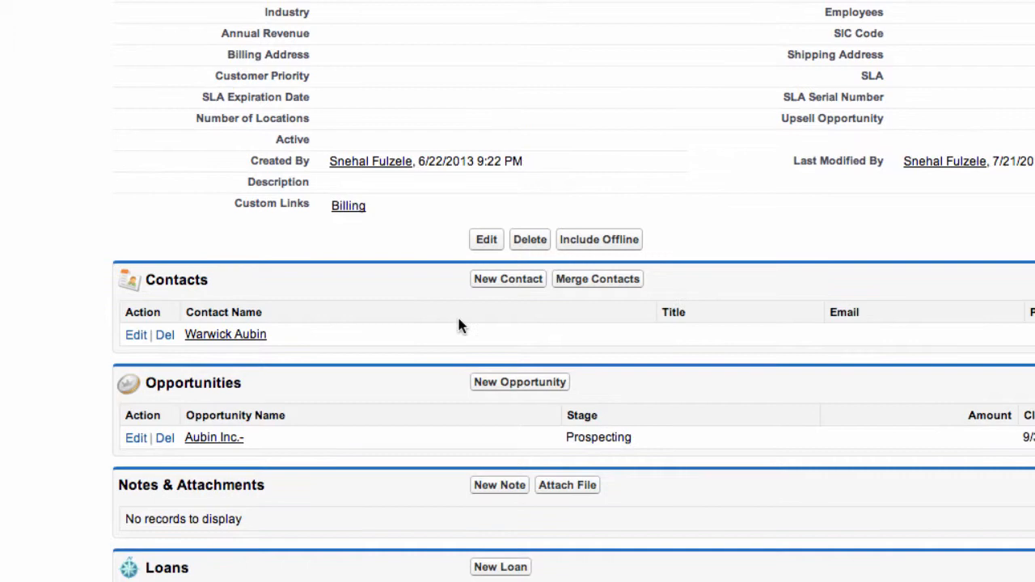
mouse_move(317, 452)
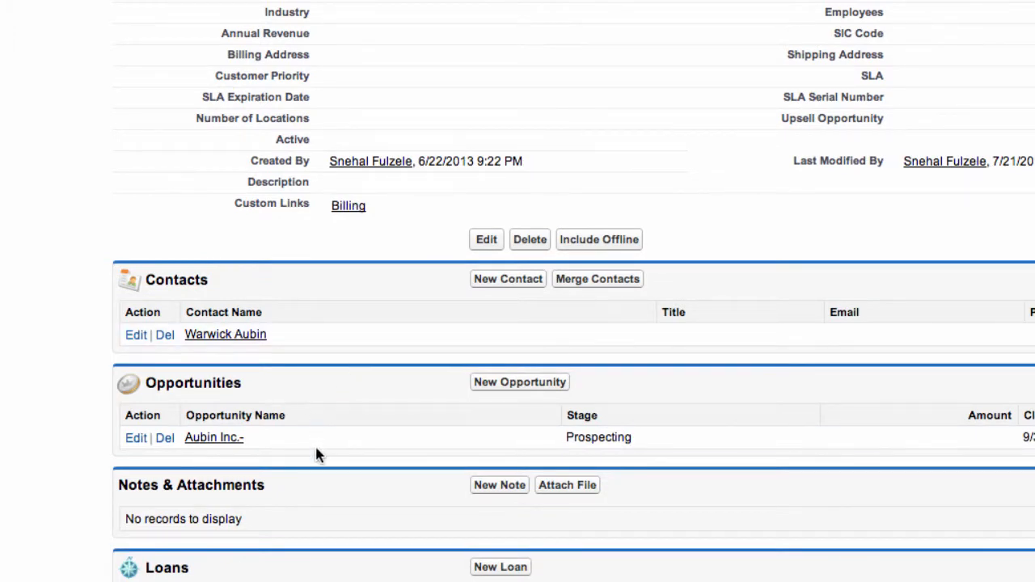
mouse_move(365, 504)
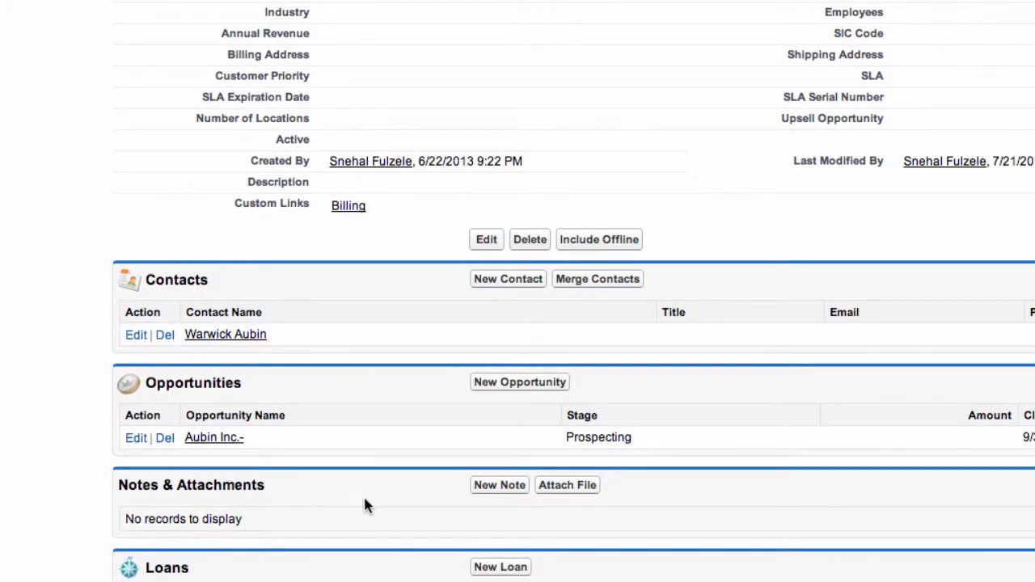
mouse_move(521, 521)
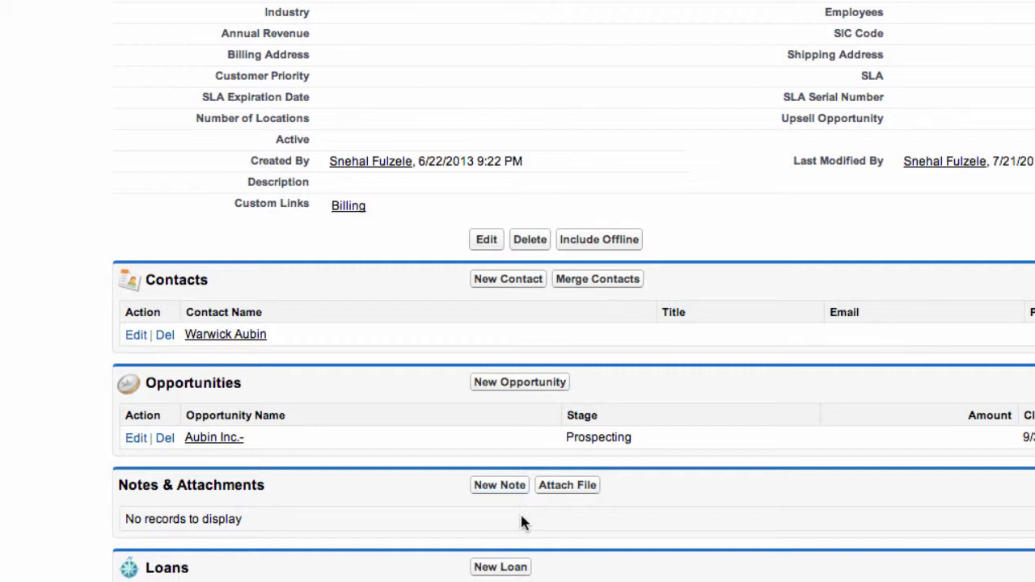
mouse_move(566, 485)
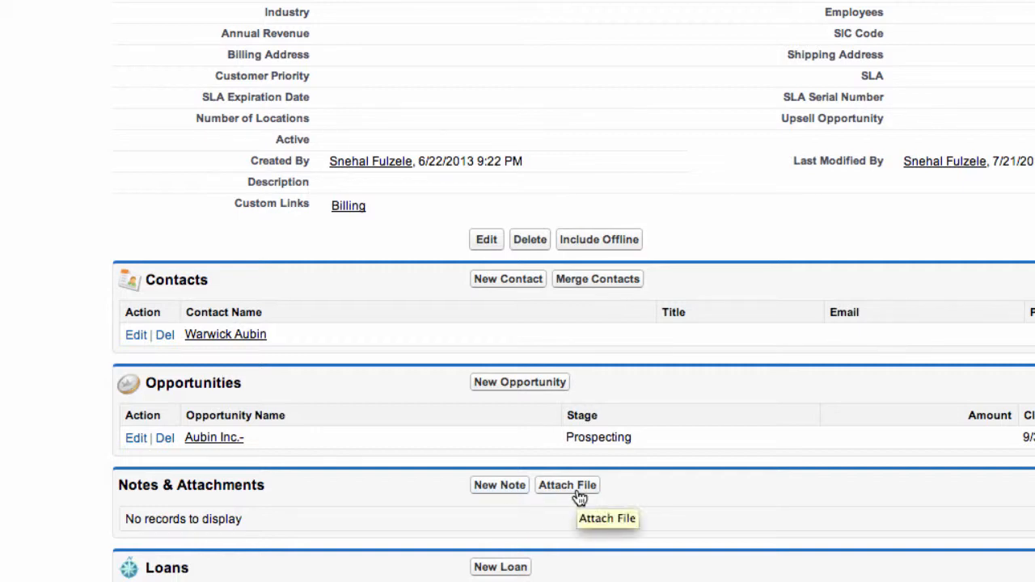
scroll("up", 3)
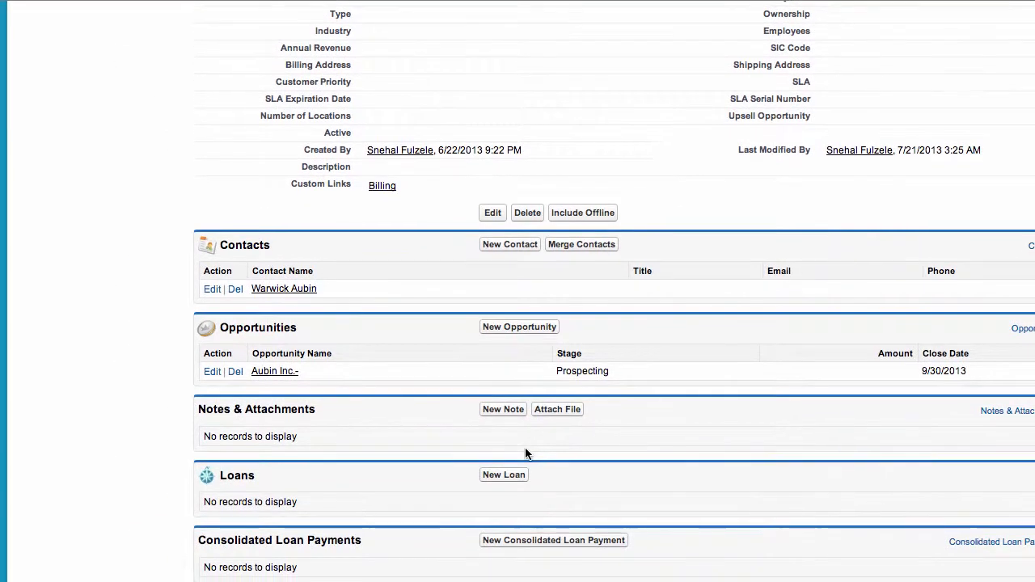
scroll("down", 3)
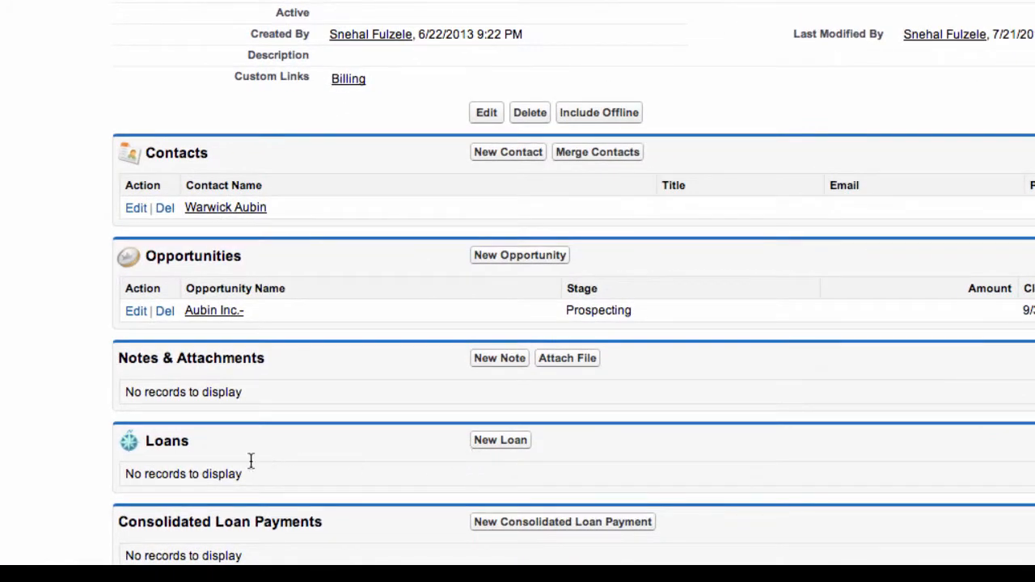
mouse_move(380, 472)
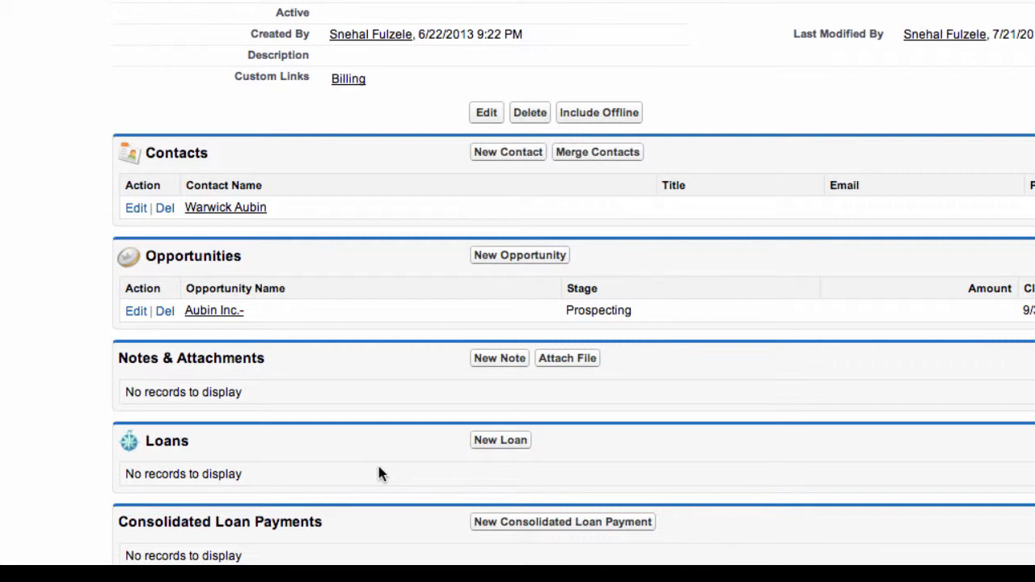
mouse_move(501, 440)
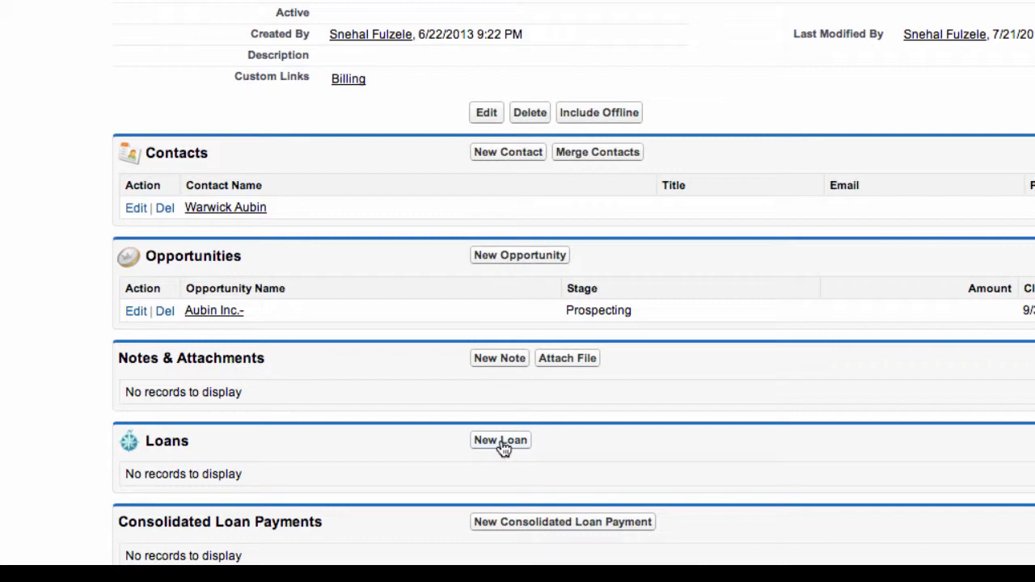
left_click(500, 440)
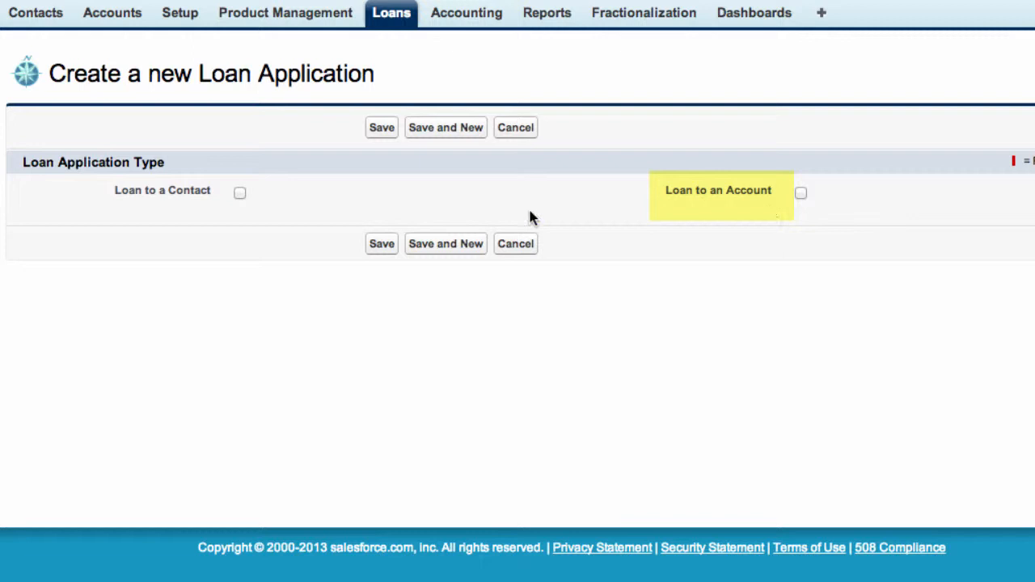
left_click(239, 193)
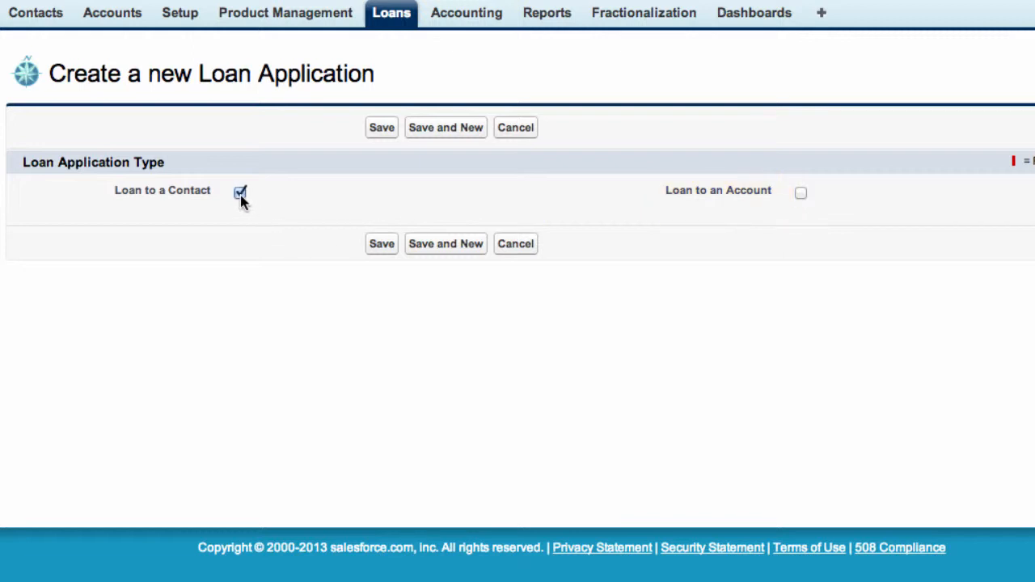
left_click(240, 193)
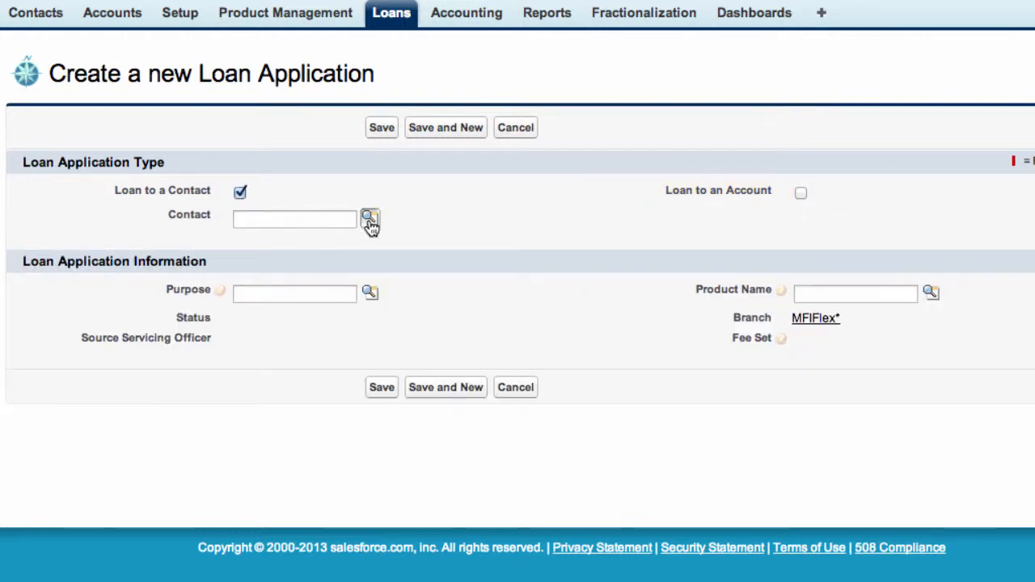
left_click(368, 220)
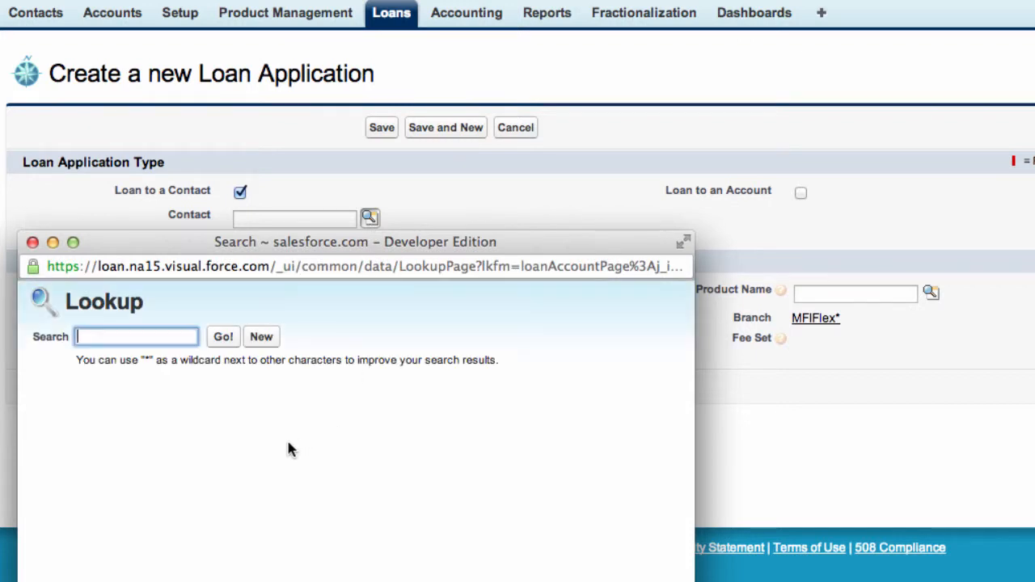
type("warwic")
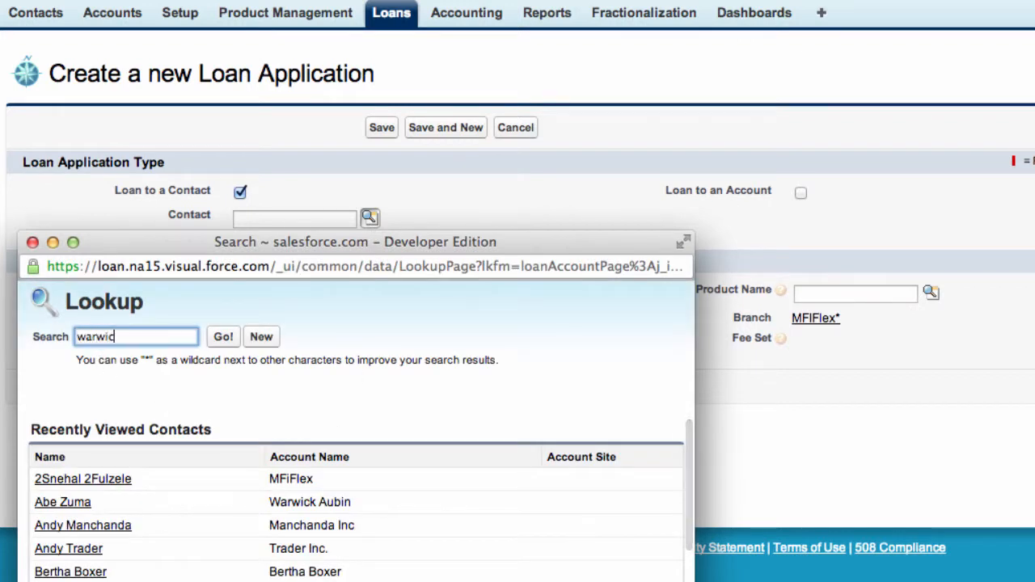
type("k")
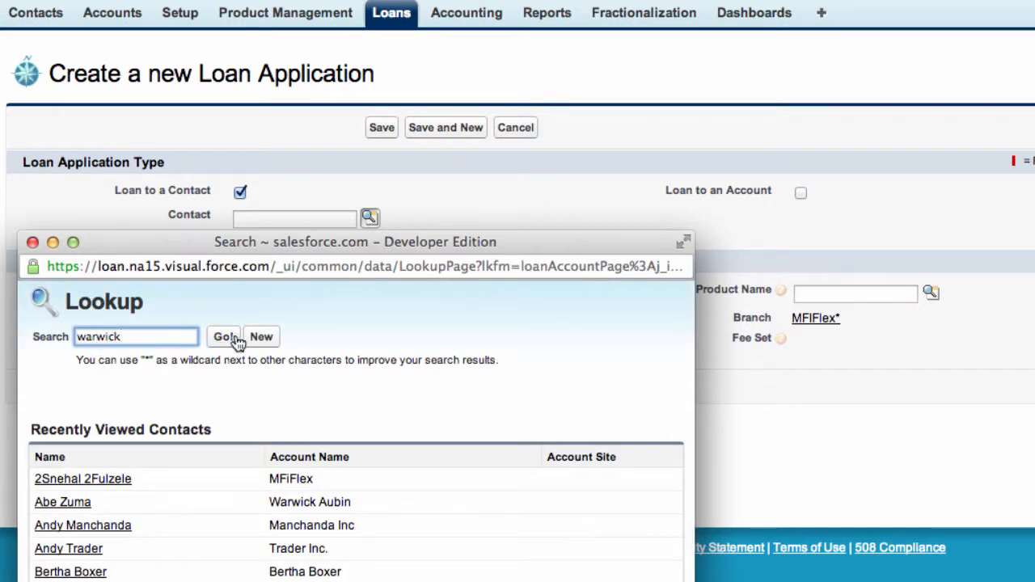
left_click(224, 336)
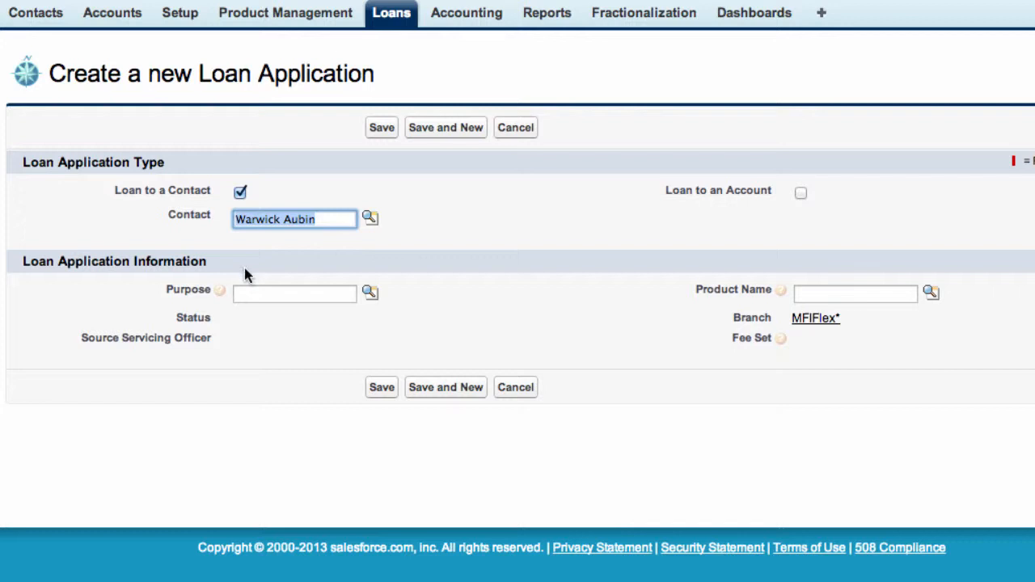
mouse_move(281, 249)
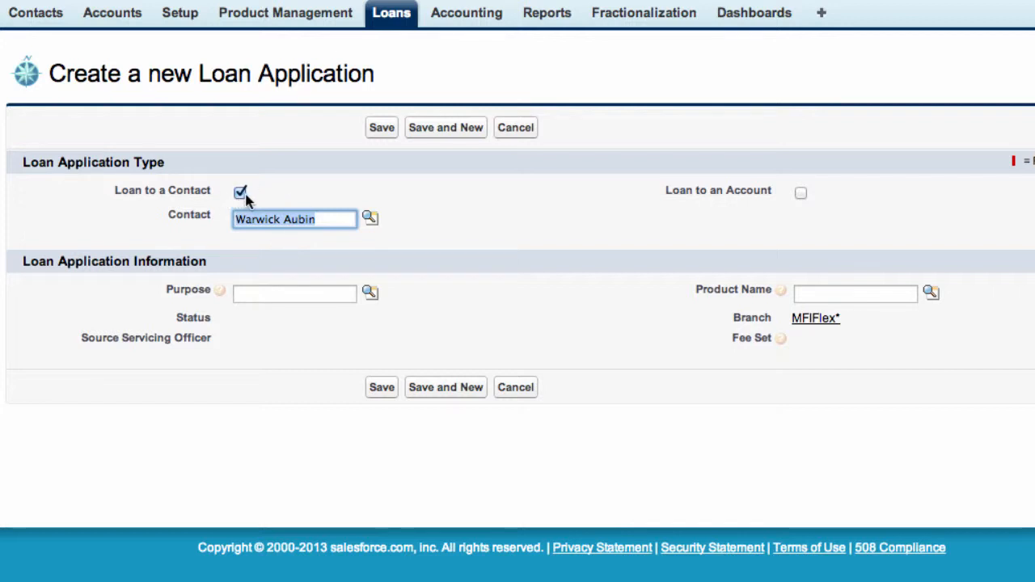
Settle on Loan to a Contact rather than Account and set Purpose to Personal
left_click(239, 193)
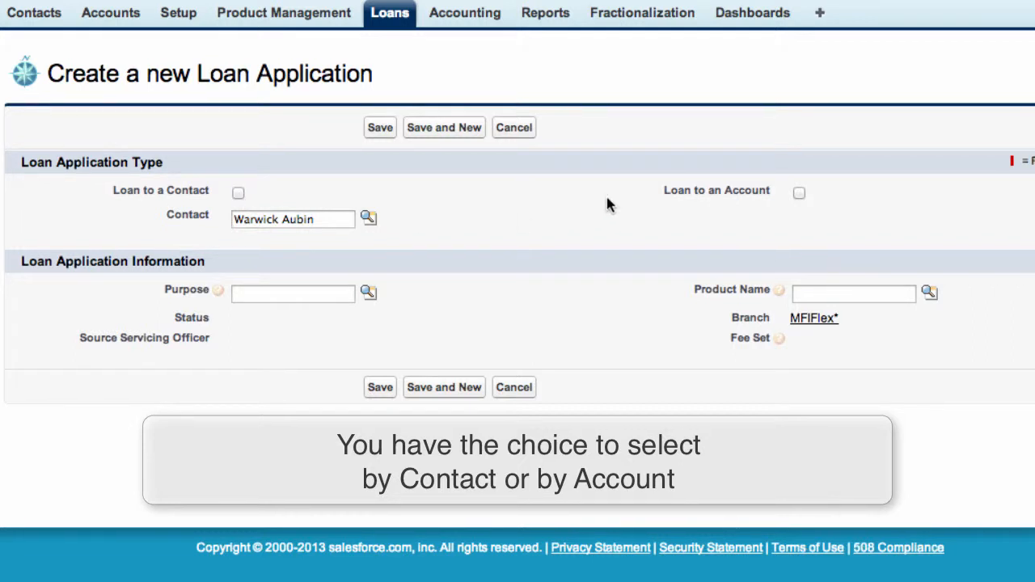
left_click(799, 192)
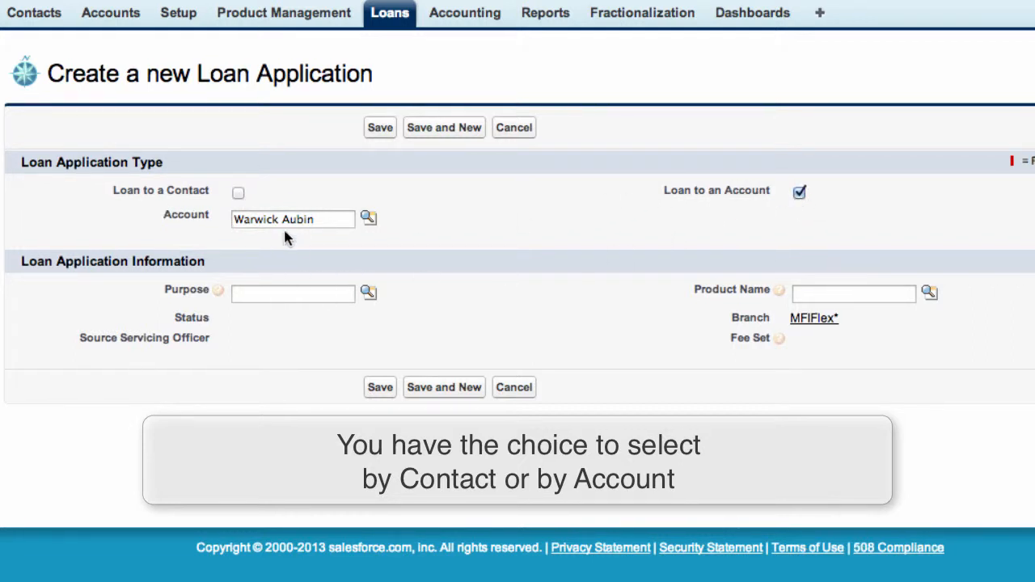
mouse_move(798, 246)
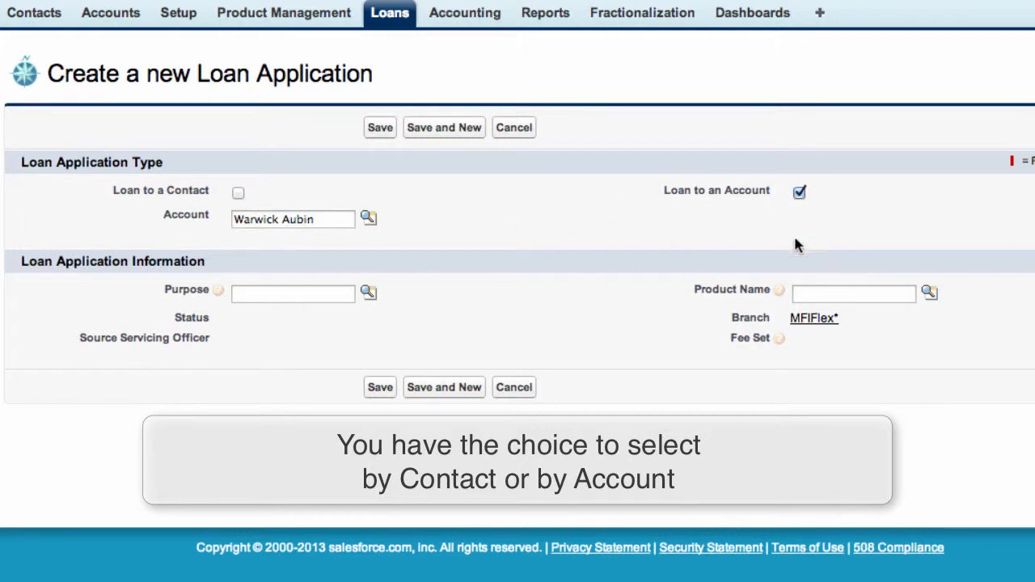
mouse_move(683, 217)
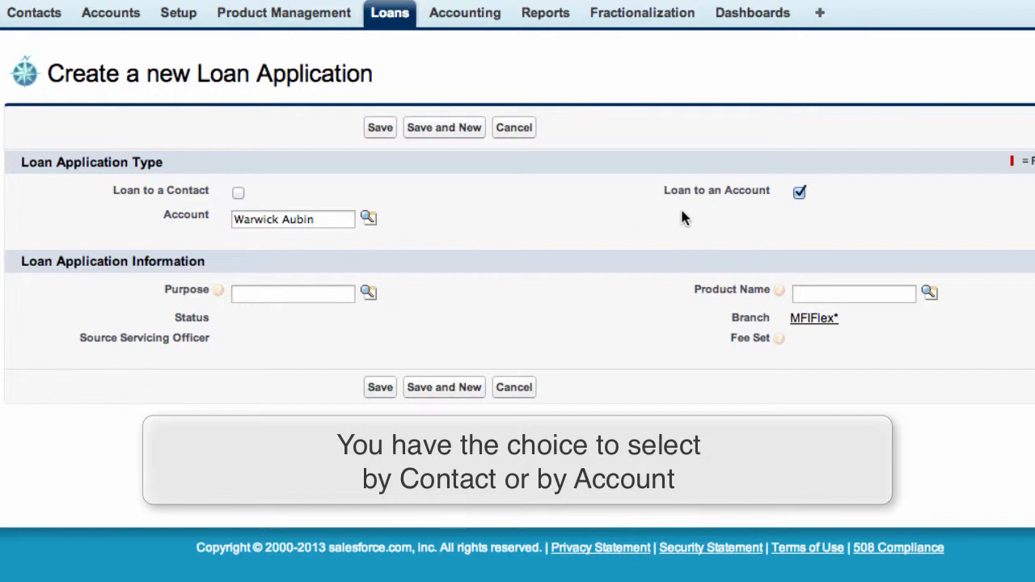
mouse_move(265, 217)
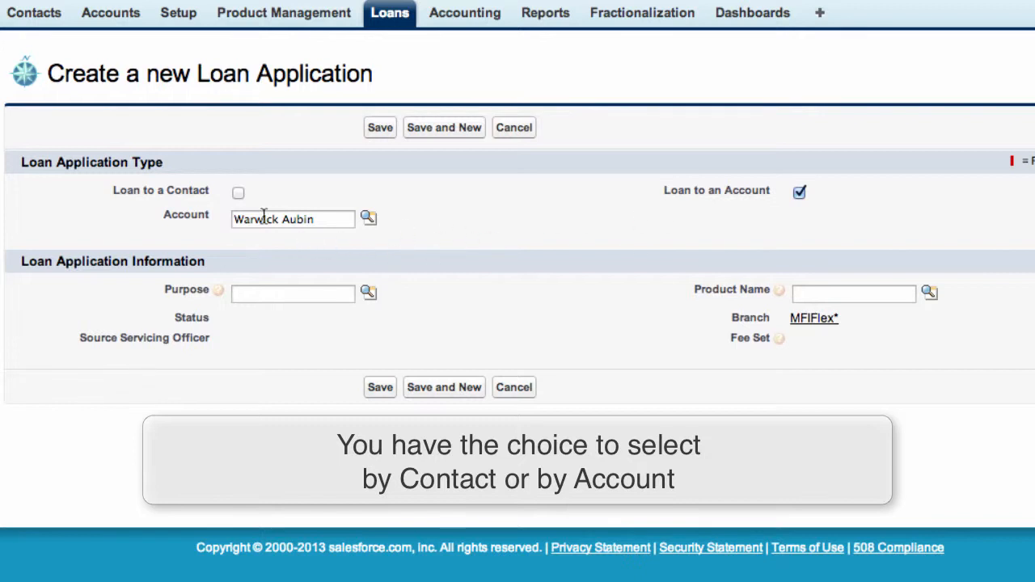
left_click(238, 191)
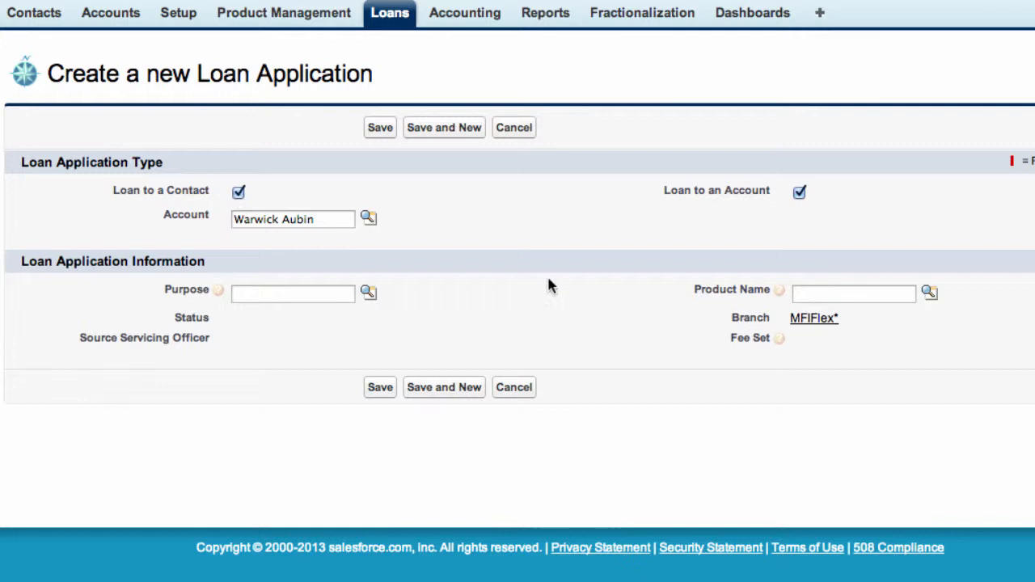
left_click(799, 191)
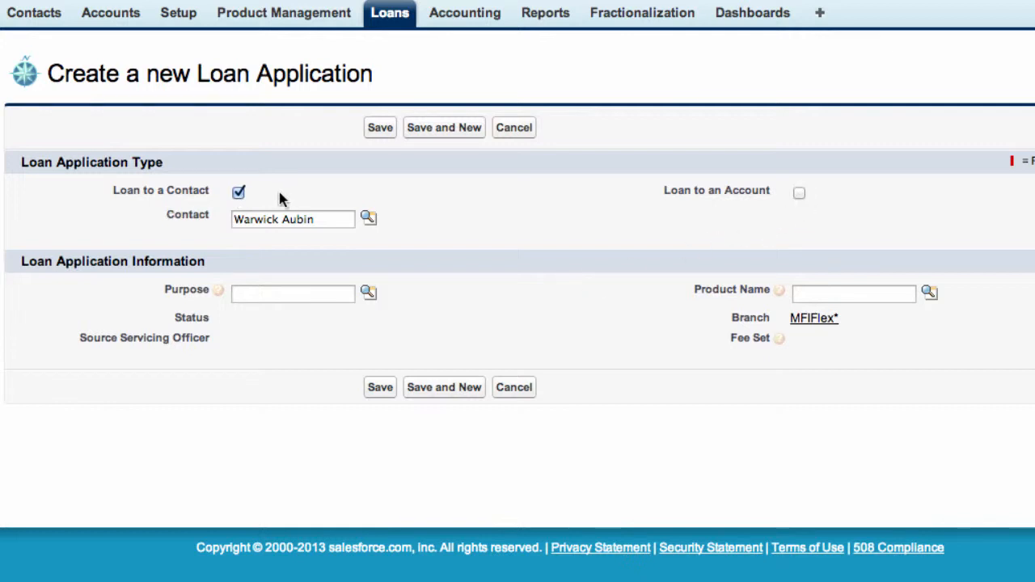
left_click(368, 291)
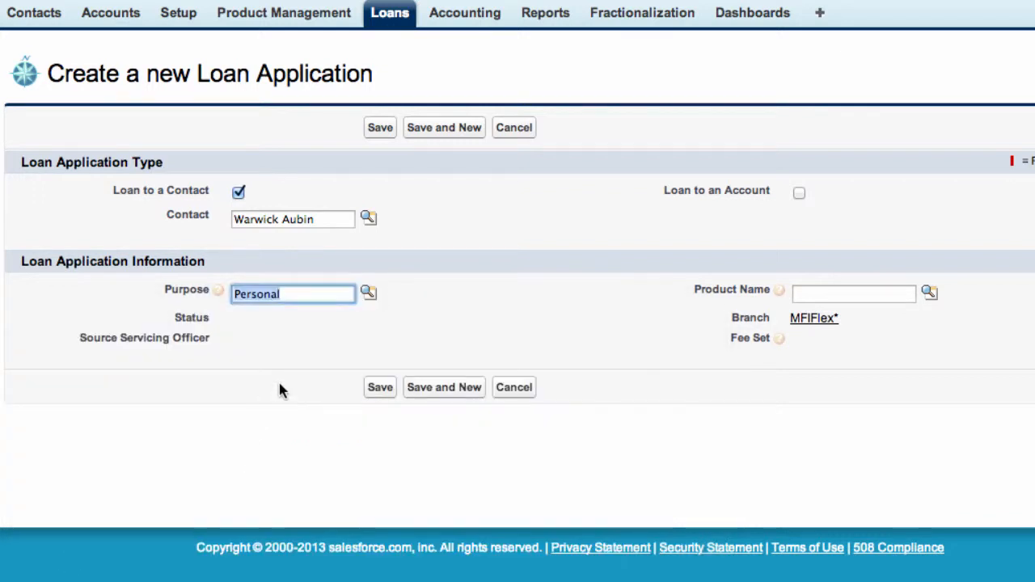
mouse_move(902, 303)
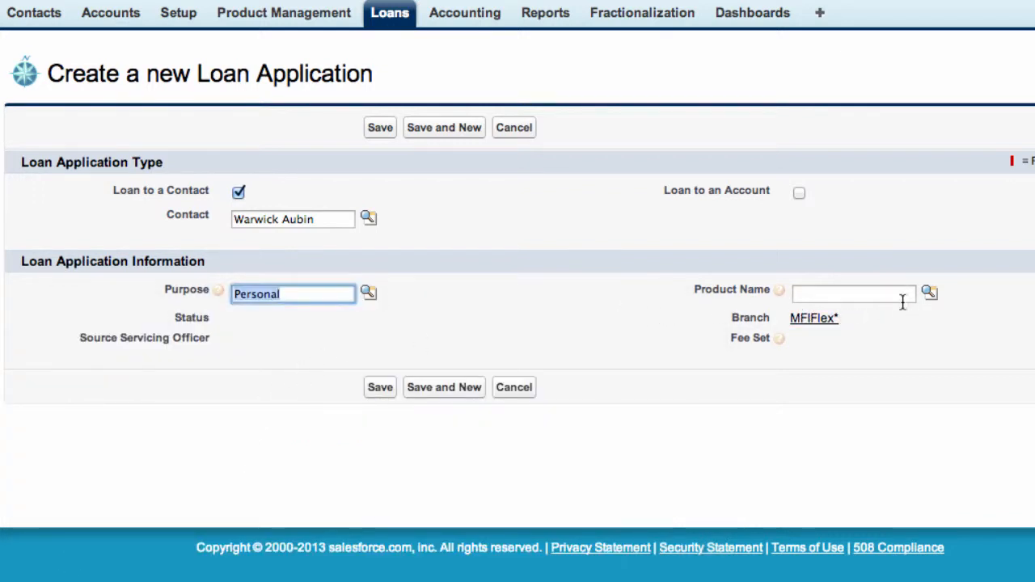
Choose LP1 as the loan product, filling in its fee set and loan terms
left_click(929, 293)
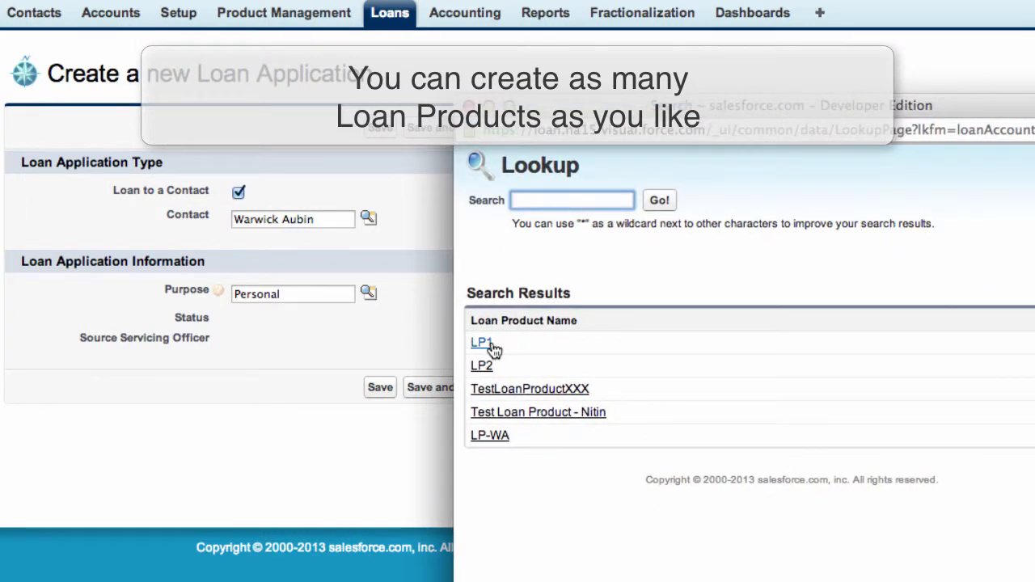
mouse_move(518, 394)
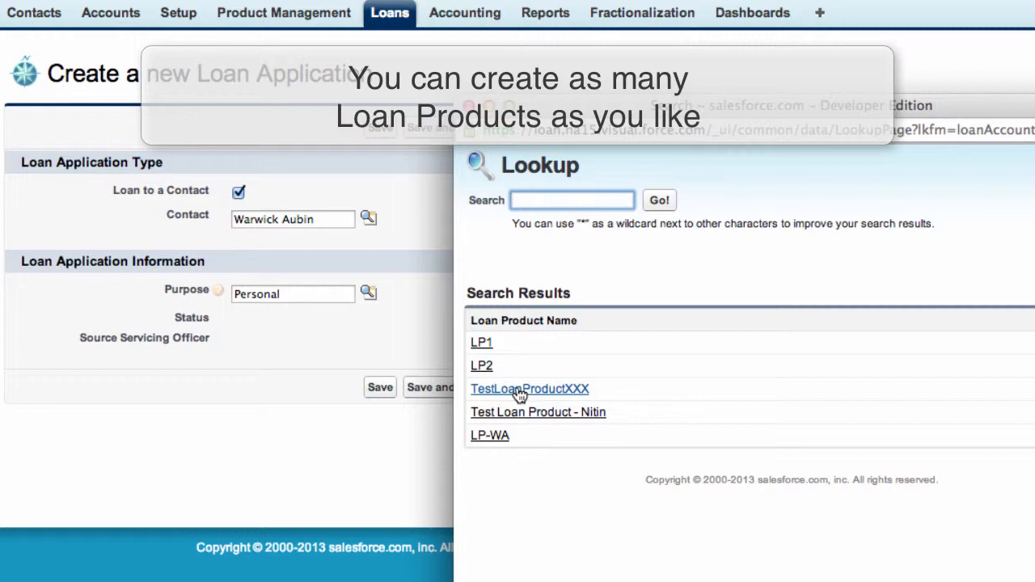
mouse_move(574, 451)
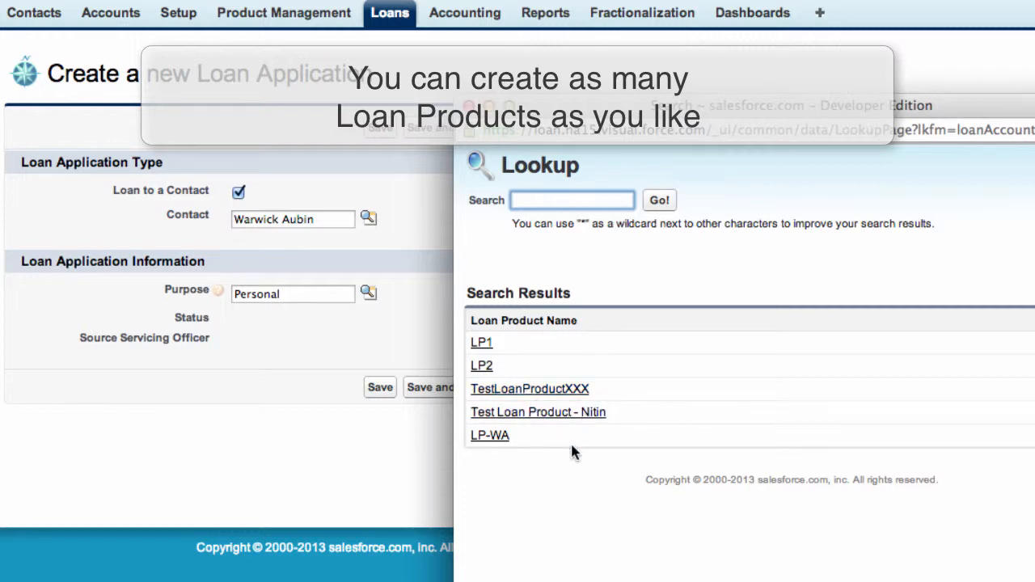
left_click(482, 343)
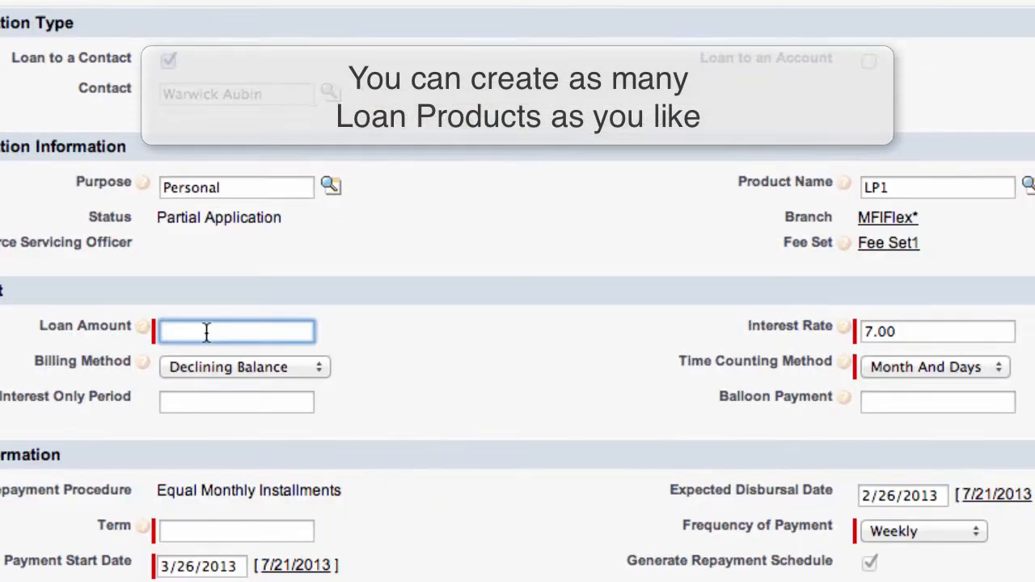
Enter loan amount 1000 with Declining Balance billing and Month And Days time counting
type("1000")
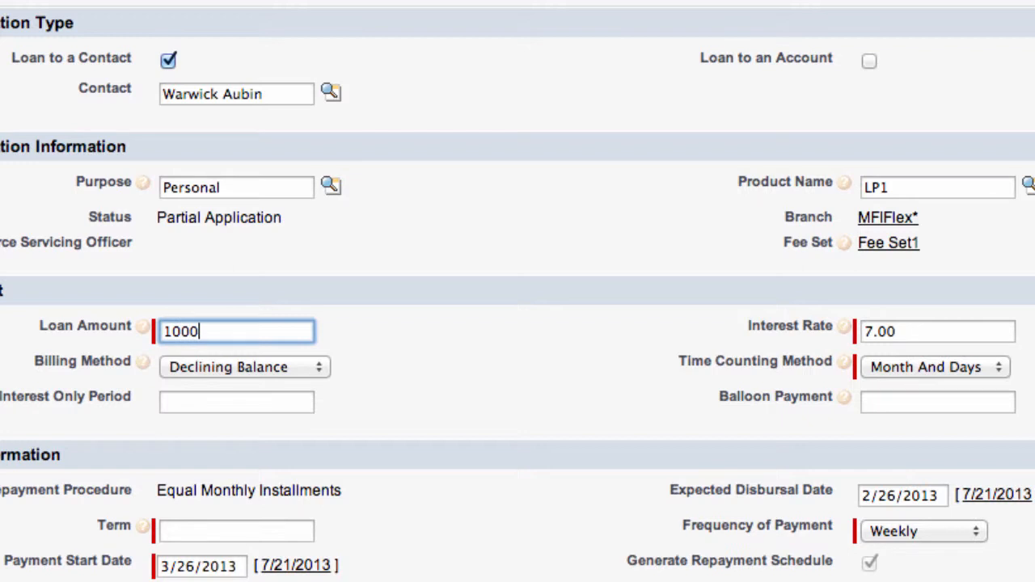
mouse_move(299, 380)
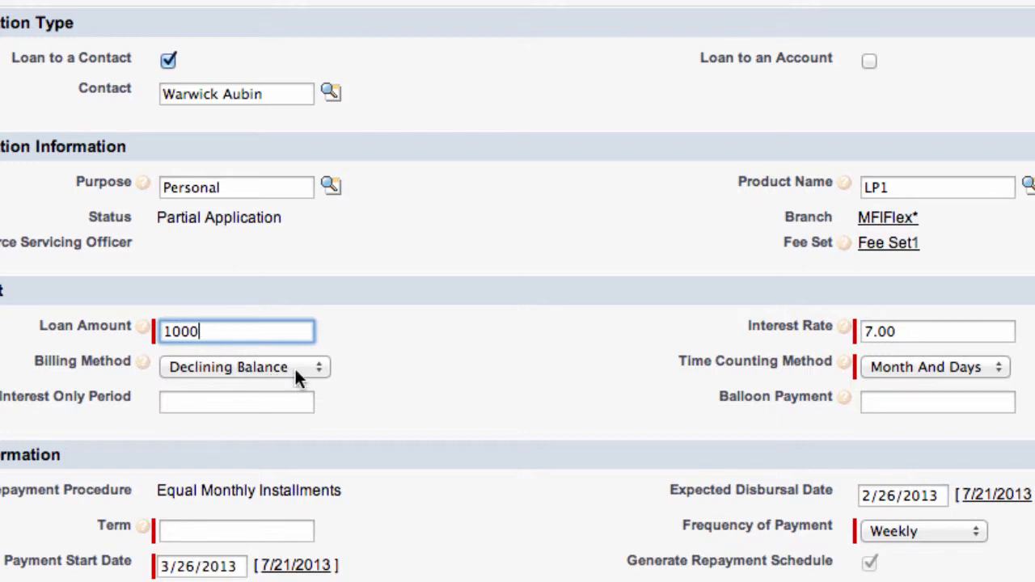
left_click(245, 367)
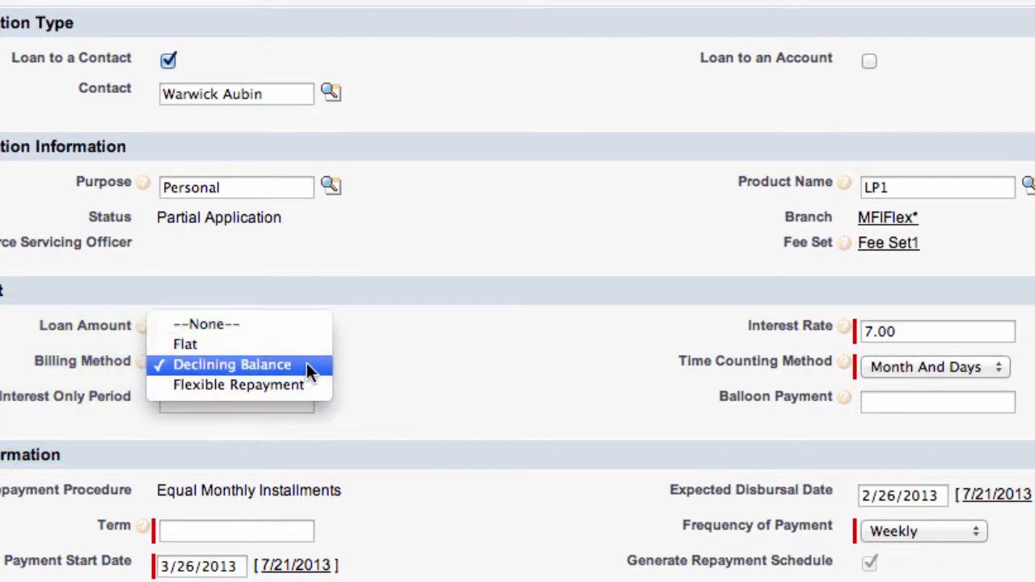
left_click(233, 364)
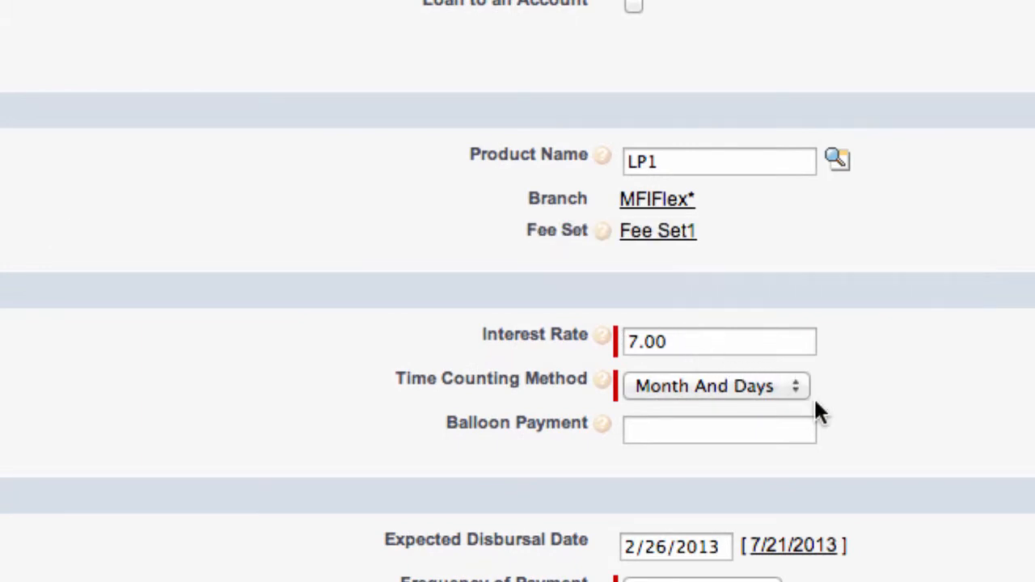
left_click(715, 385)
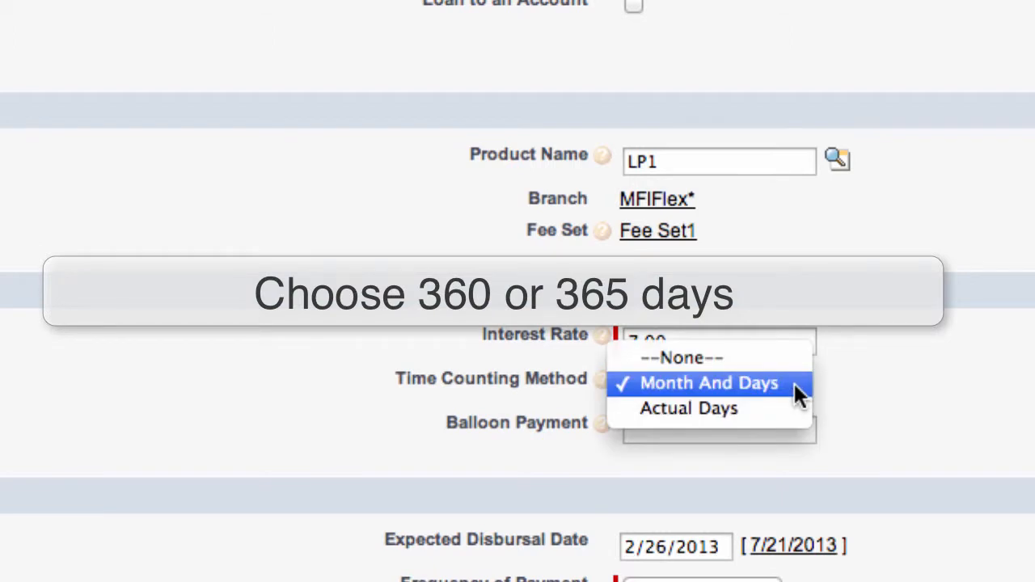
mouse_move(812, 394)
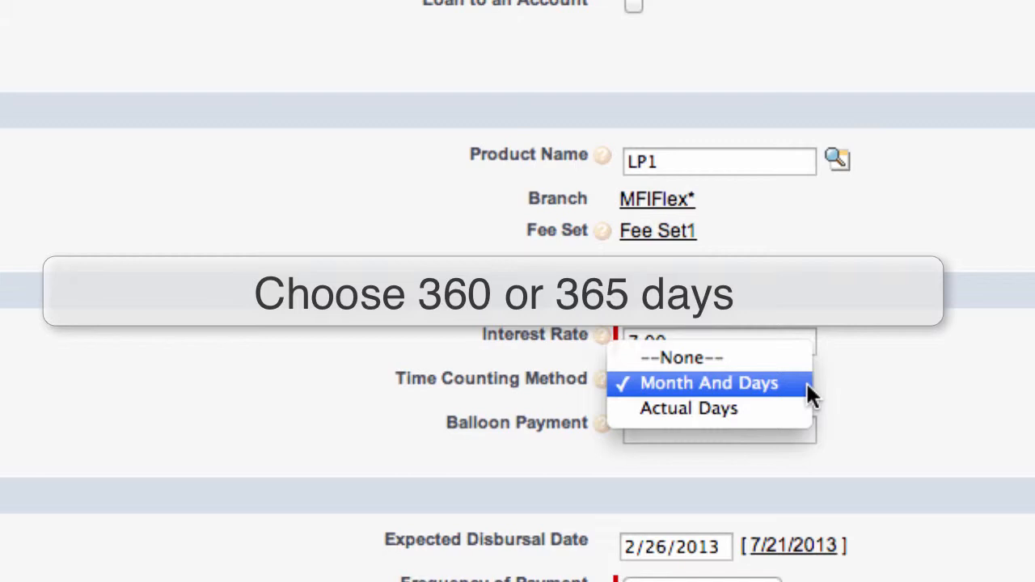
mouse_move(689, 407)
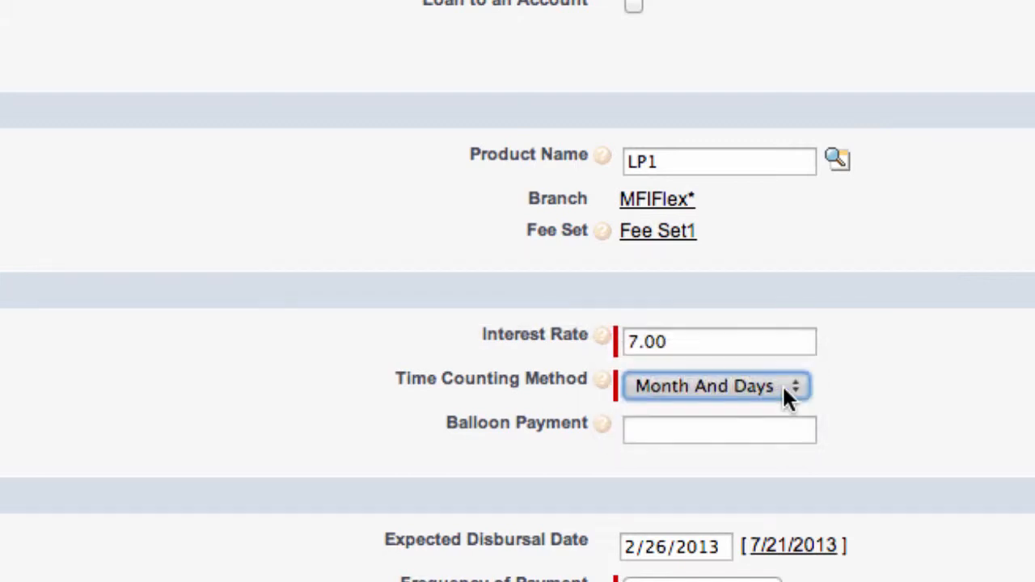
mouse_move(542, 436)
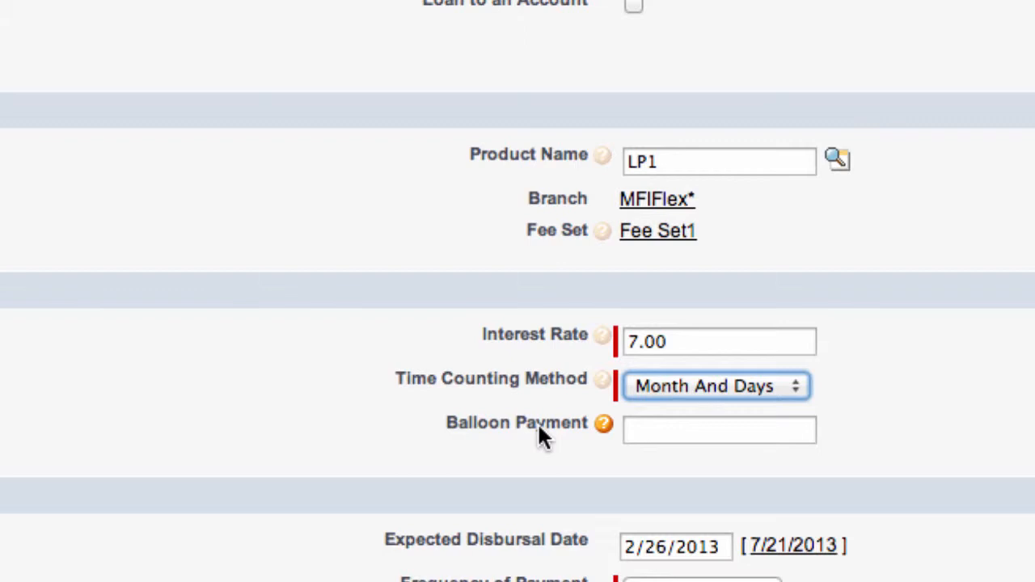
mouse_move(603, 424)
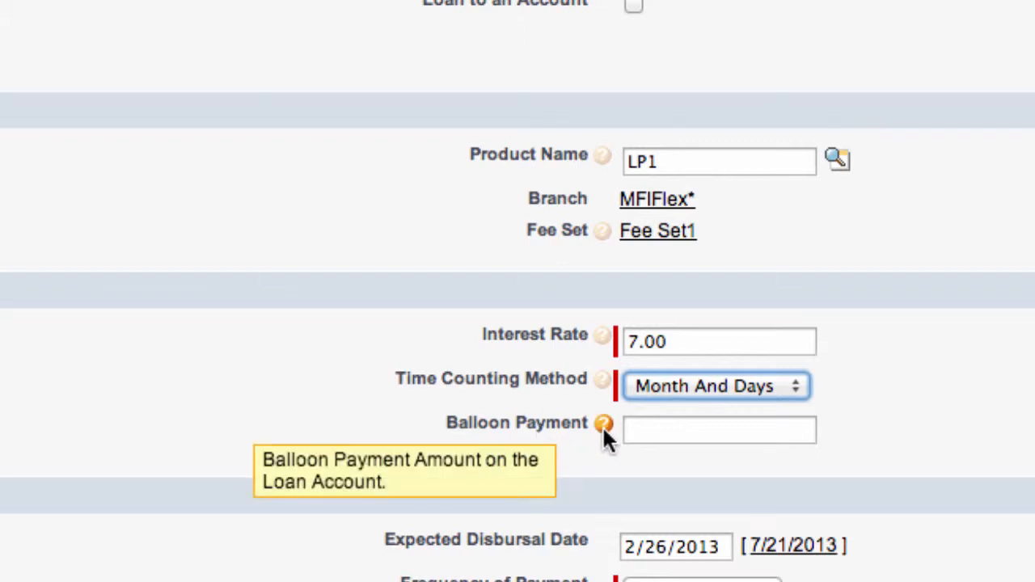
left_click(603, 424)
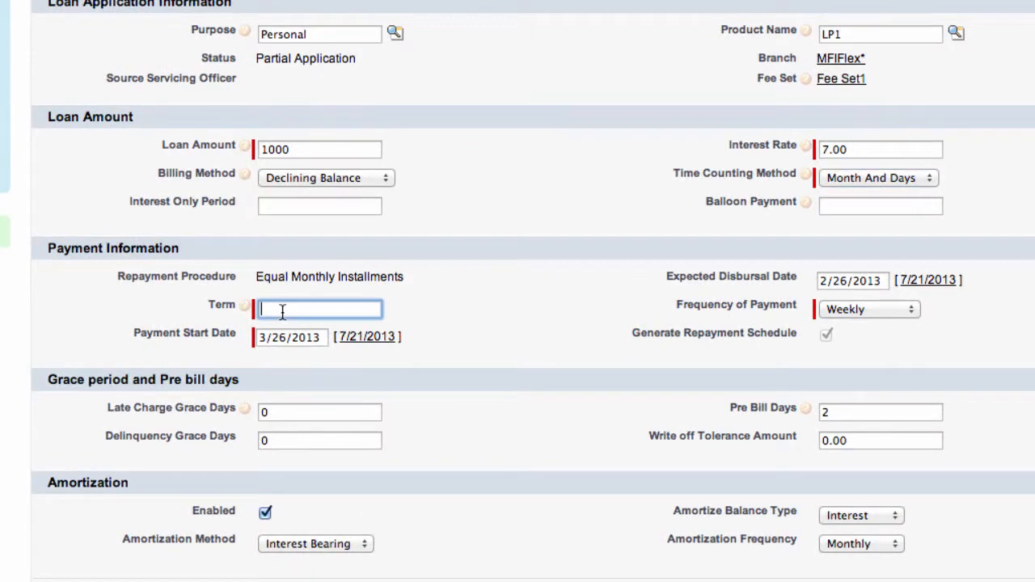
Set the loan term to 12 with Monthly payment frequency
type("12")
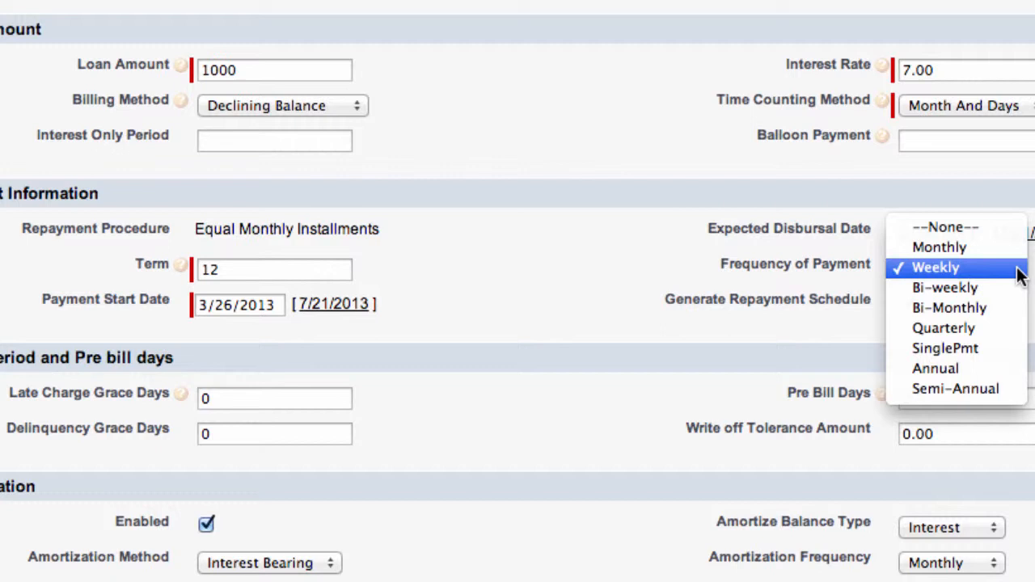
left_click(938, 246)
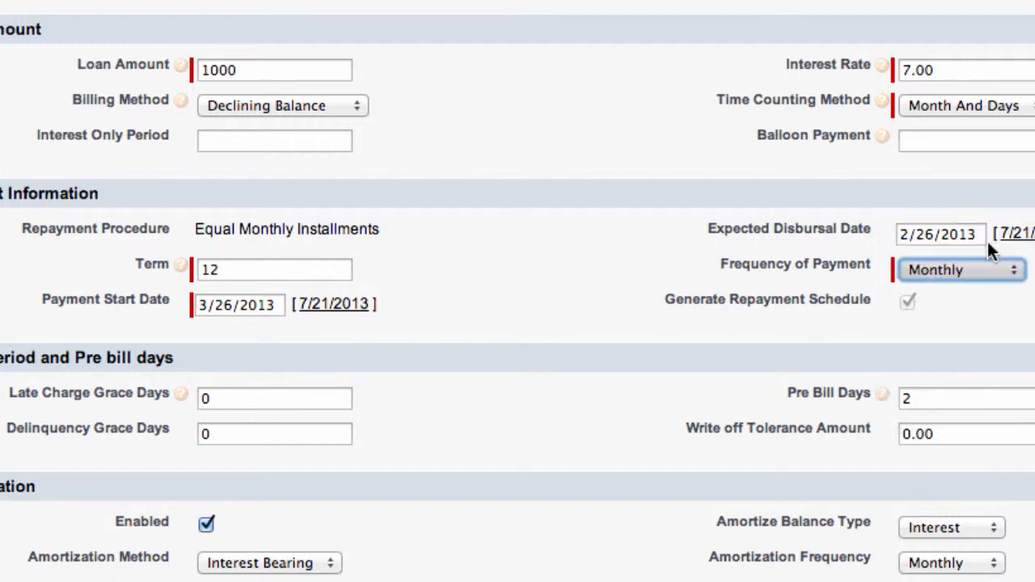
mouse_move(181, 393)
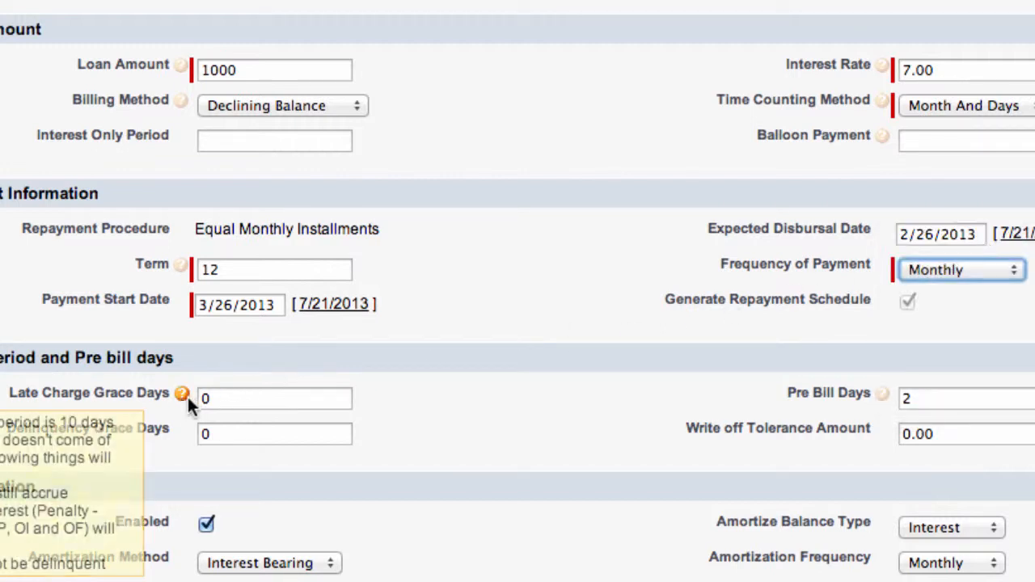
mouse_move(112, 386)
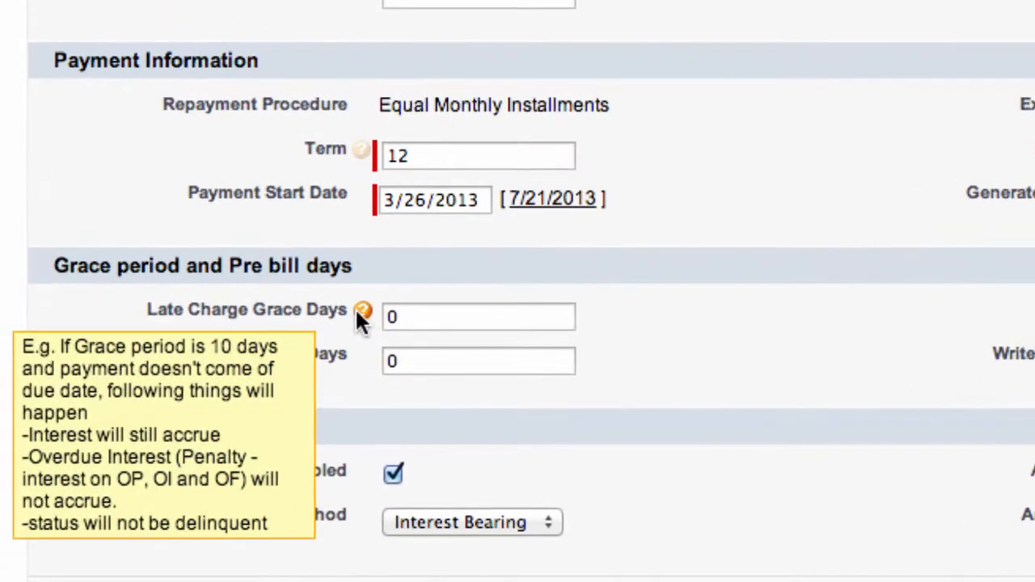
scroll("up", 3)
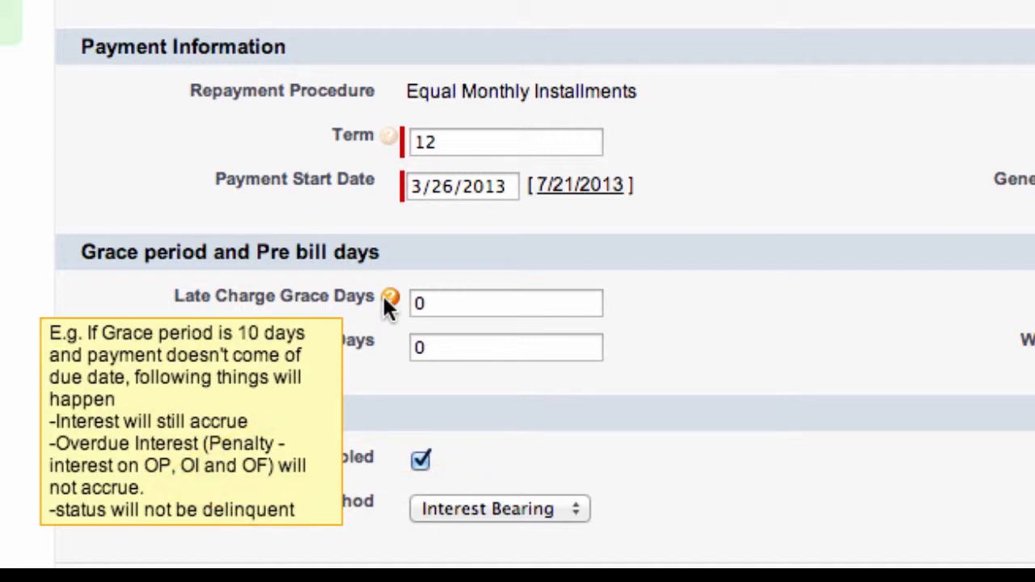
mouse_move(398, 310)
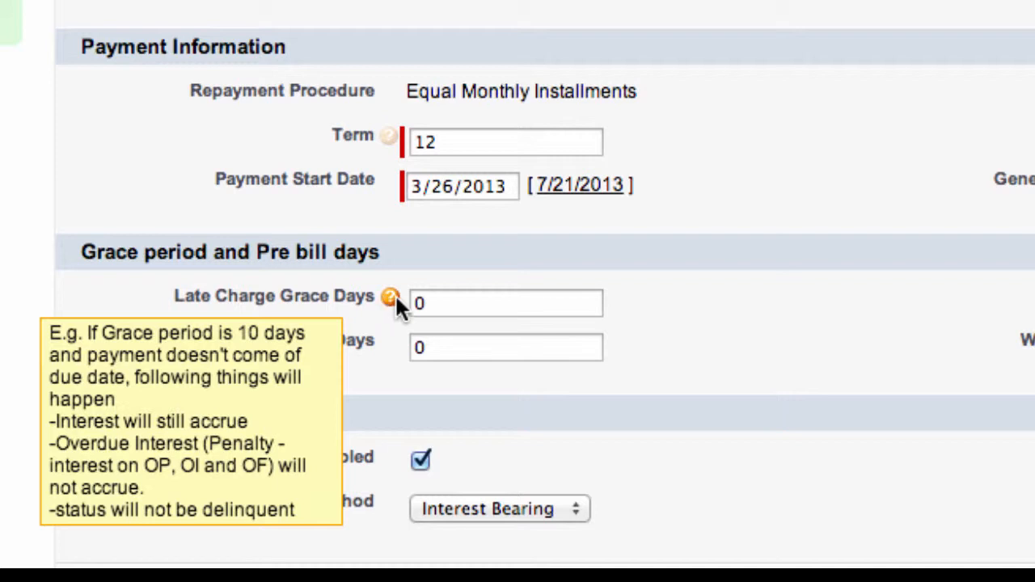
mouse_move(427, 302)
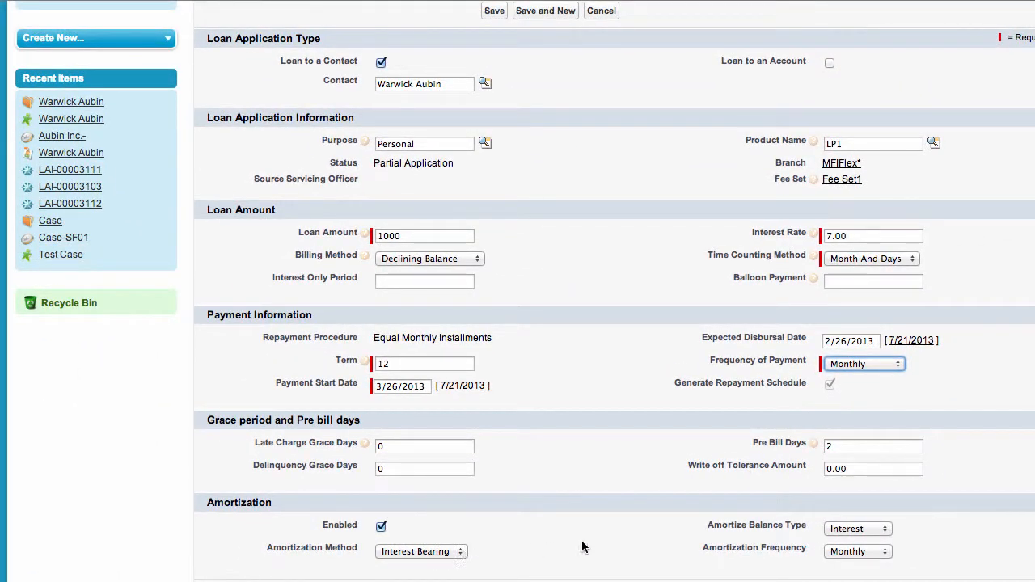
Keep Interest as the amortize balance type and save the loan as LAI-00003113
scroll("down", 3)
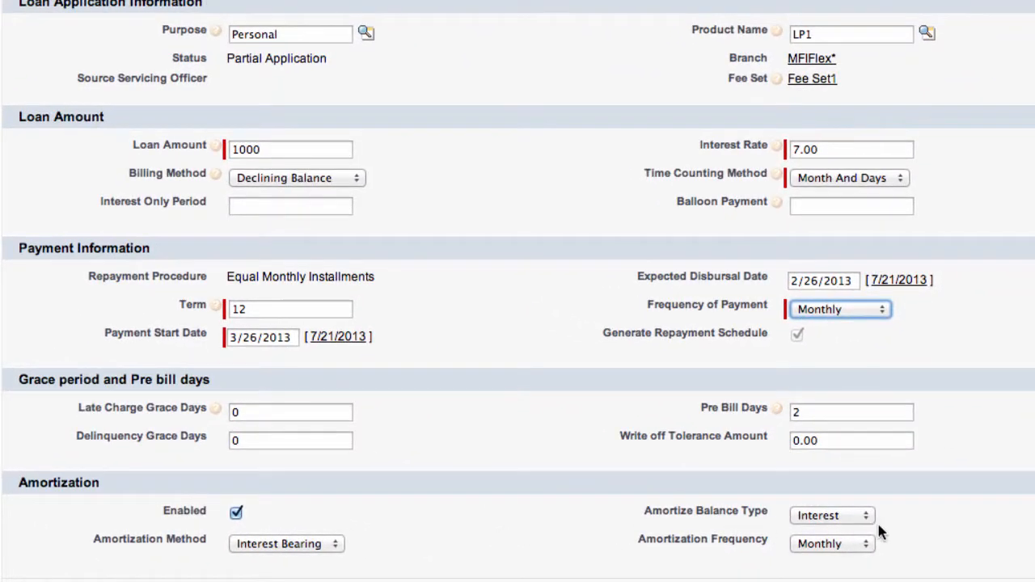
left_click(831, 514)
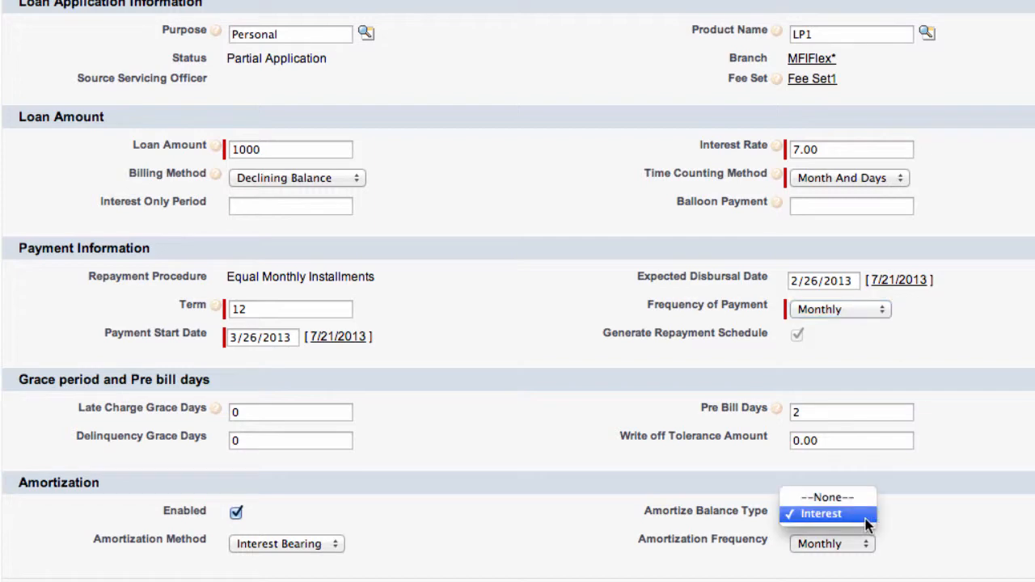
left_click(820, 515)
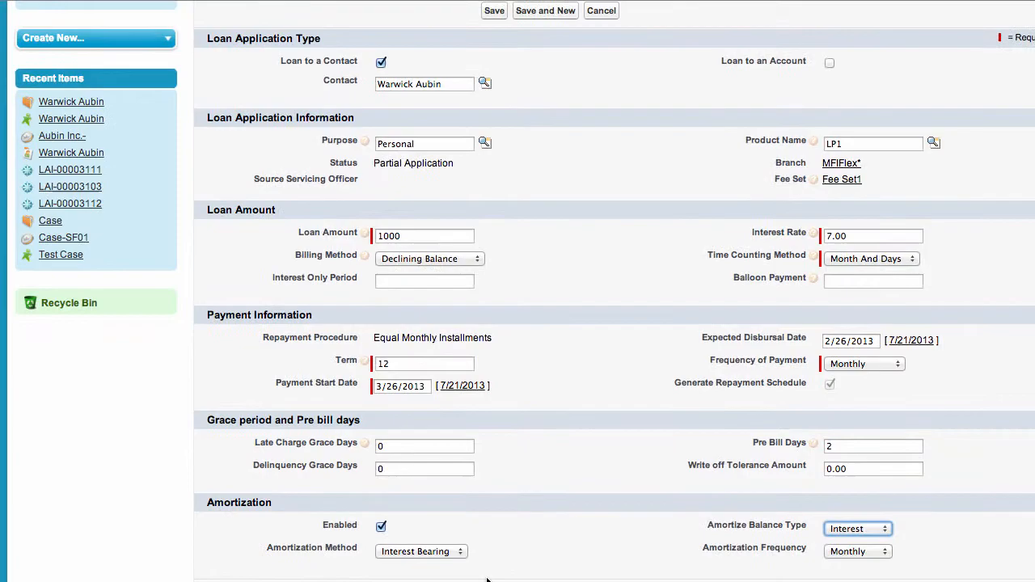
left_click(493, 9)
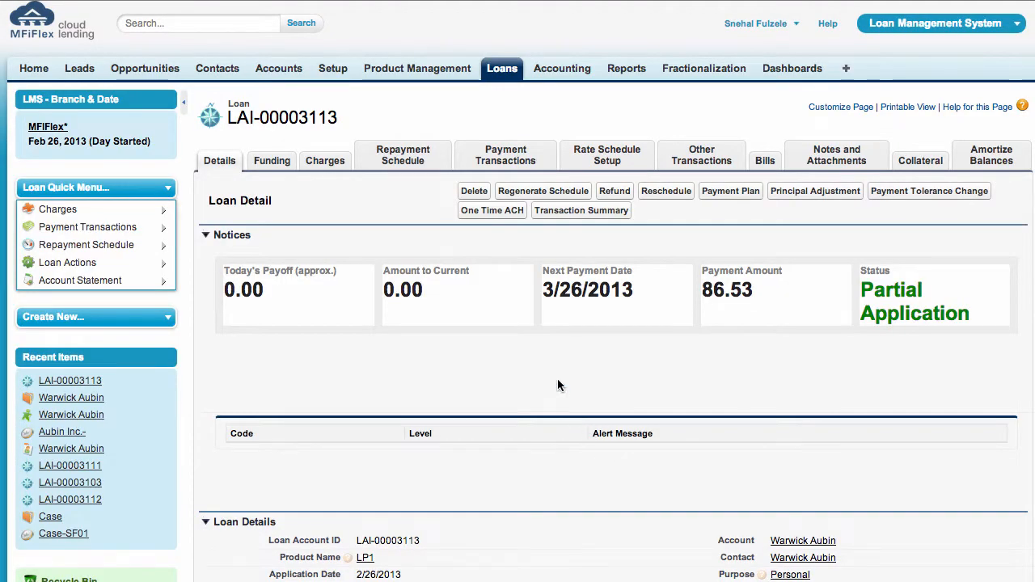
scroll("down", 3)
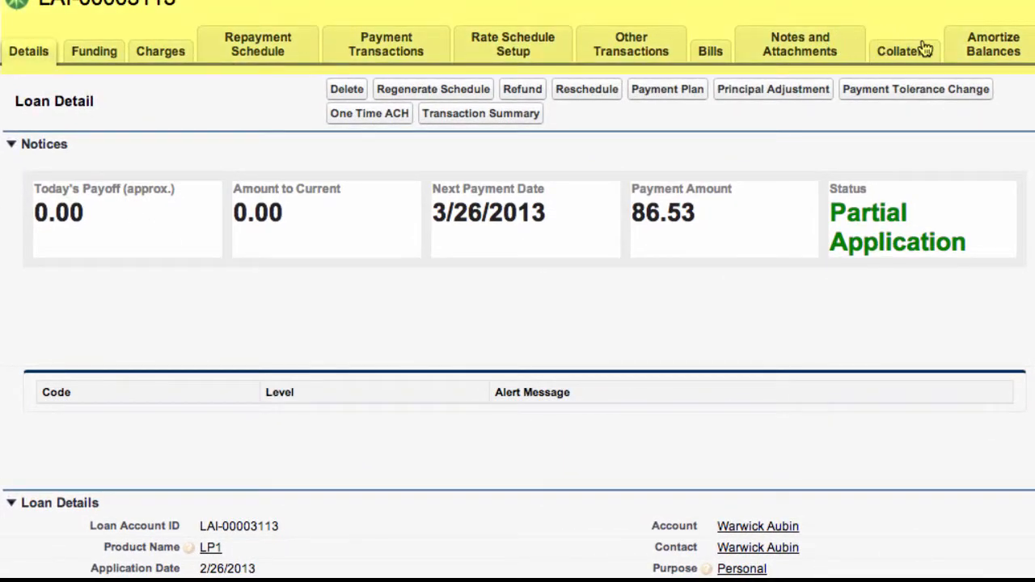
mouse_move(480, 112)
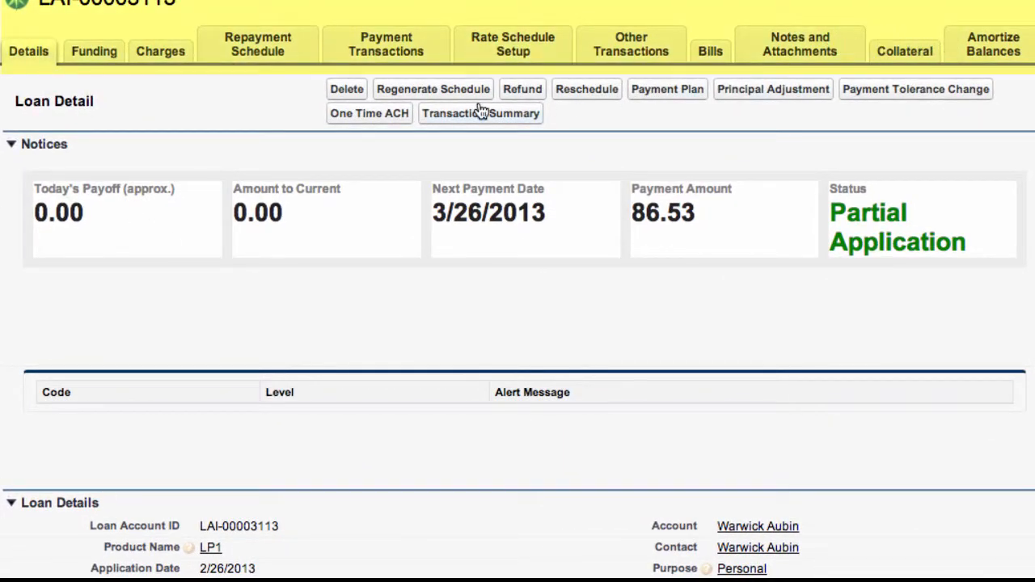
mouse_move(26, 197)
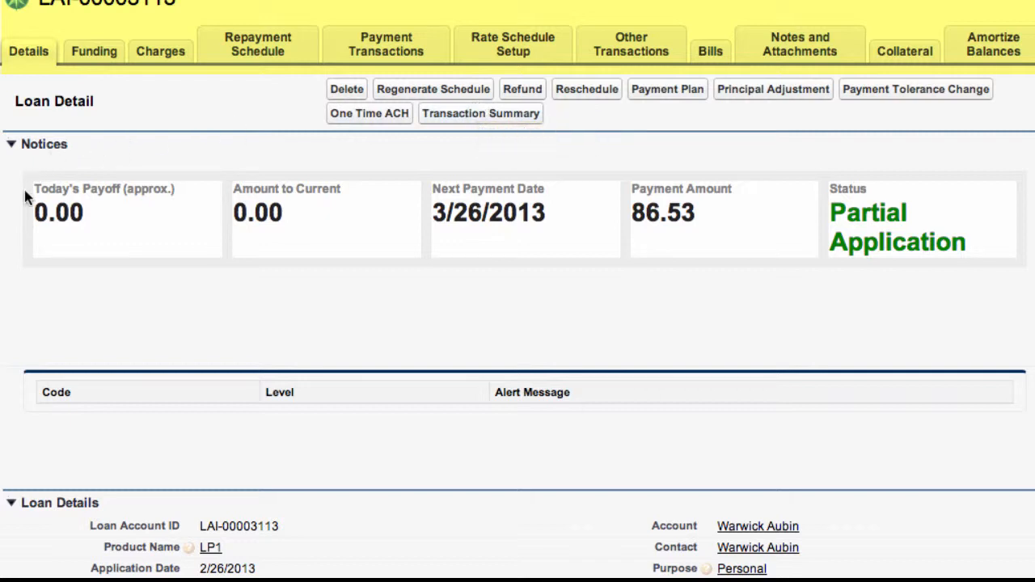
mouse_move(703, 235)
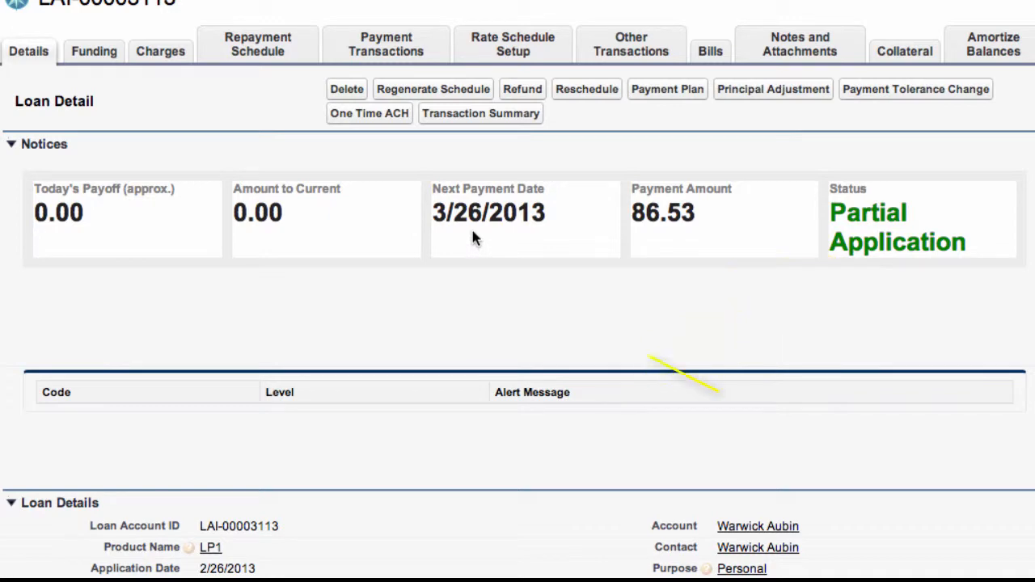
mouse_move(667, 235)
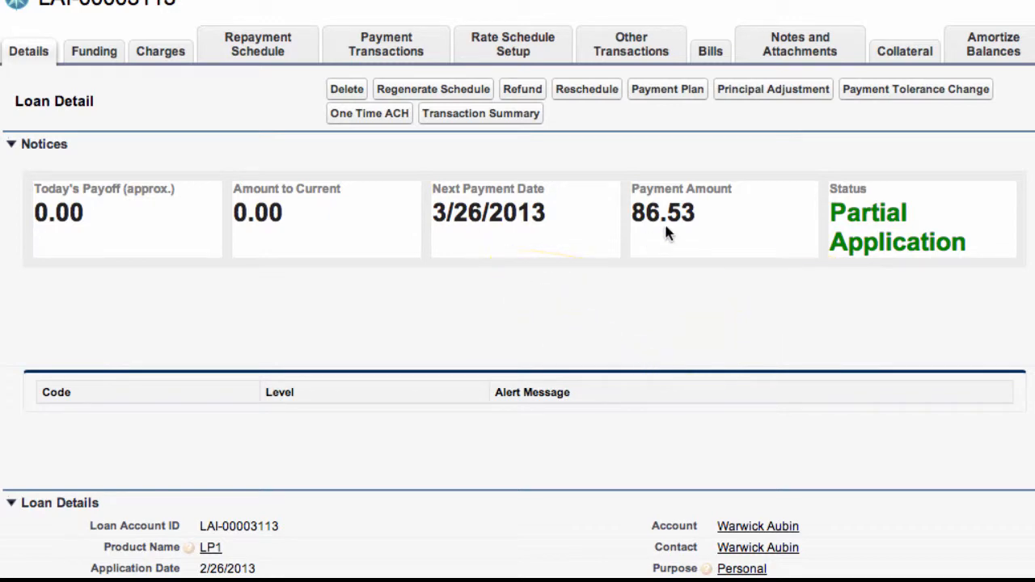
scroll("down", 3)
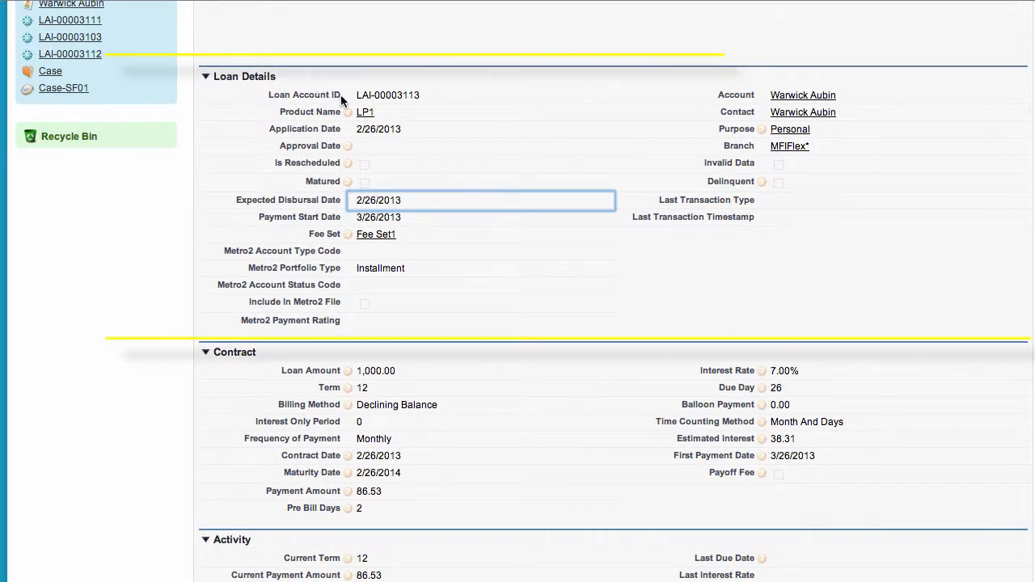
mouse_move(925, 187)
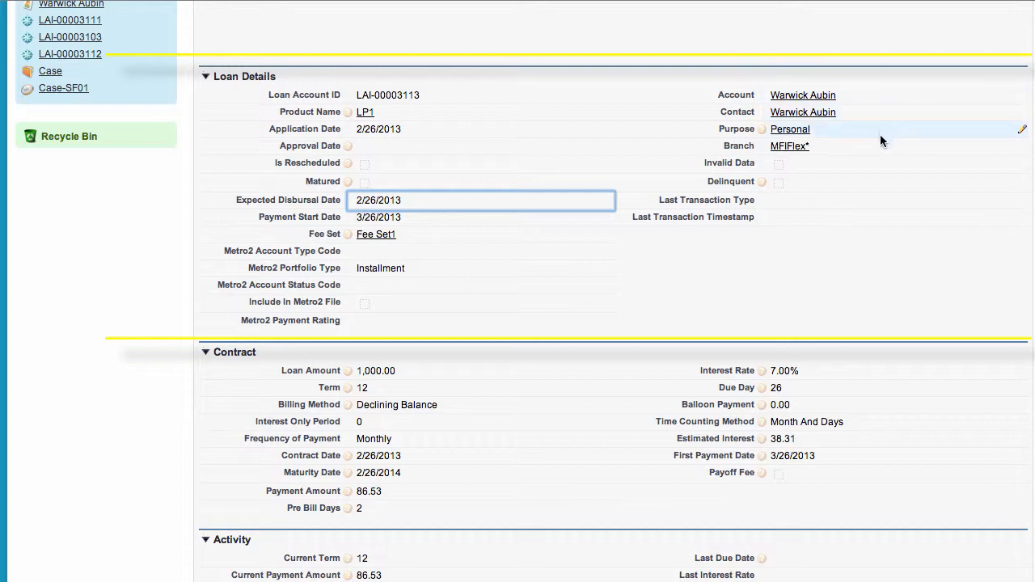
mouse_move(461, 234)
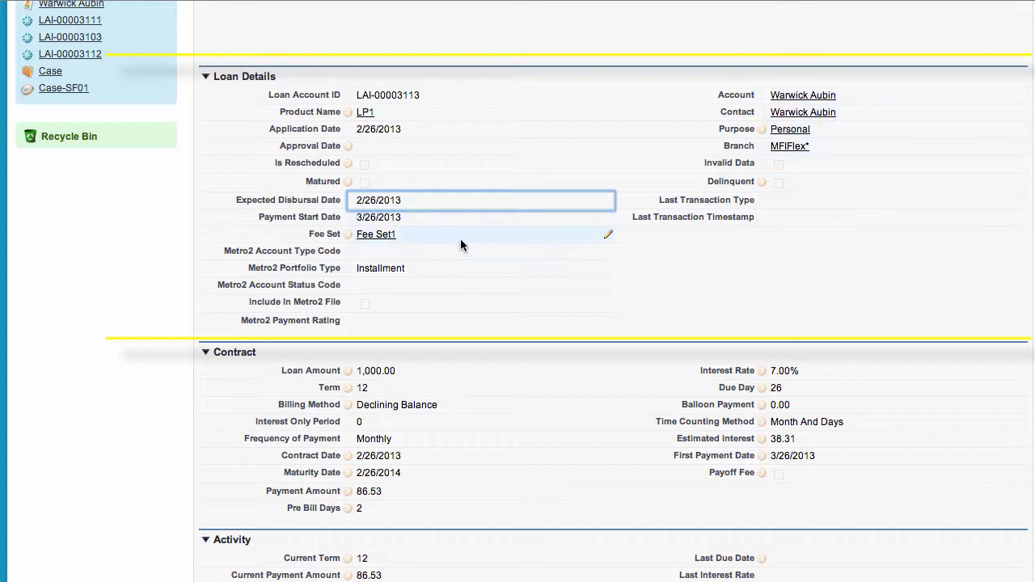
mouse_move(304, 262)
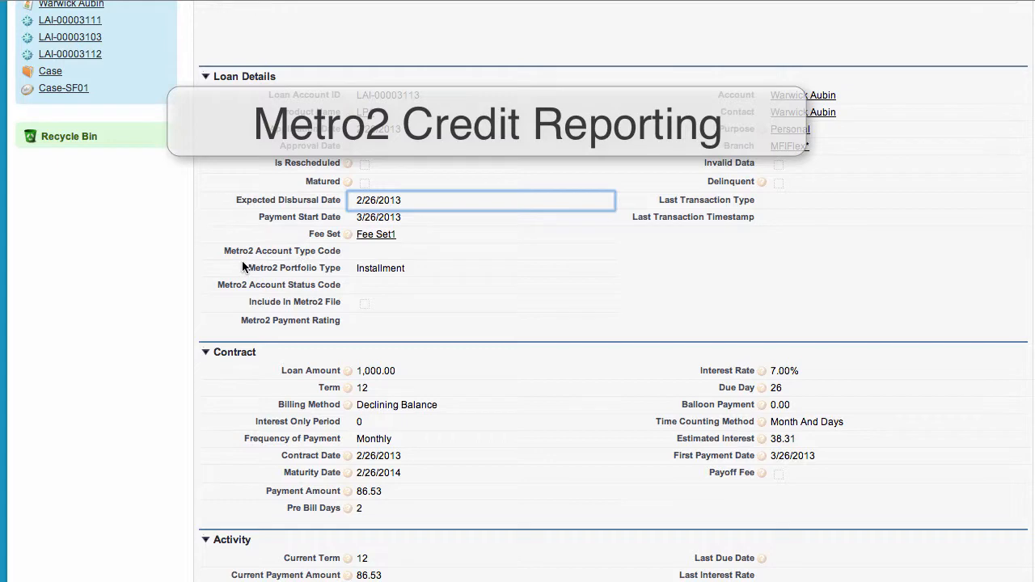
mouse_move(280, 285)
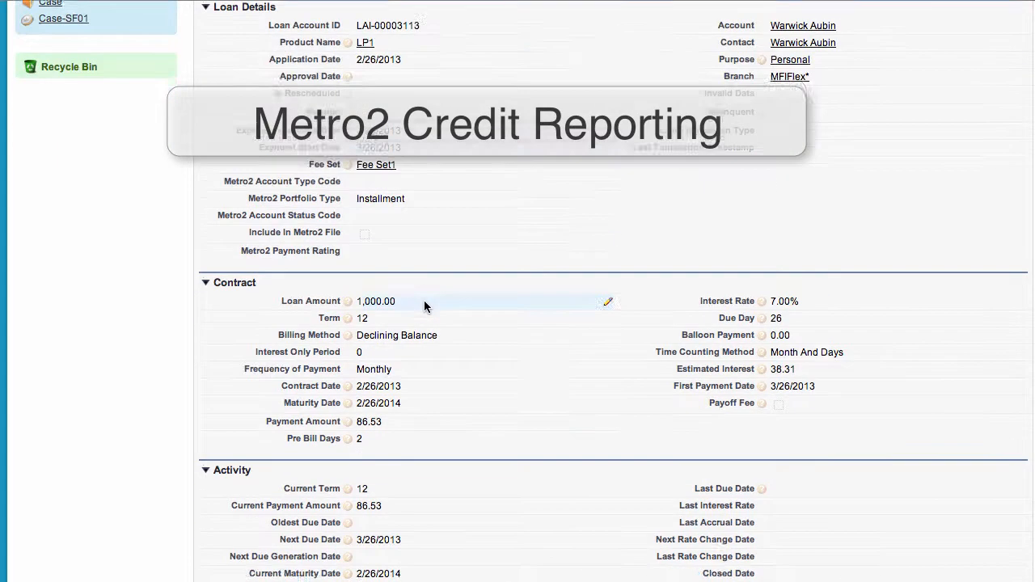
scroll("down", 3)
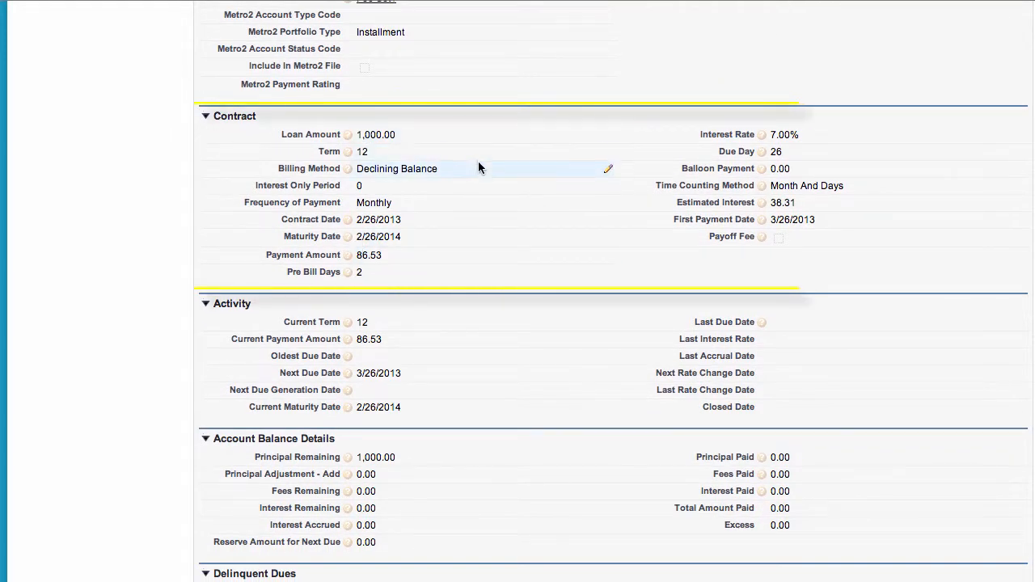
mouse_move(510, 202)
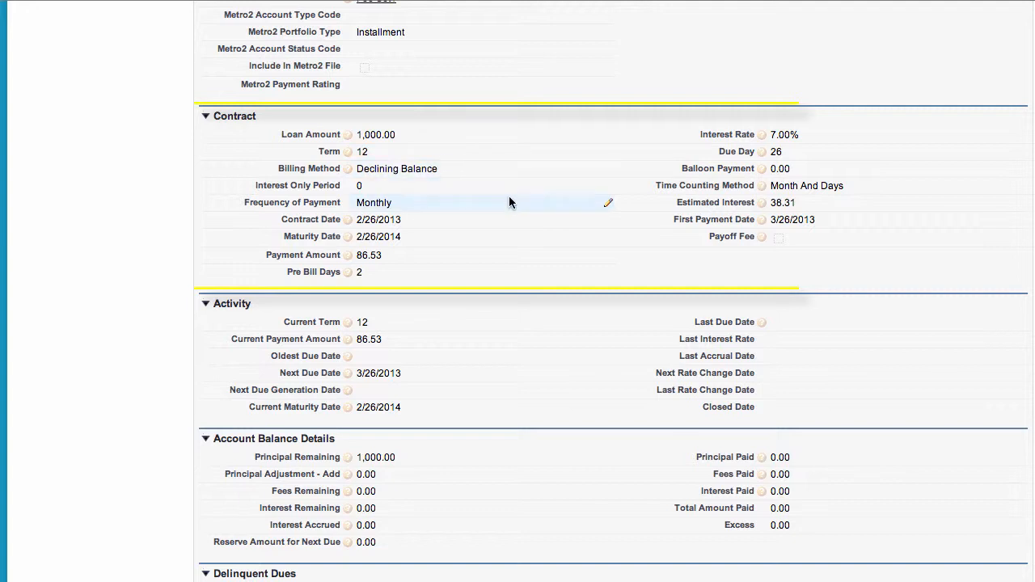
mouse_move(442, 271)
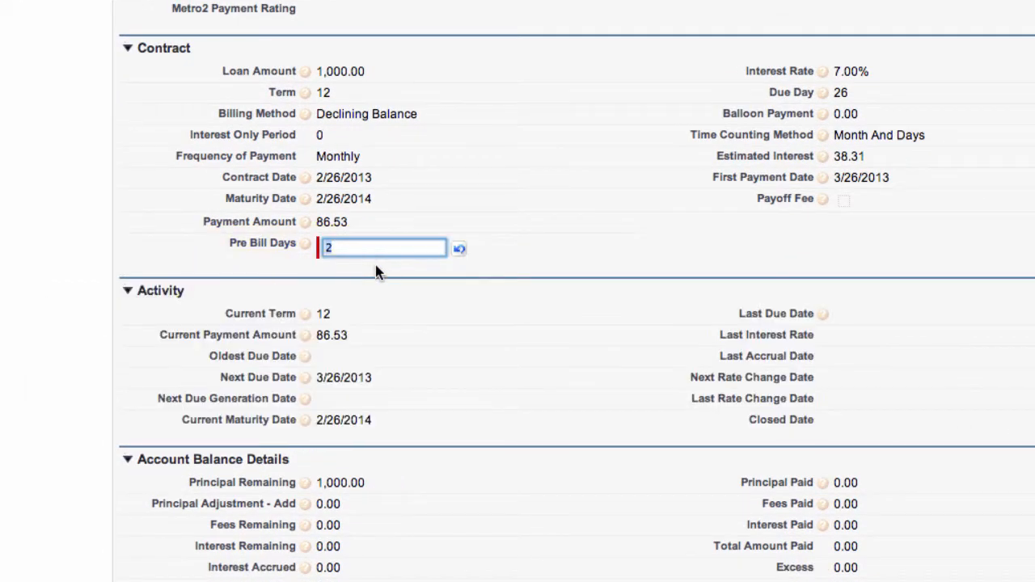
Change Pre Bill Days to 3 and save the loan detail
type("3")
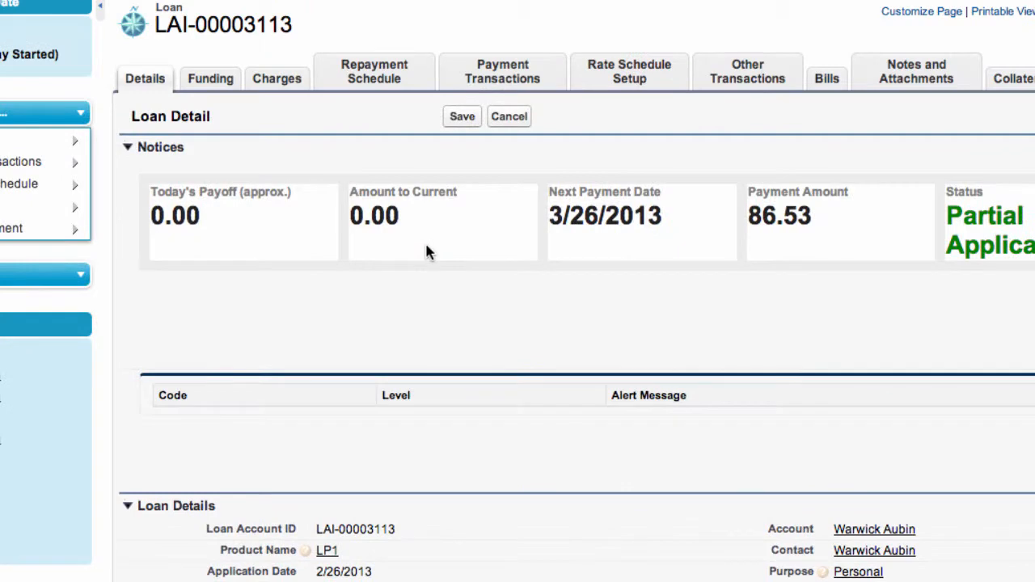
left_click(461, 117)
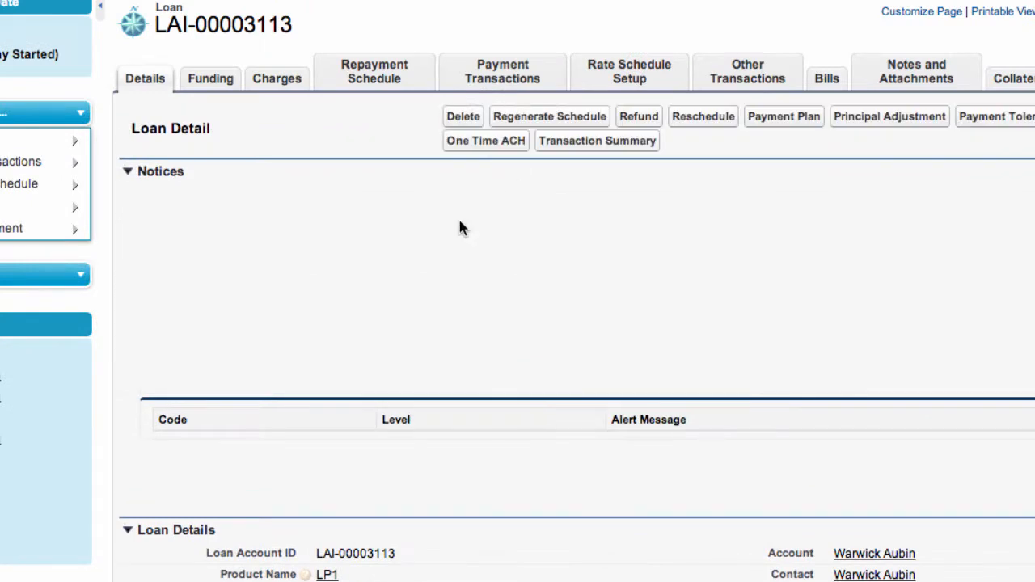
scroll("down", 3)
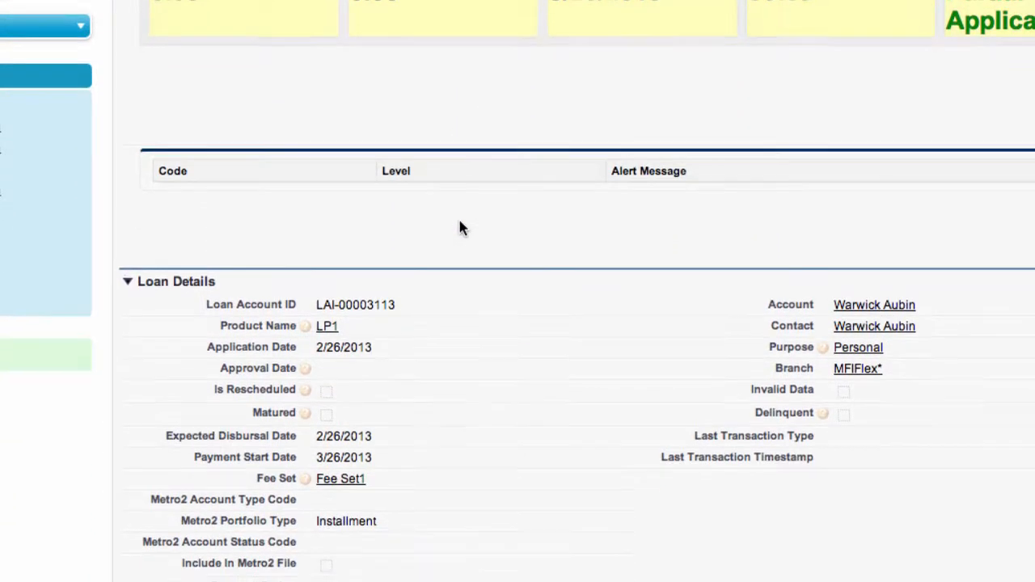
scroll("down", 3)
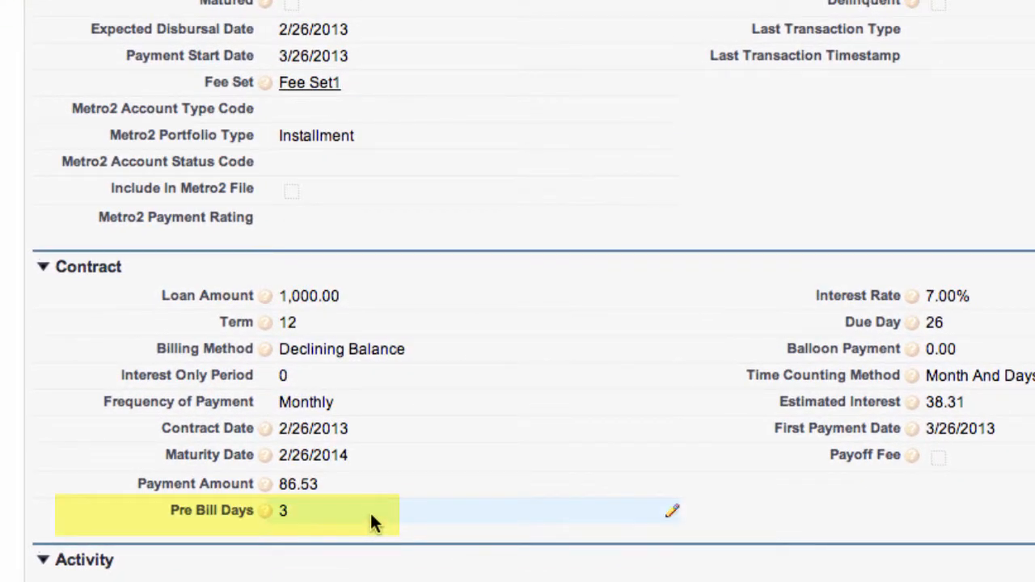
scroll("down", 3)
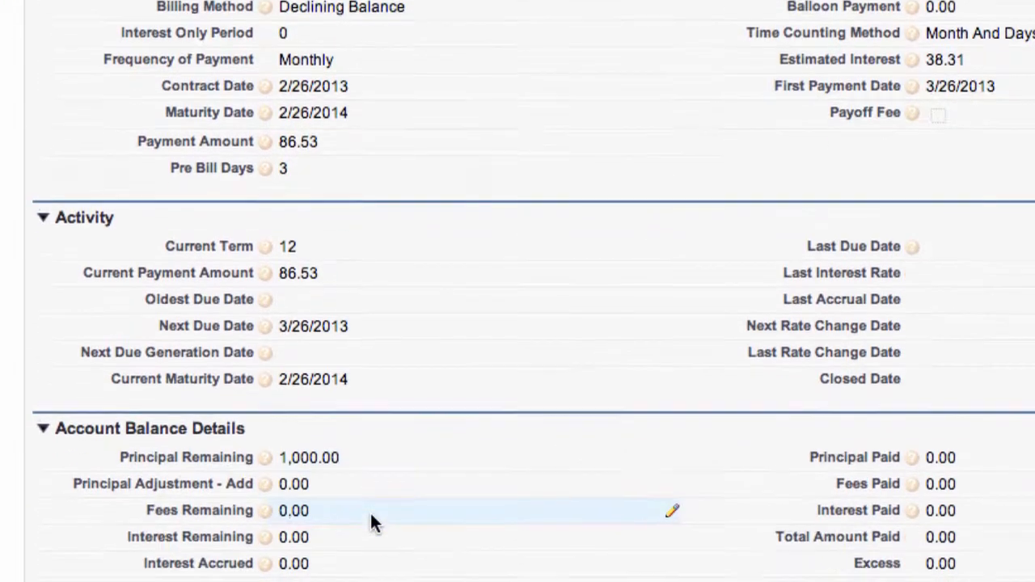
scroll("down", 3)
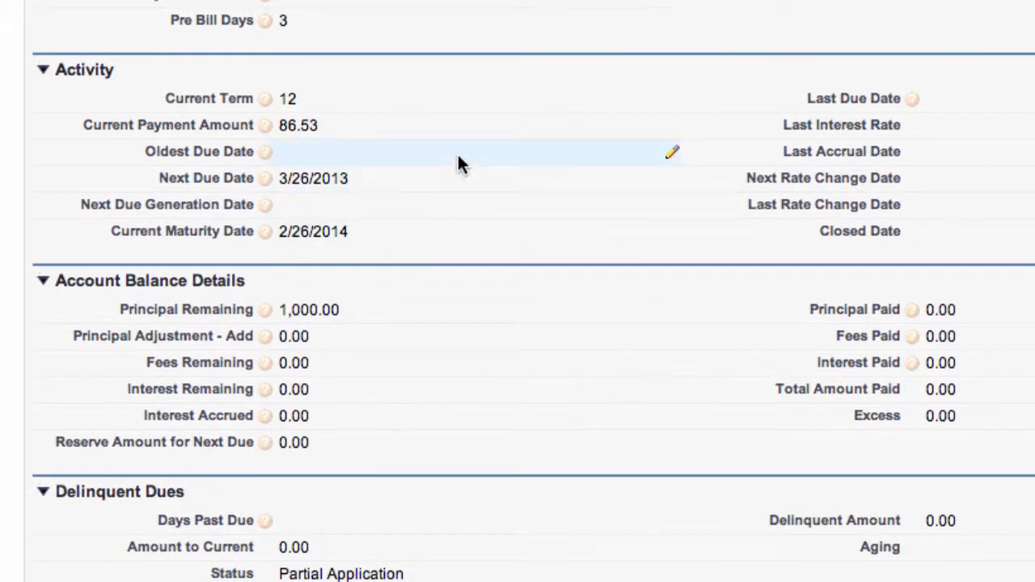
mouse_move(428, 138)
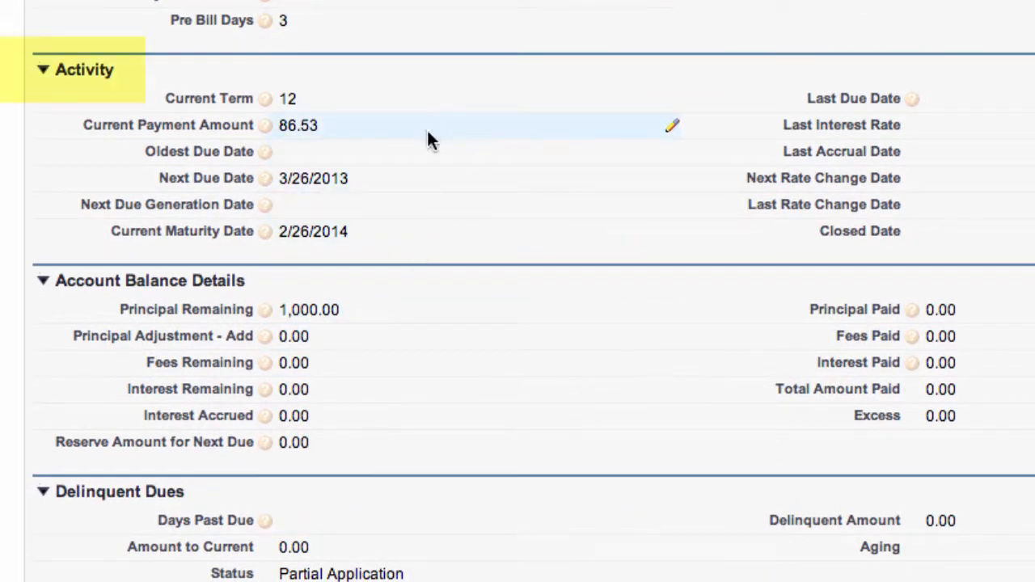
mouse_move(230, 154)
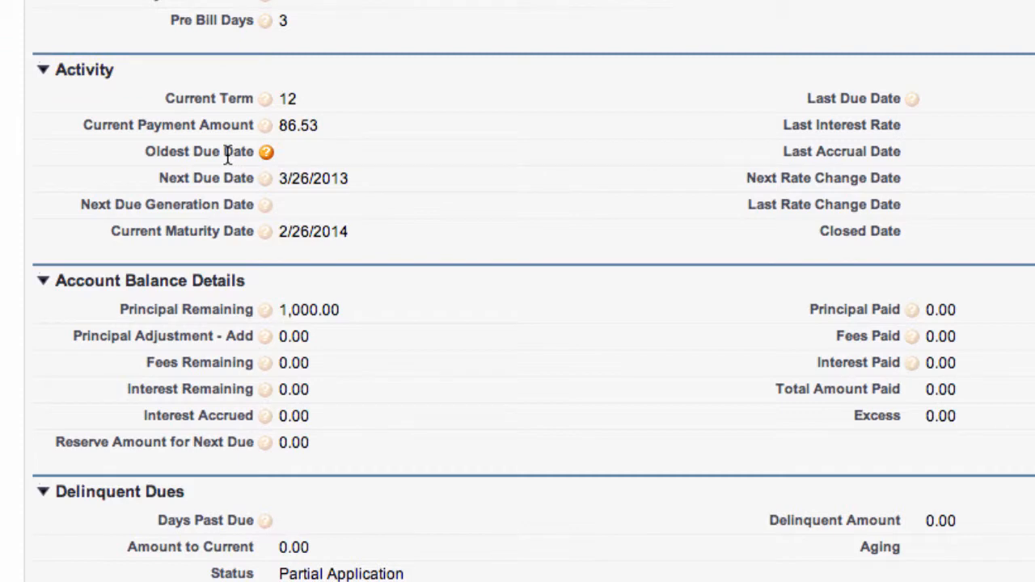
mouse_move(188, 223)
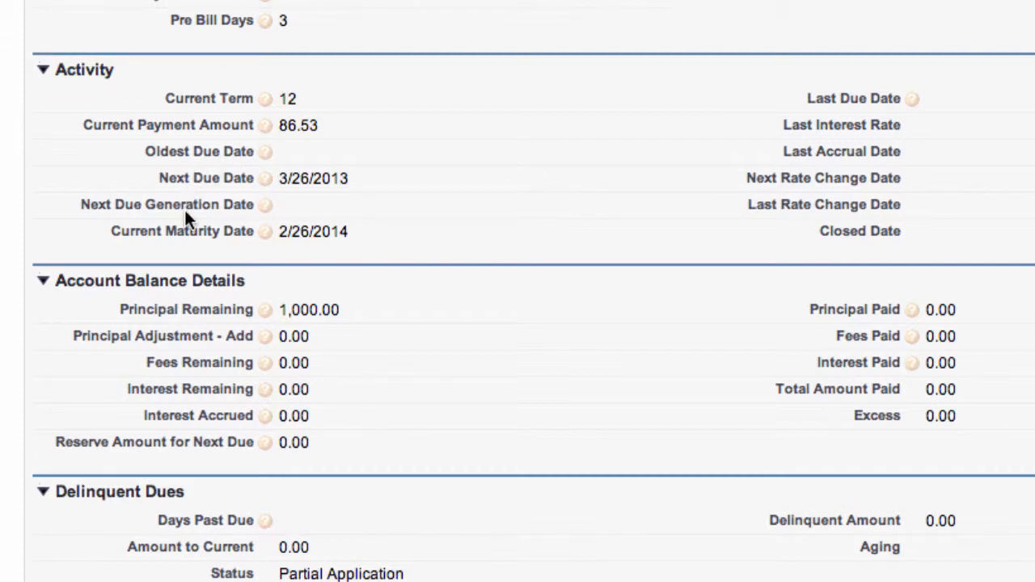
mouse_move(498, 316)
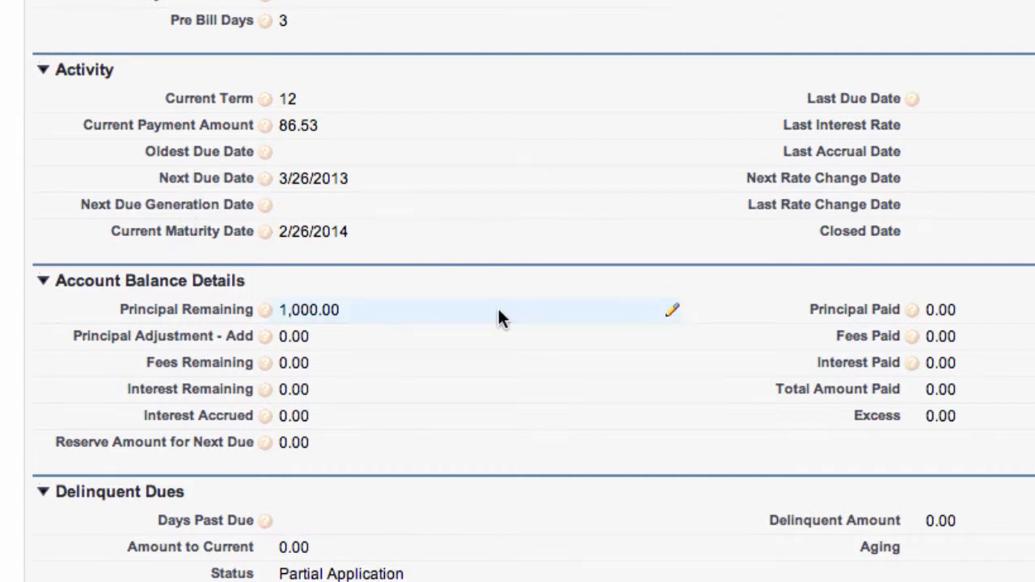
scroll("down", 3)
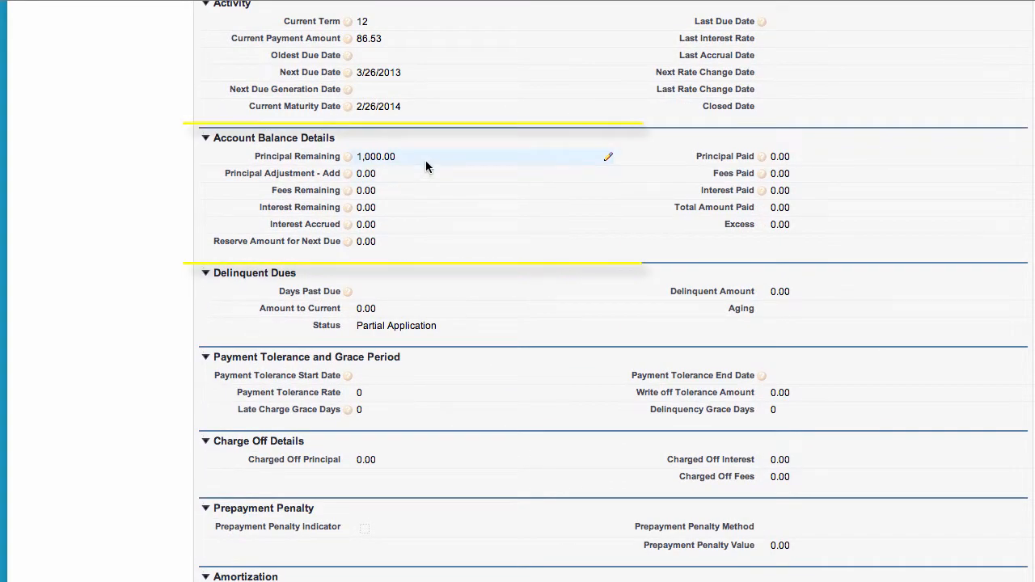
scroll("down", 3)
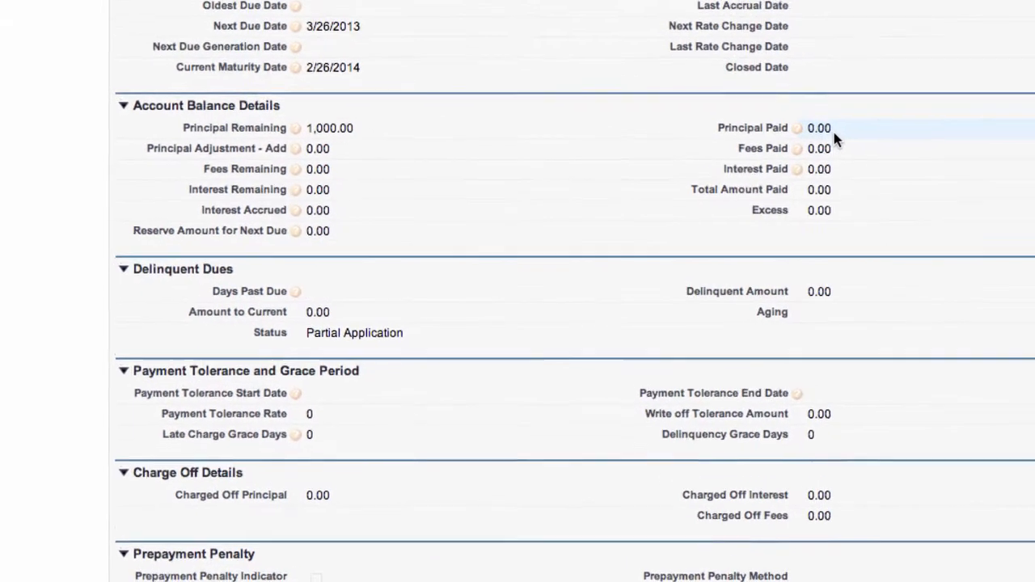
scroll("up", 3)
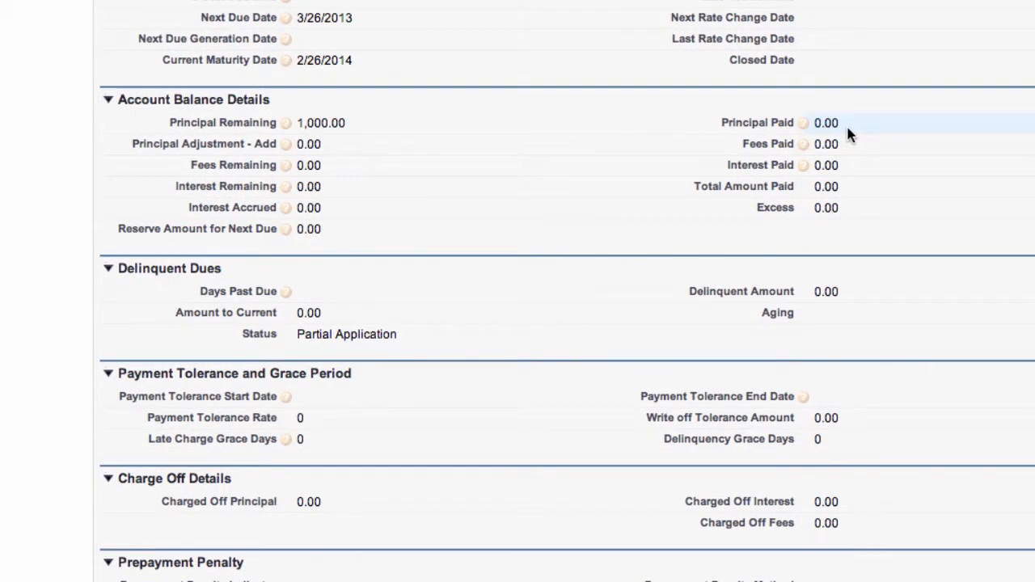
mouse_move(844, 194)
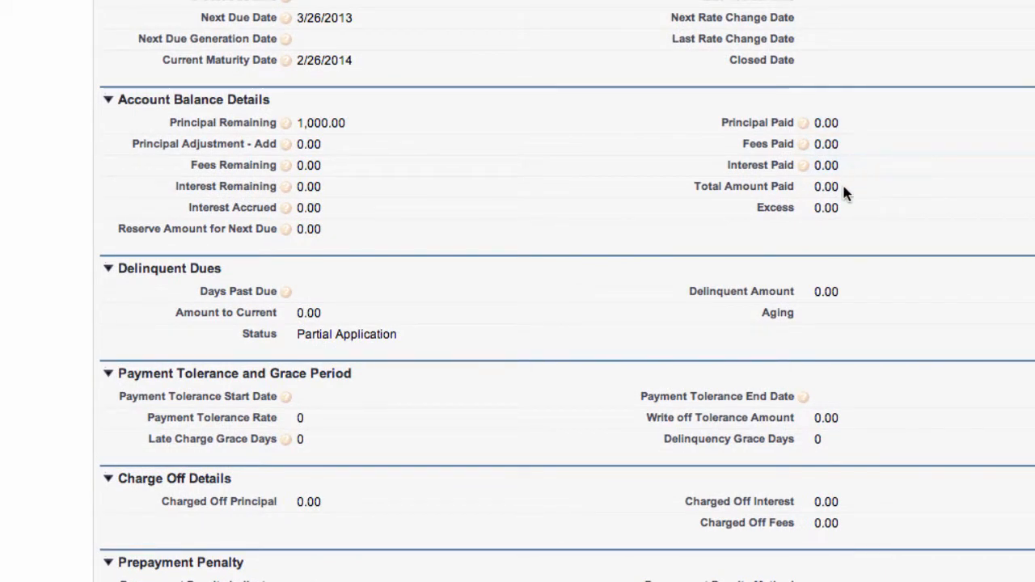
scroll("down", 3)
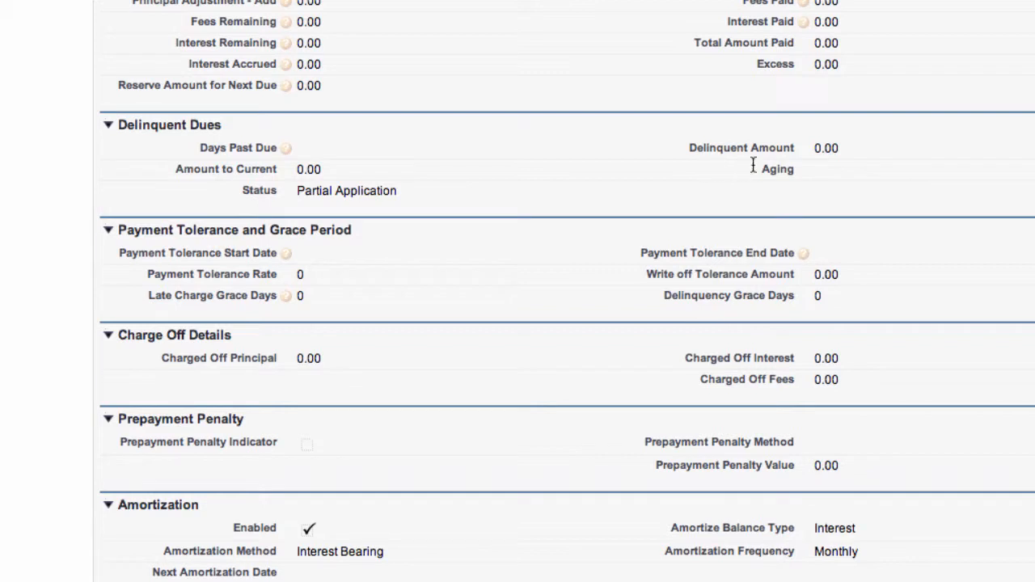
scroll("down", 3)
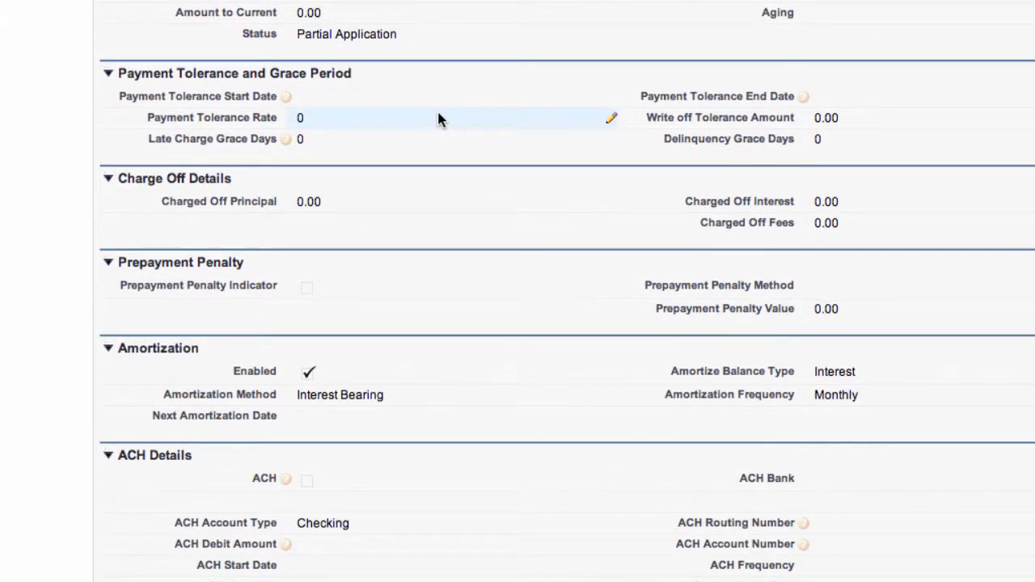
left_click(404, 201)
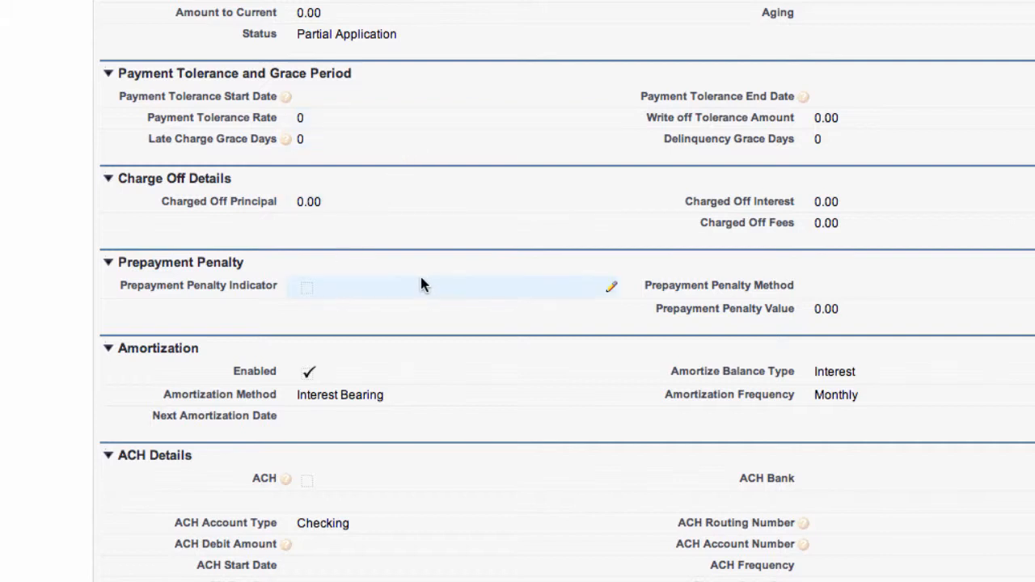
mouse_move(414, 283)
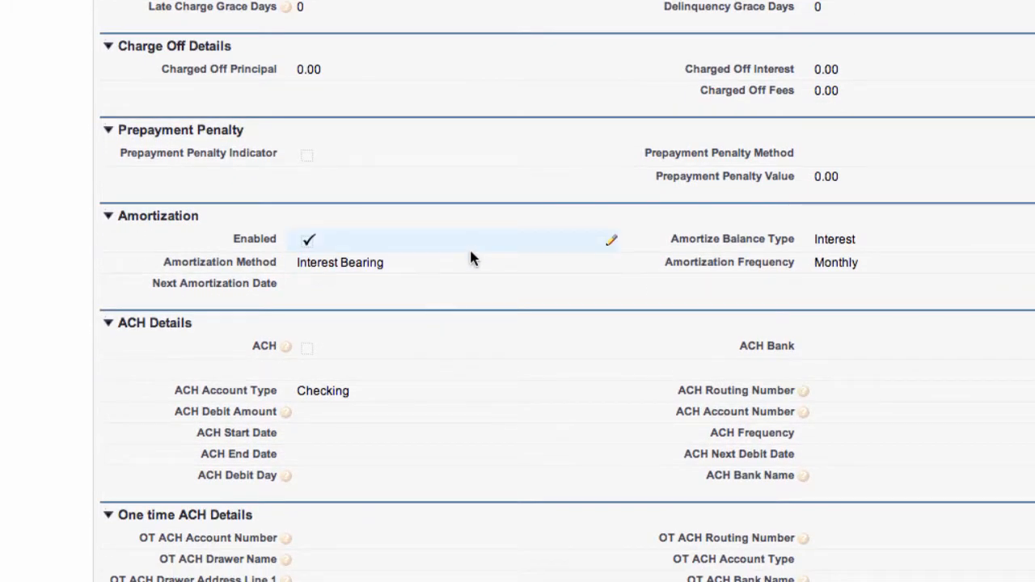
scroll("down", 3)
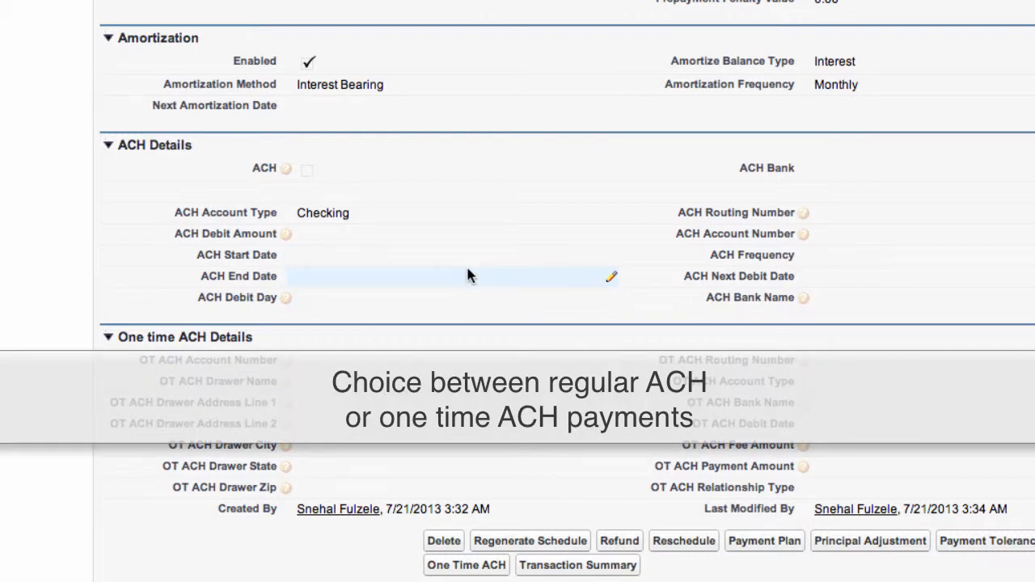
scroll("down", 3)
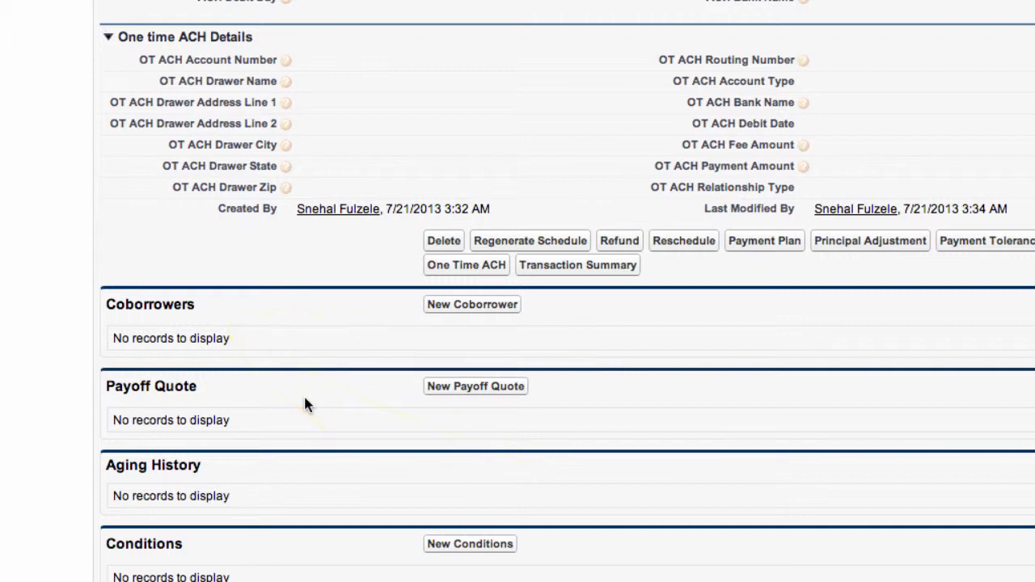
mouse_move(447, 401)
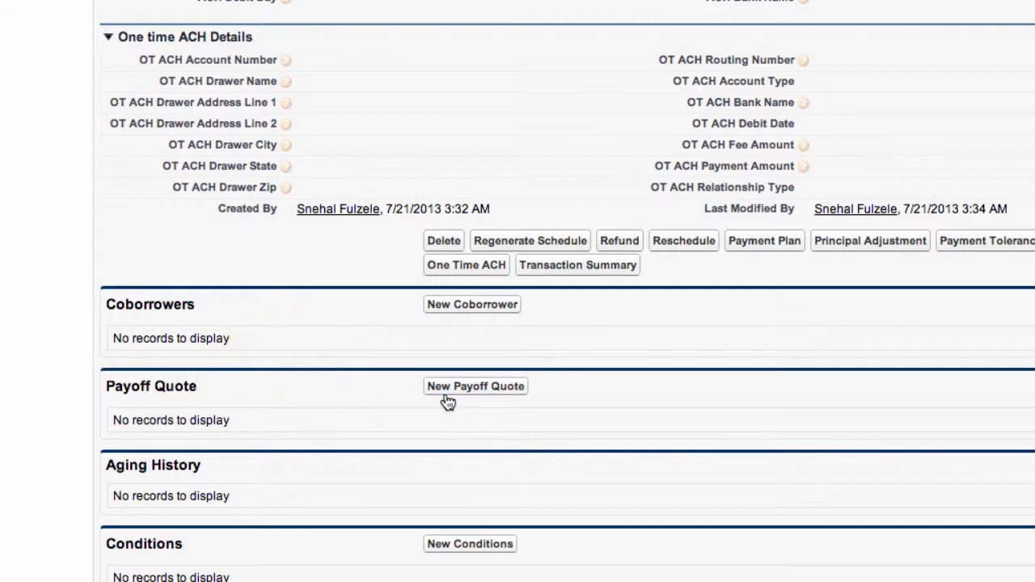
mouse_move(257, 479)
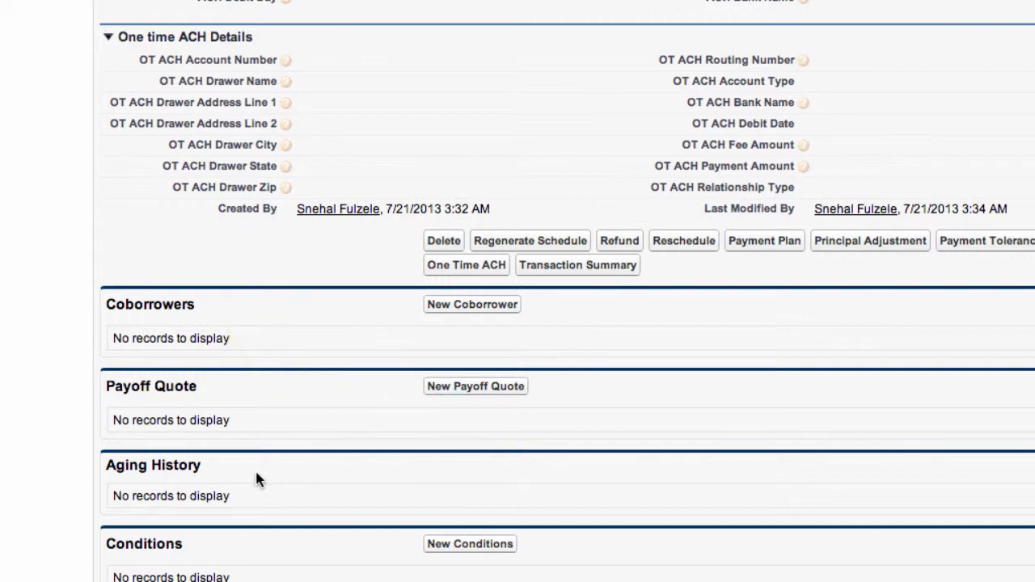
scroll("up", 3)
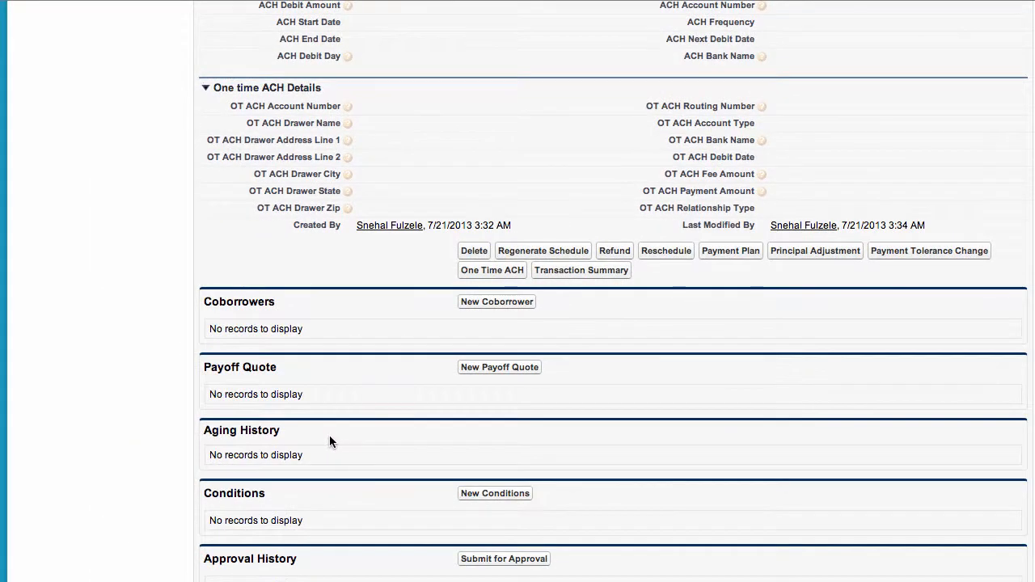
mouse_move(404, 494)
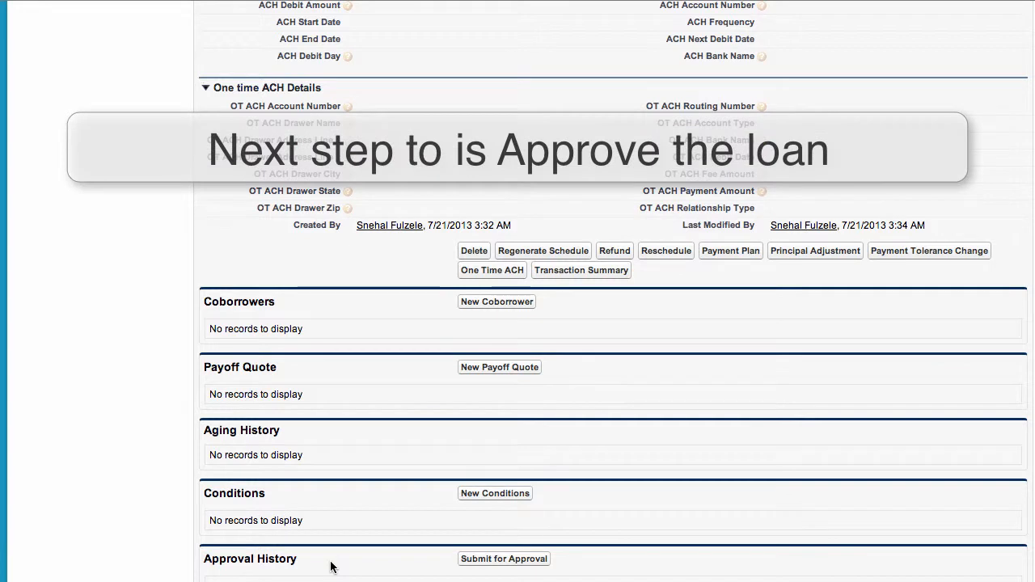
mouse_move(518, 569)
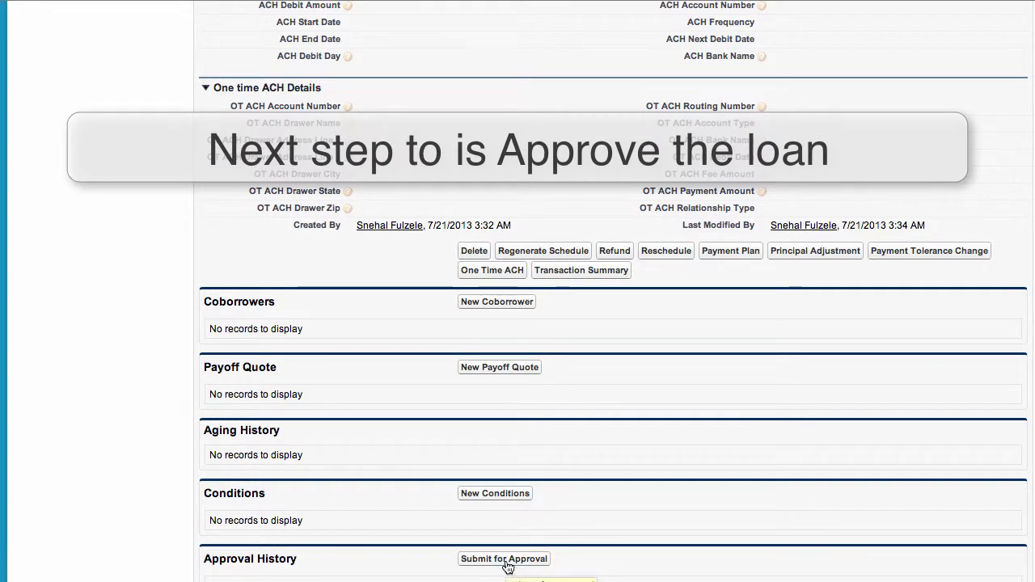
left_click(503, 559)
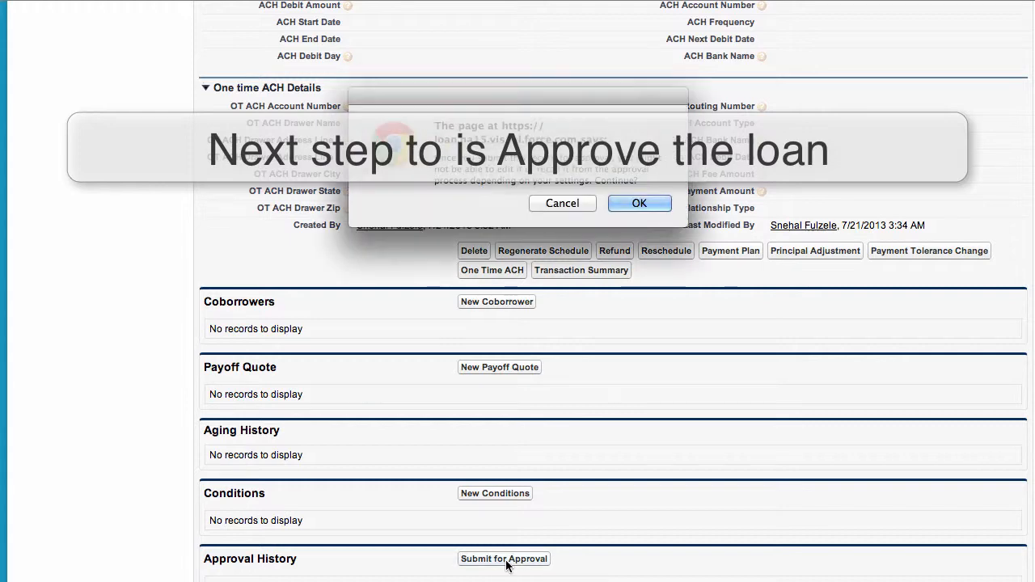
left_click(639, 204)
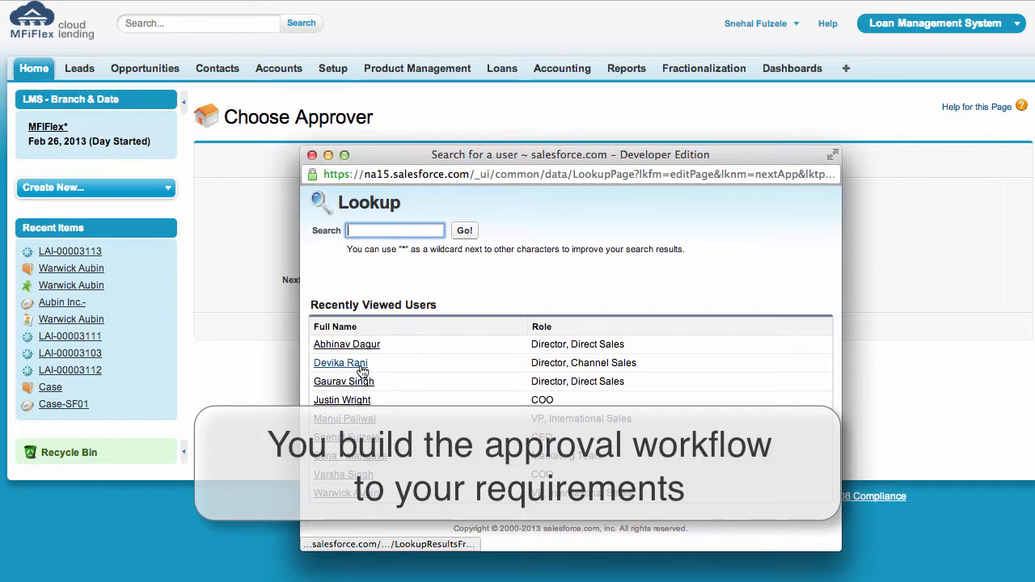
left_click(339, 362)
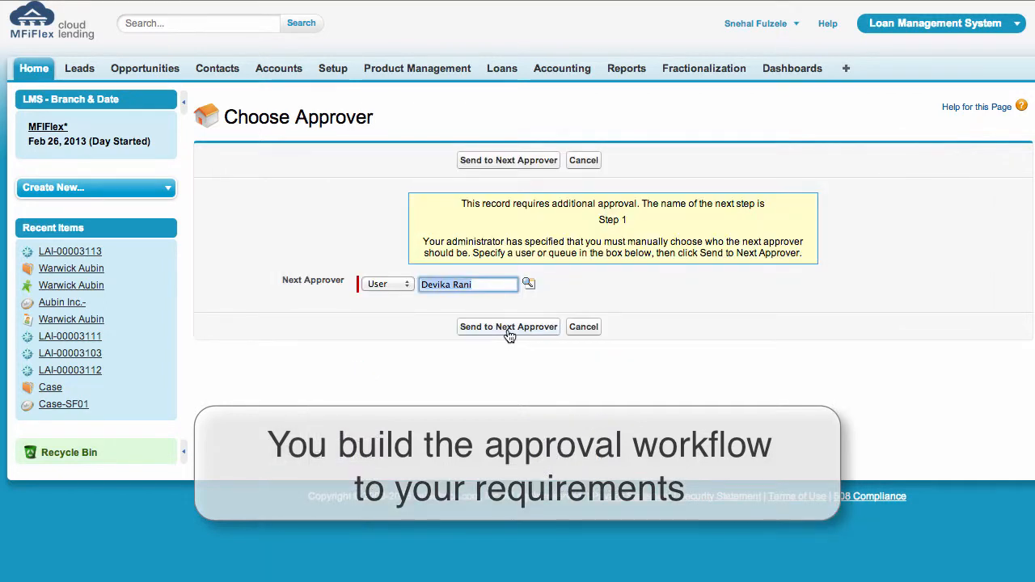
mouse_move(508, 334)
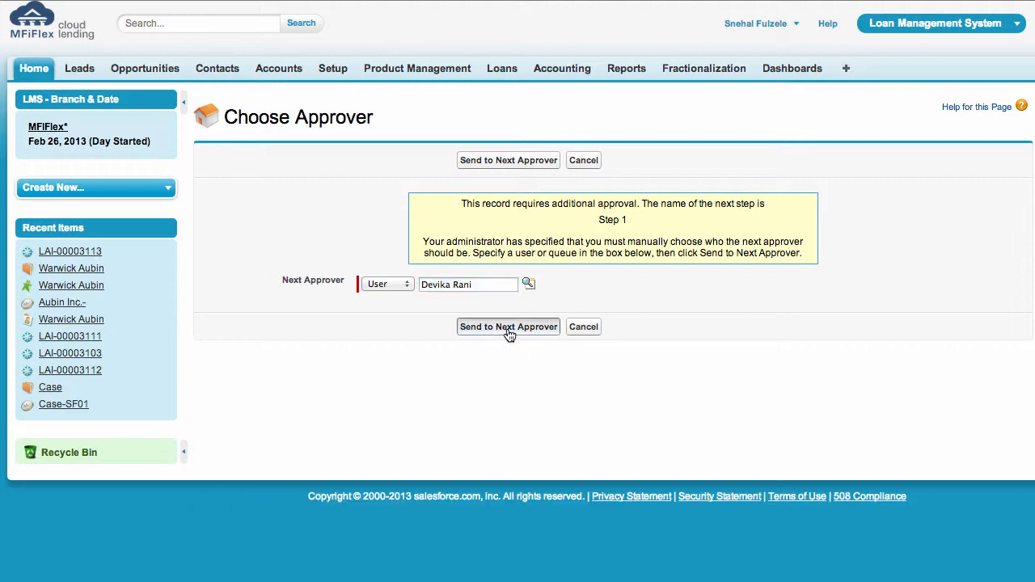
left_click(508, 327)
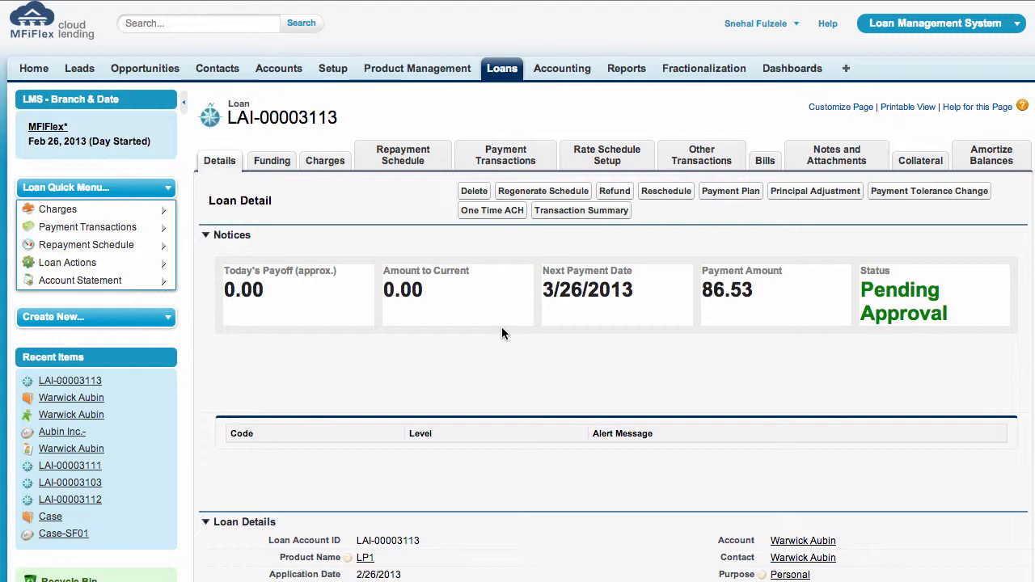
scroll("down", 3)
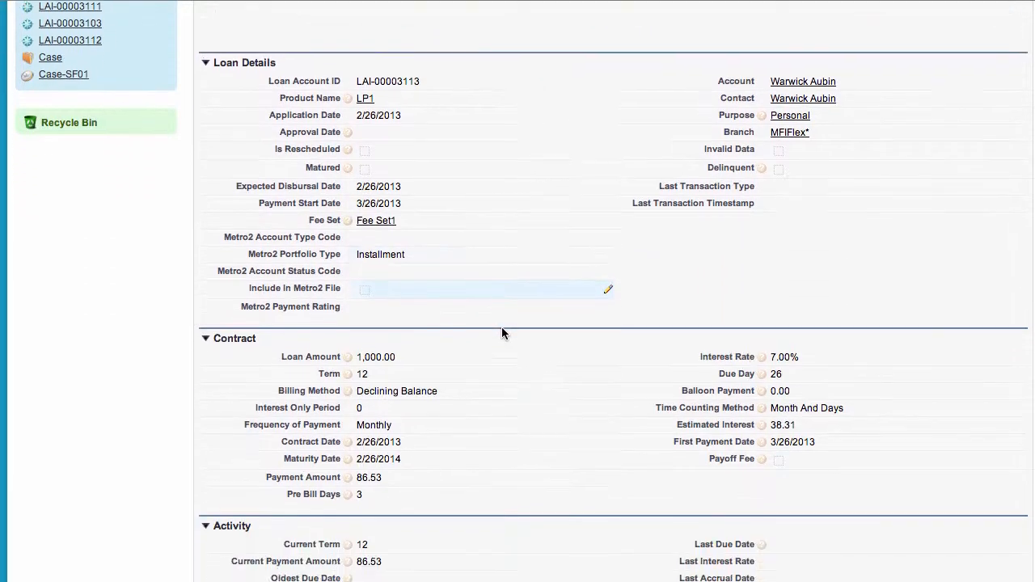
scroll("down", 3)
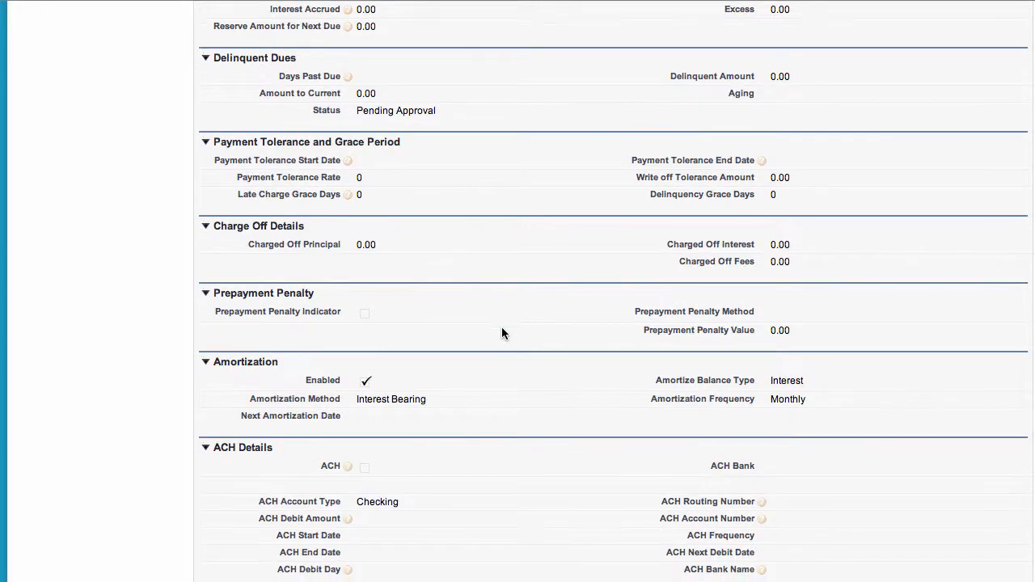
scroll("down", 3)
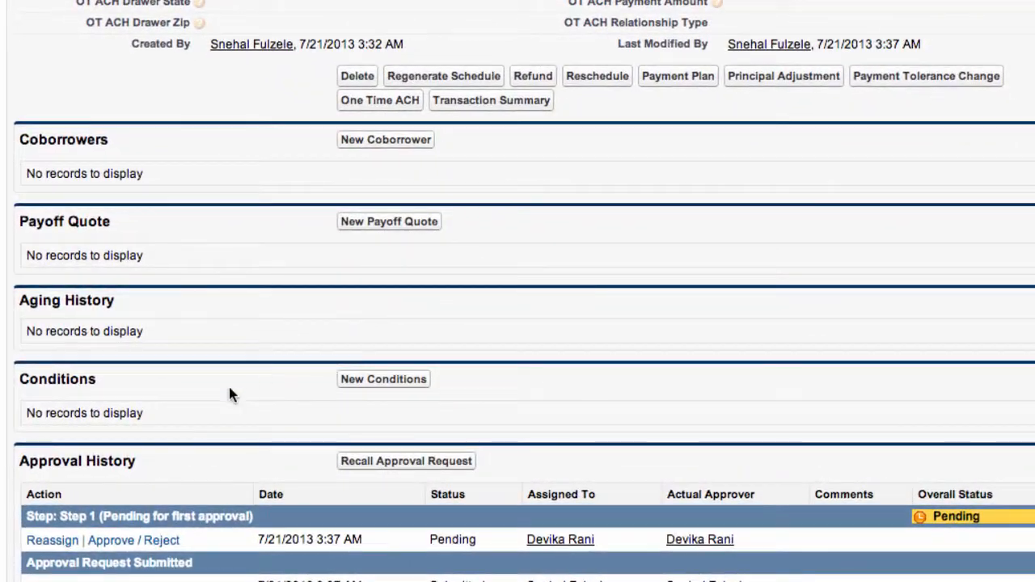
scroll("down", 3)
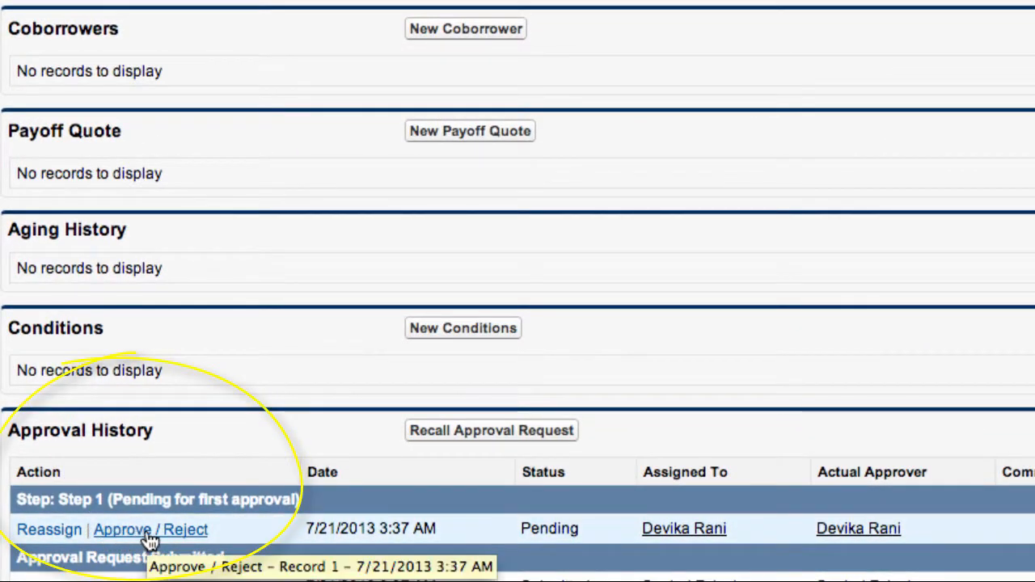
mouse_move(49, 531)
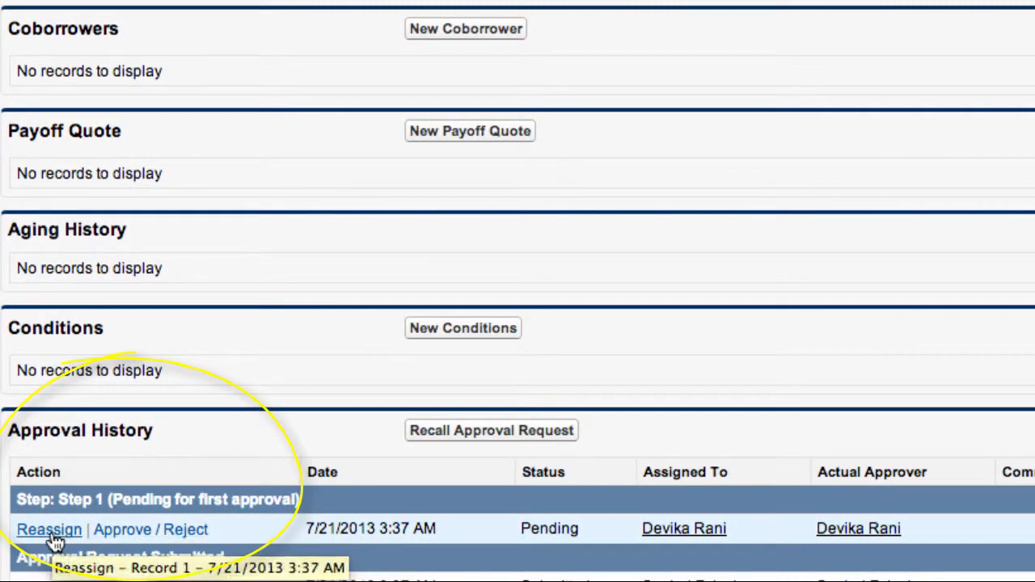
mouse_move(151, 530)
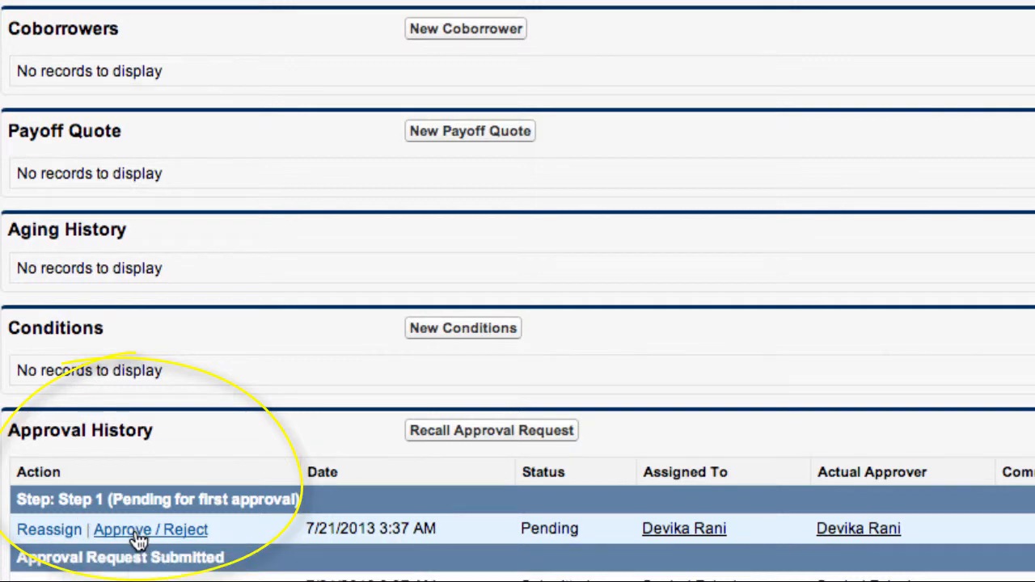
Approve the pending approval request so loan LAI-00003113 reads Approved
left_click(150, 531)
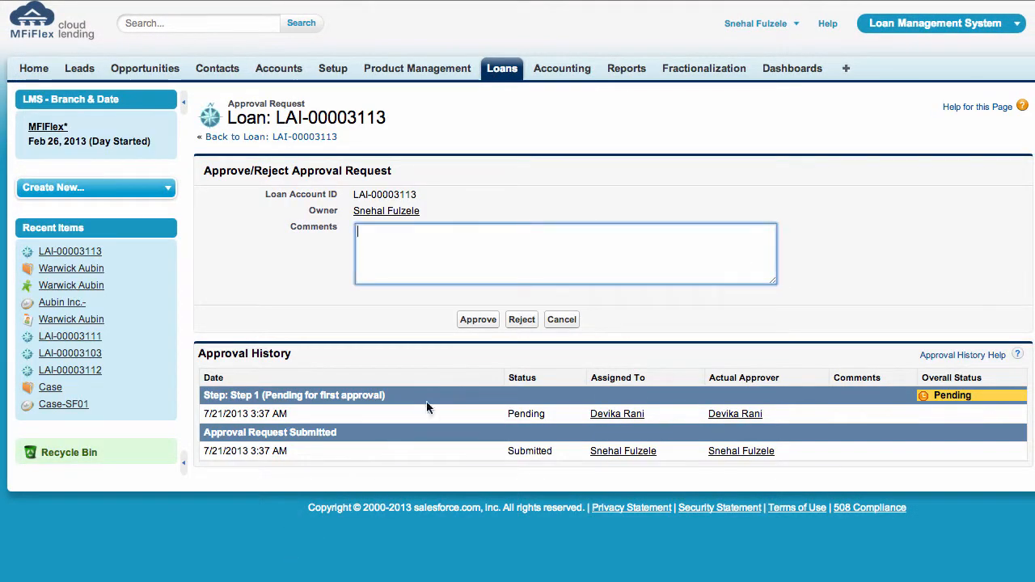
mouse_move(478, 320)
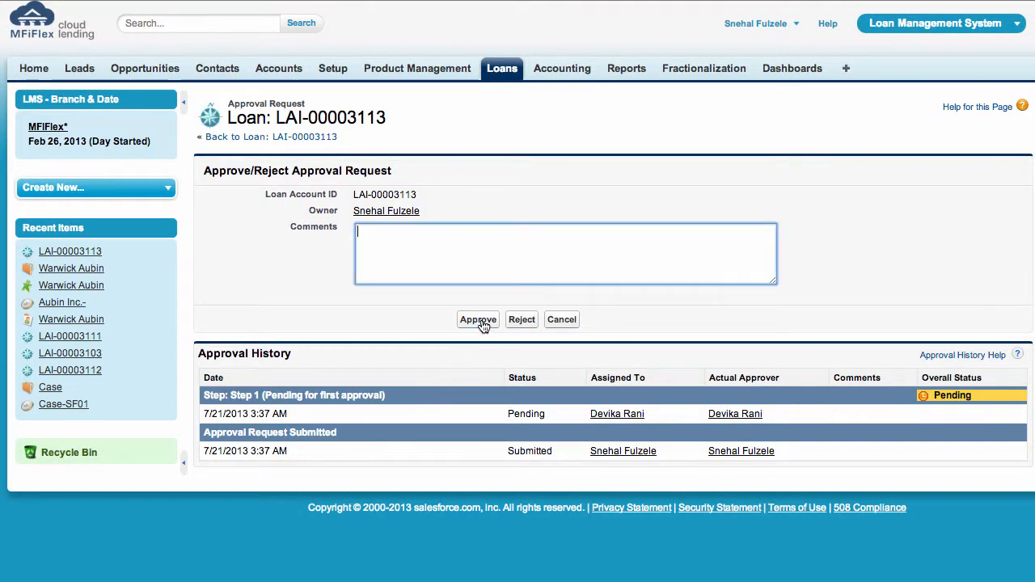
left_click(477, 320)
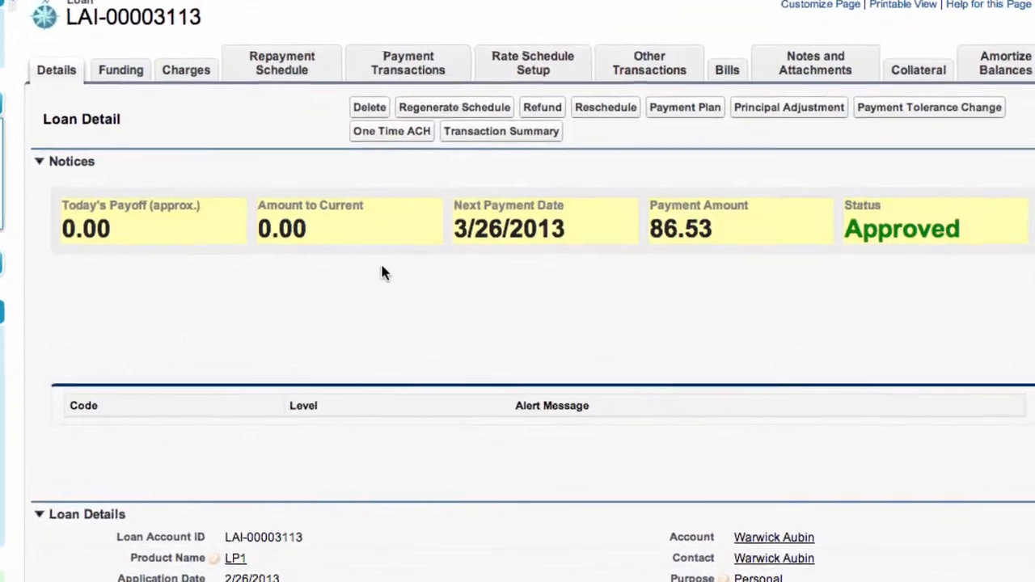
scroll("up", 3)
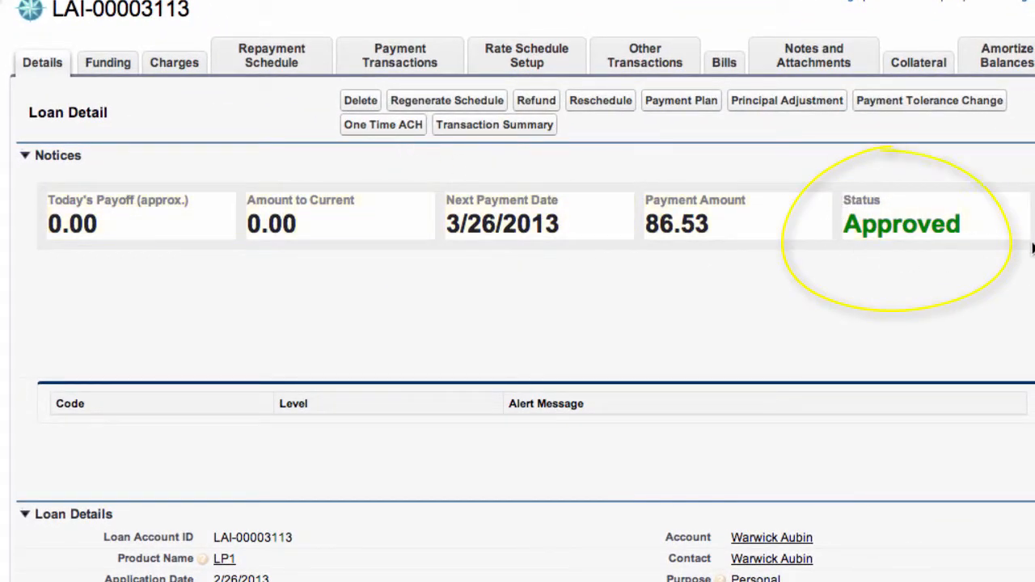
mouse_move(701, 295)
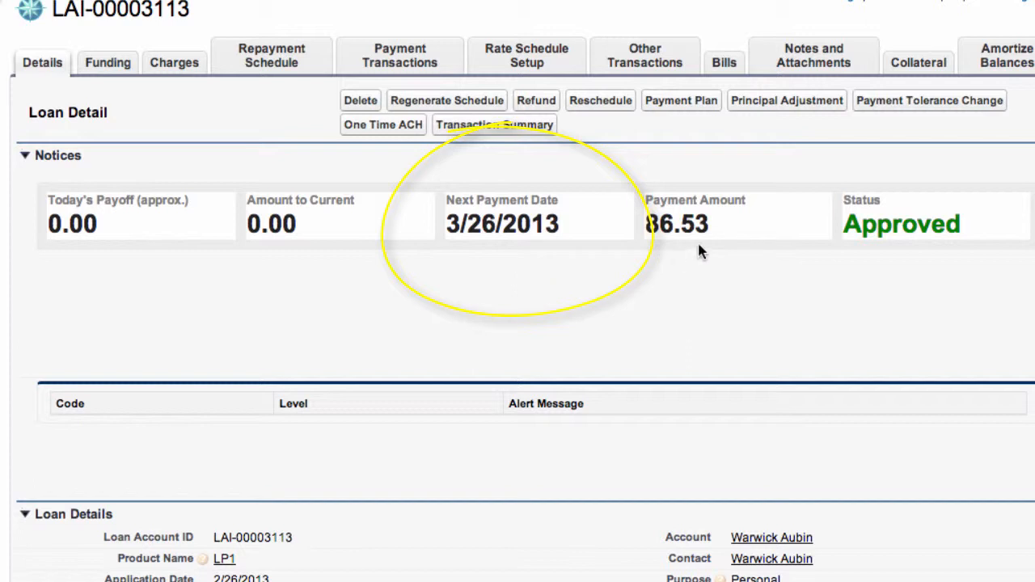
mouse_move(782, 260)
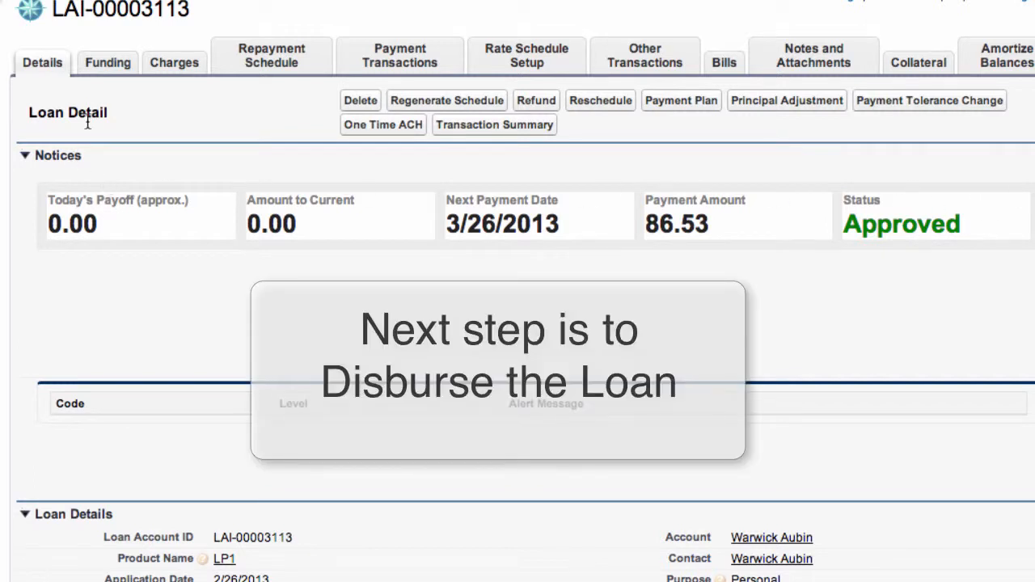
Create and save a loan disbursal transaction on the Funding tab with Check as mode of payment
left_click(103, 62)
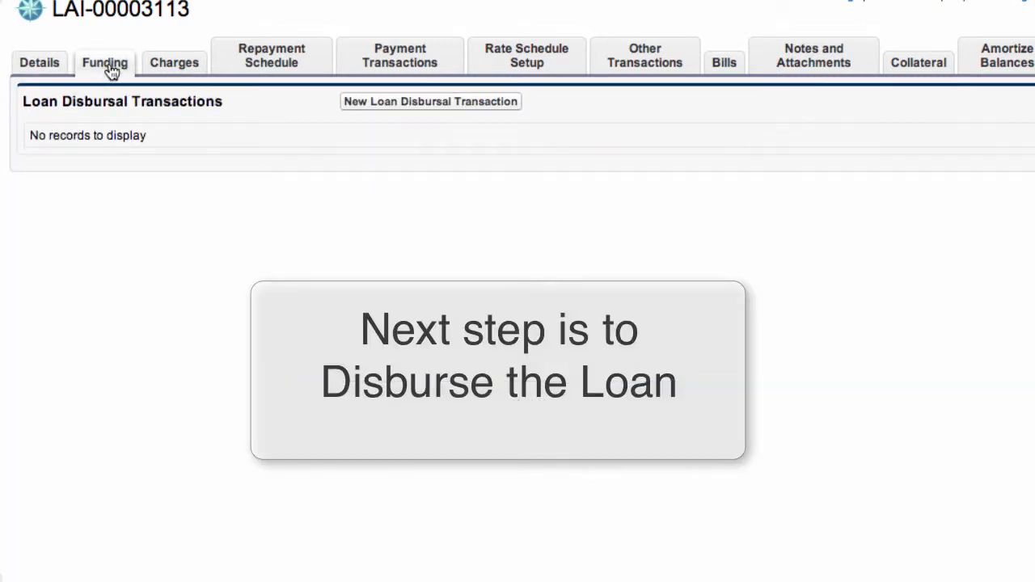
mouse_move(430, 105)
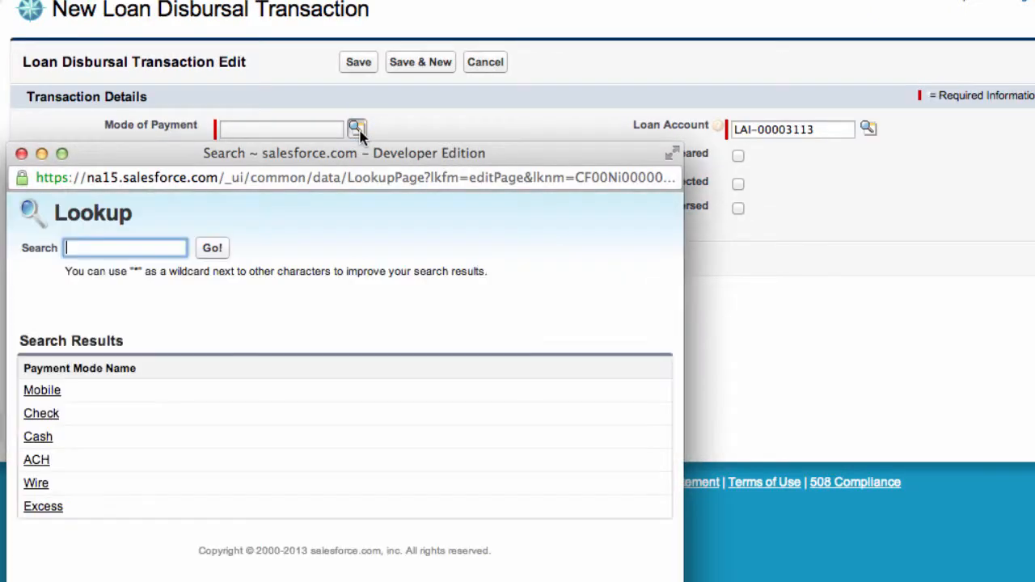
left_click(42, 414)
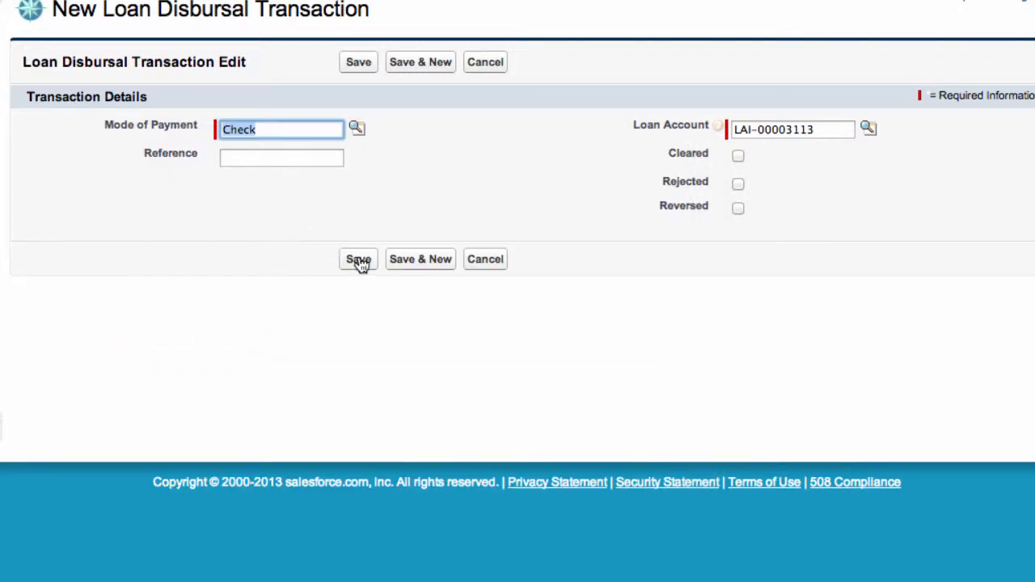
left_click(358, 258)
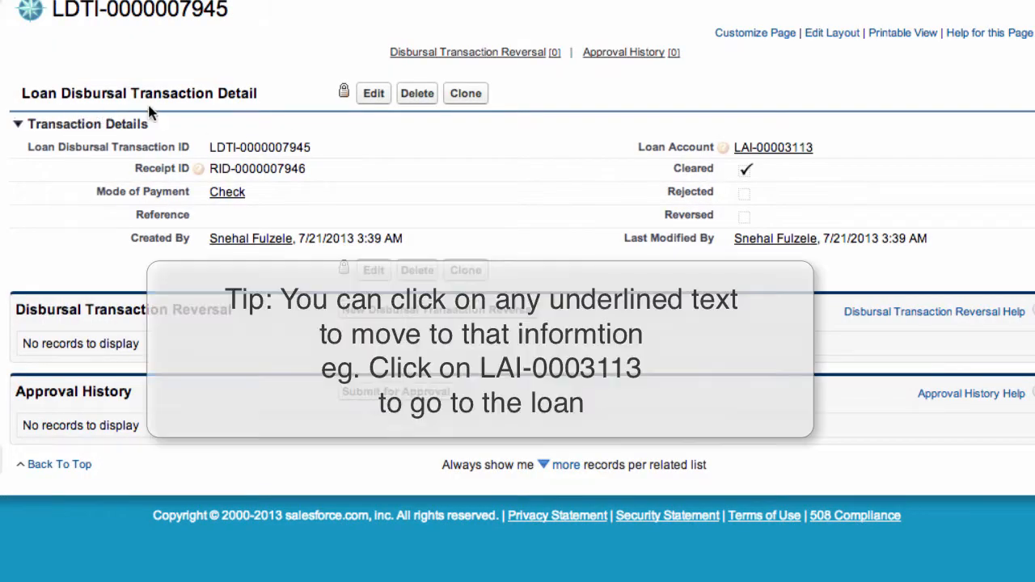
mouse_move(295, 161)
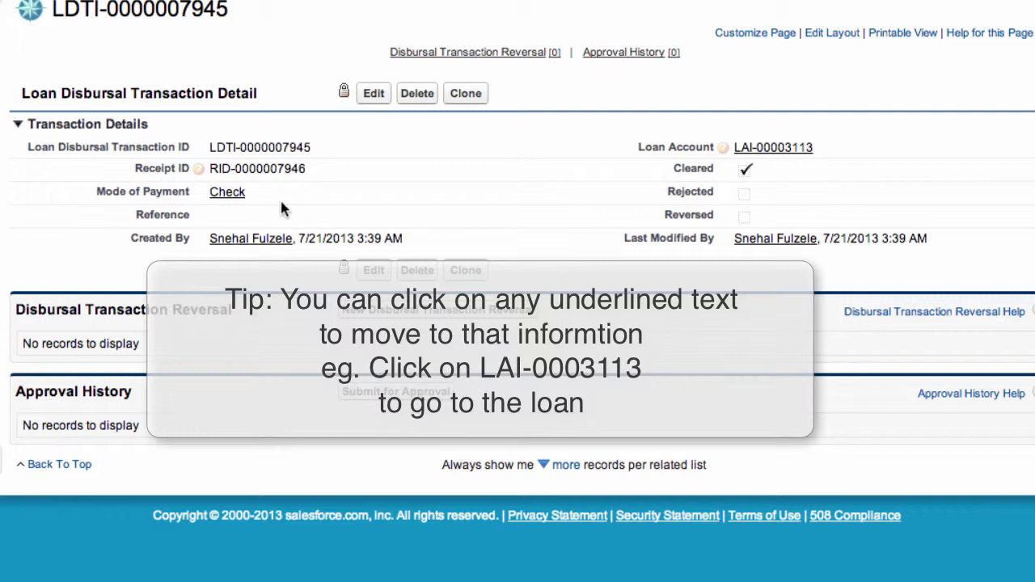
mouse_move(815, 167)
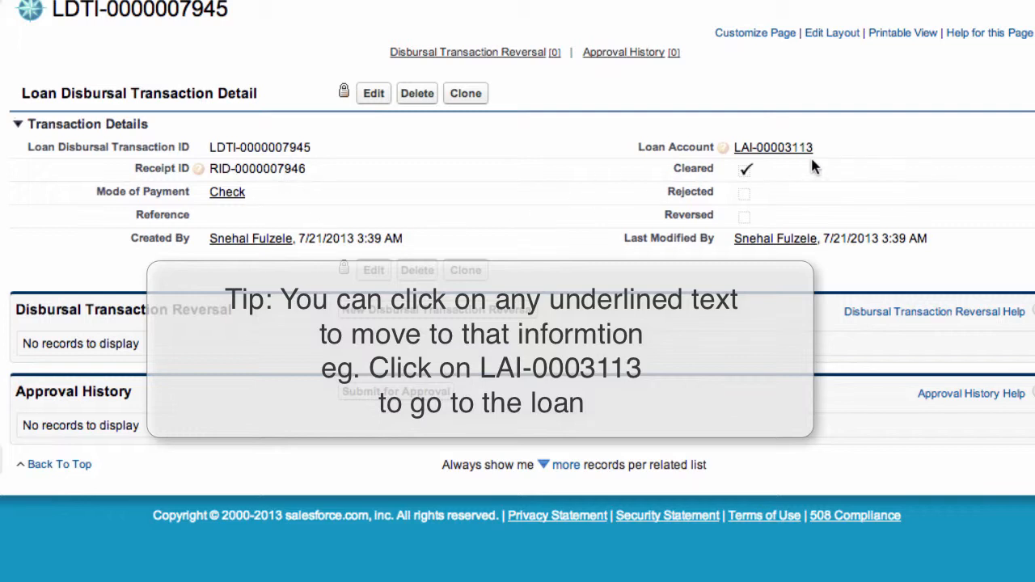
mouse_move(773, 147)
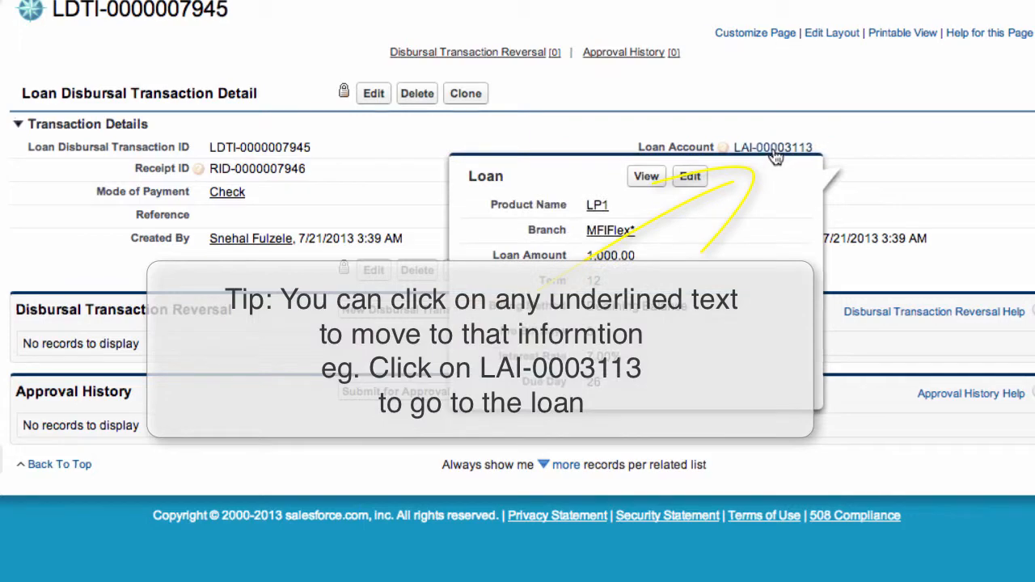
Navigate back to loan LAI-00003113, now Active - Good Standing with 1000.00 payoff
left_click(773, 147)
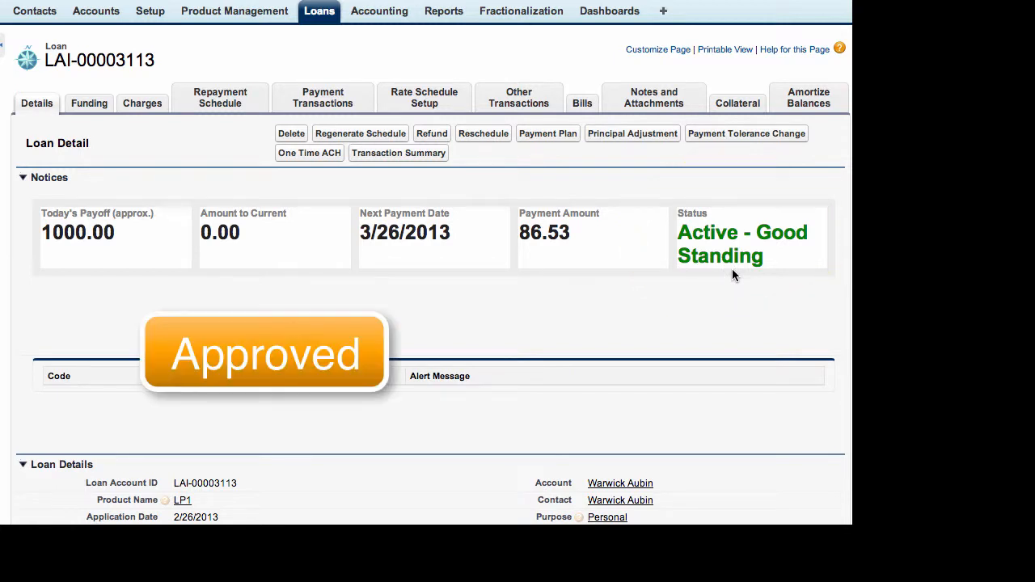
mouse_move(608, 275)
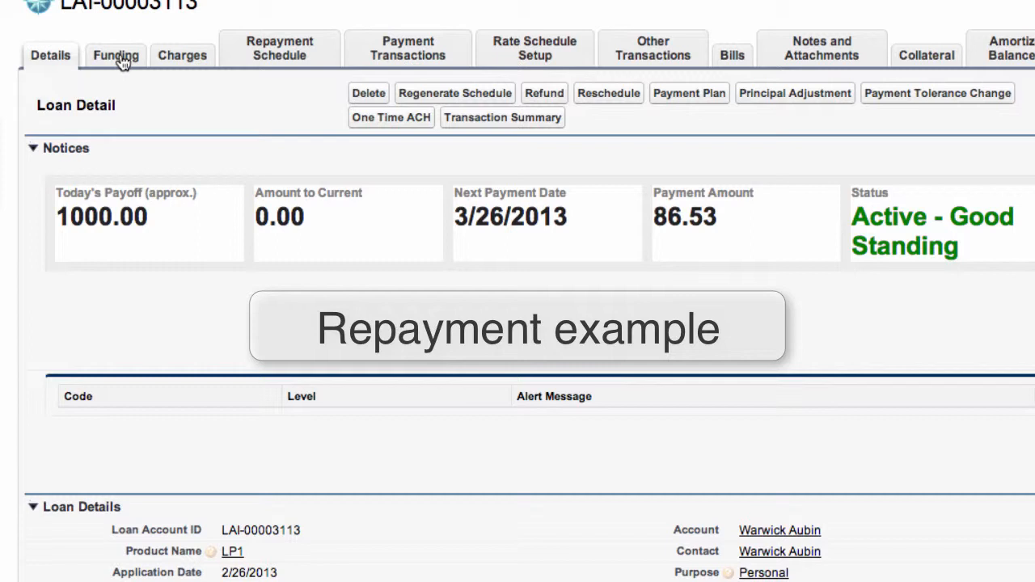
mouse_move(408, 48)
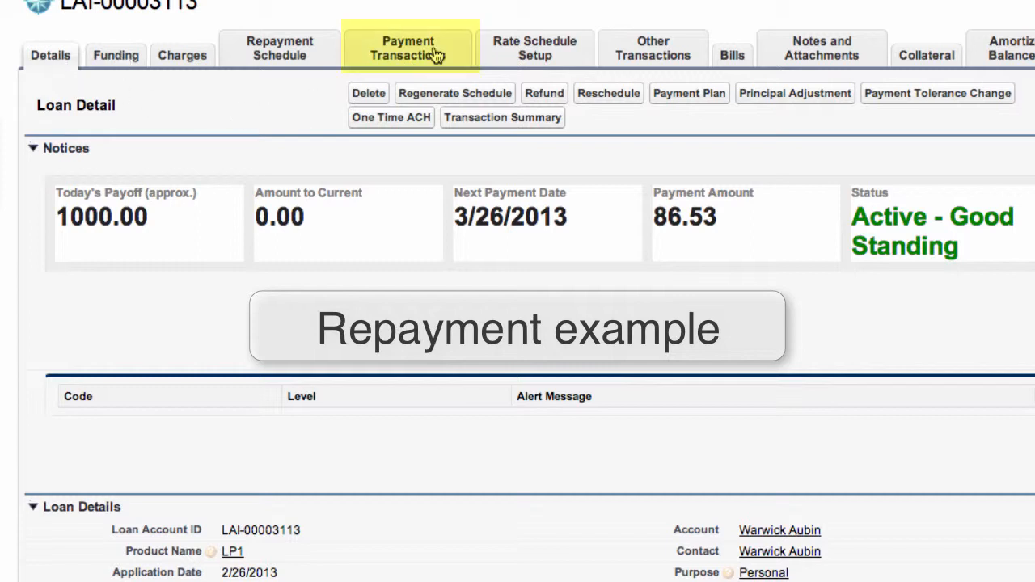
Save a new 86.53 Cash loan payment transaction, leaving today's payoff at 913.47
left_click(407, 48)
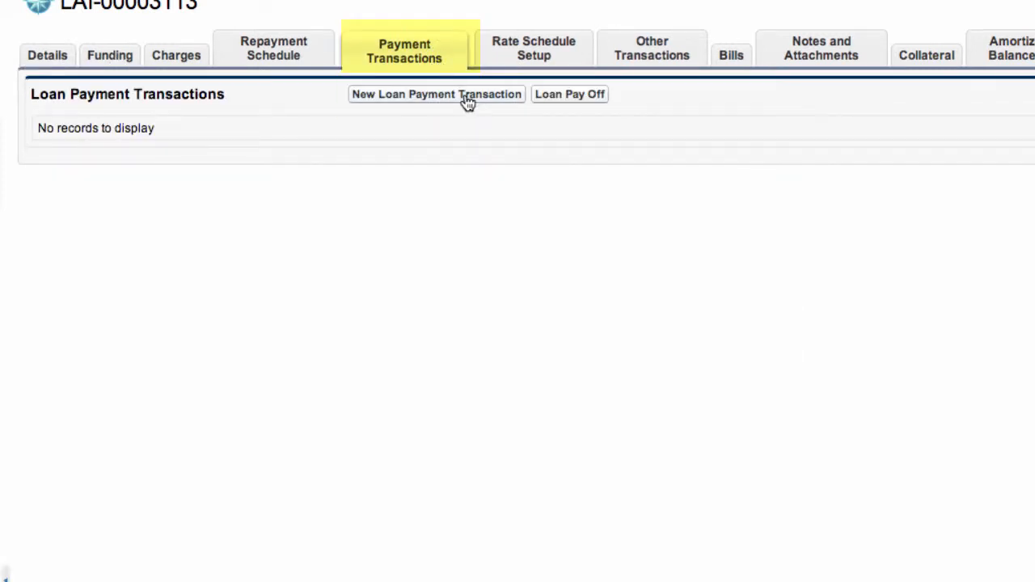
left_click(437, 94)
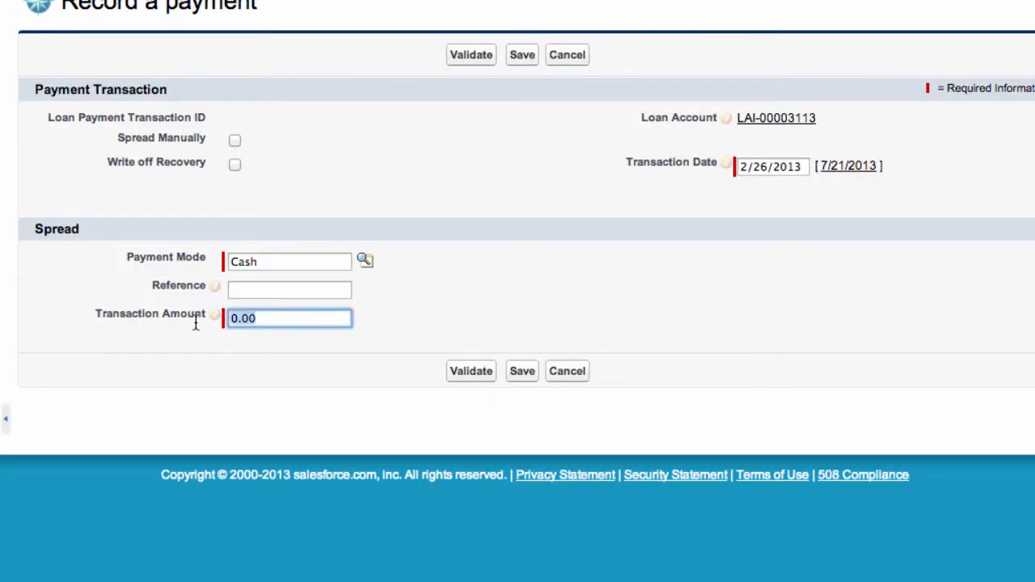
type("86.53")
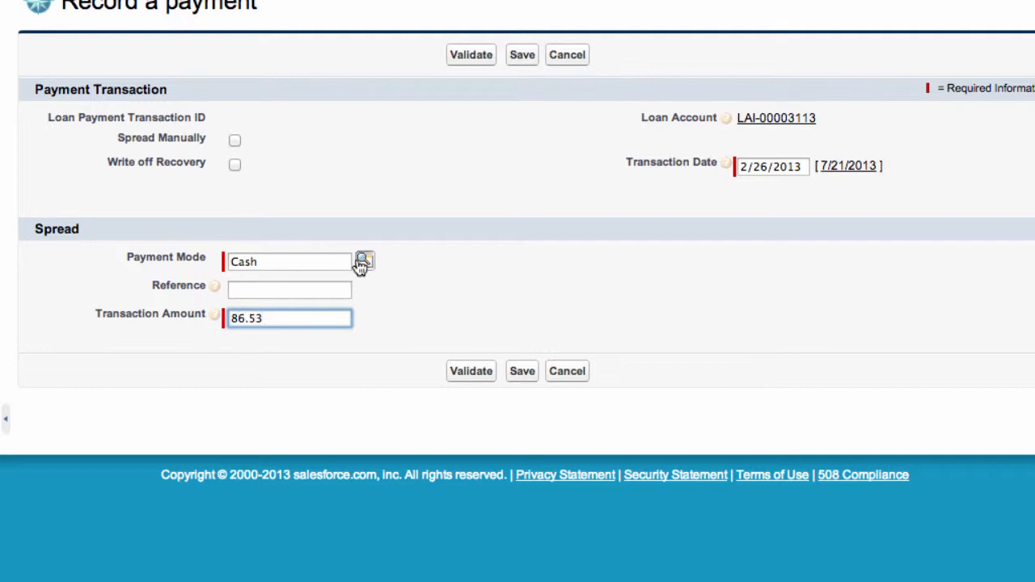
left_click(366, 262)
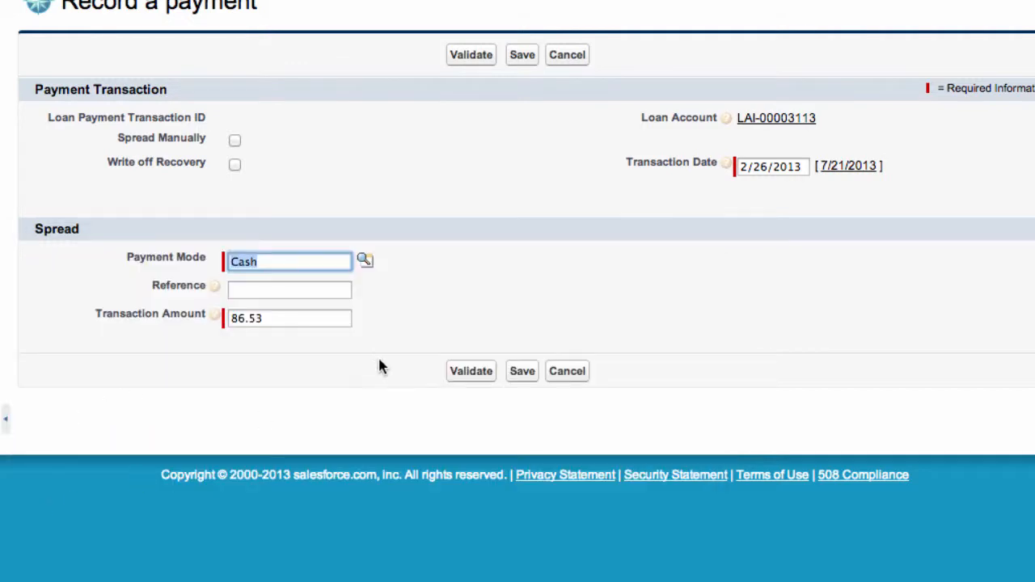
left_click(520, 370)
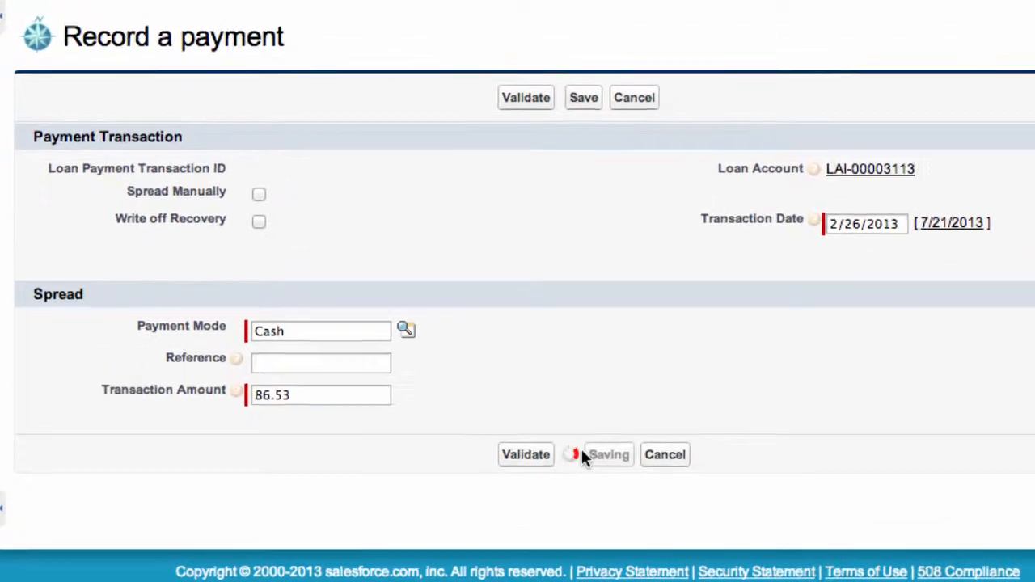
left_click(582, 97)
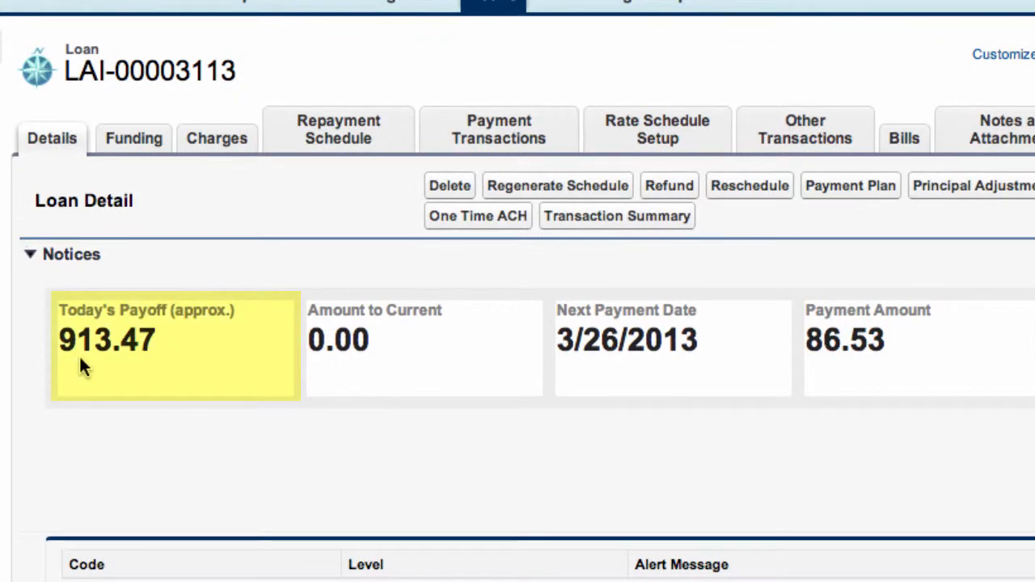
mouse_move(159, 371)
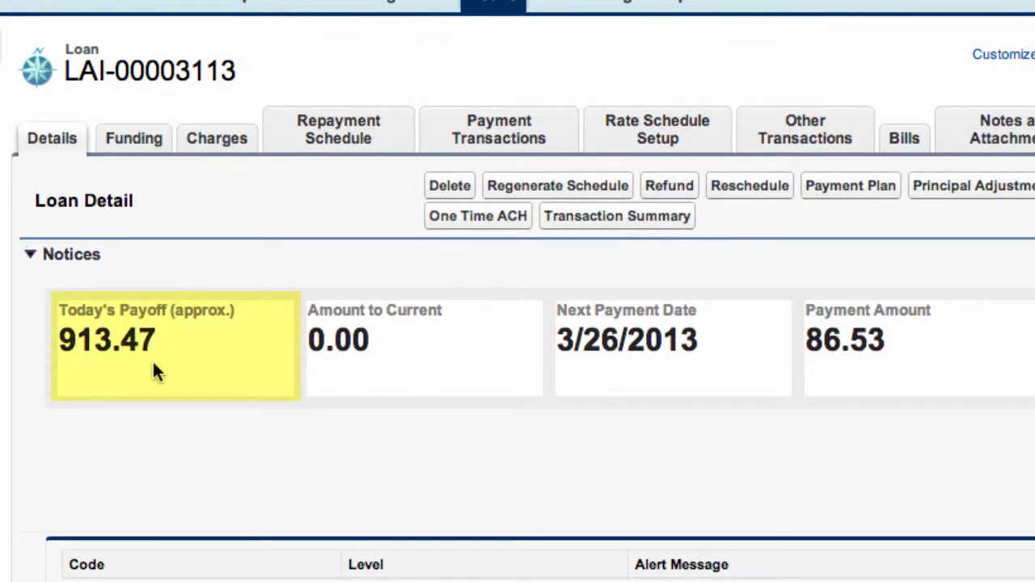
mouse_move(149, 380)
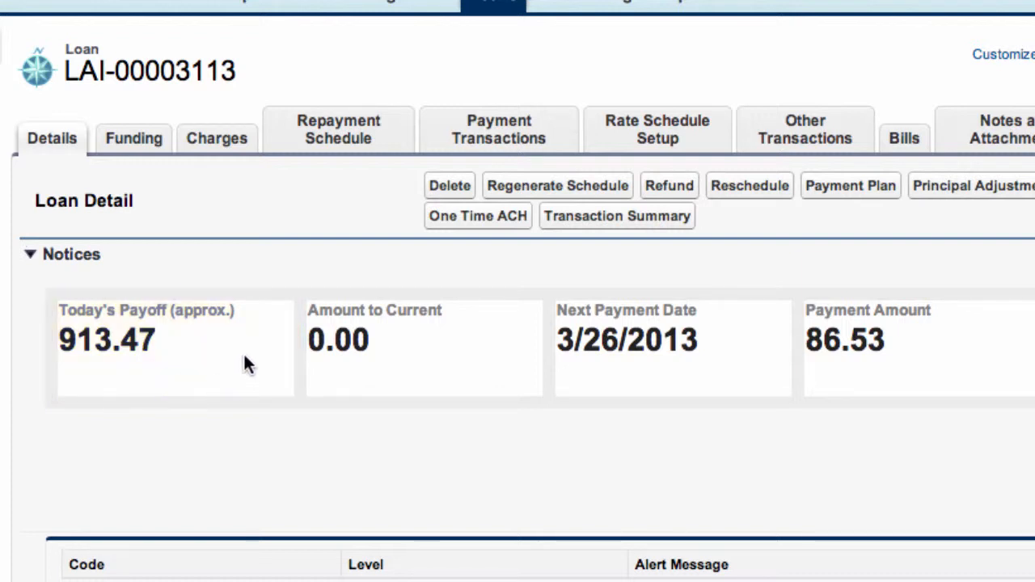
scroll("up", 3)
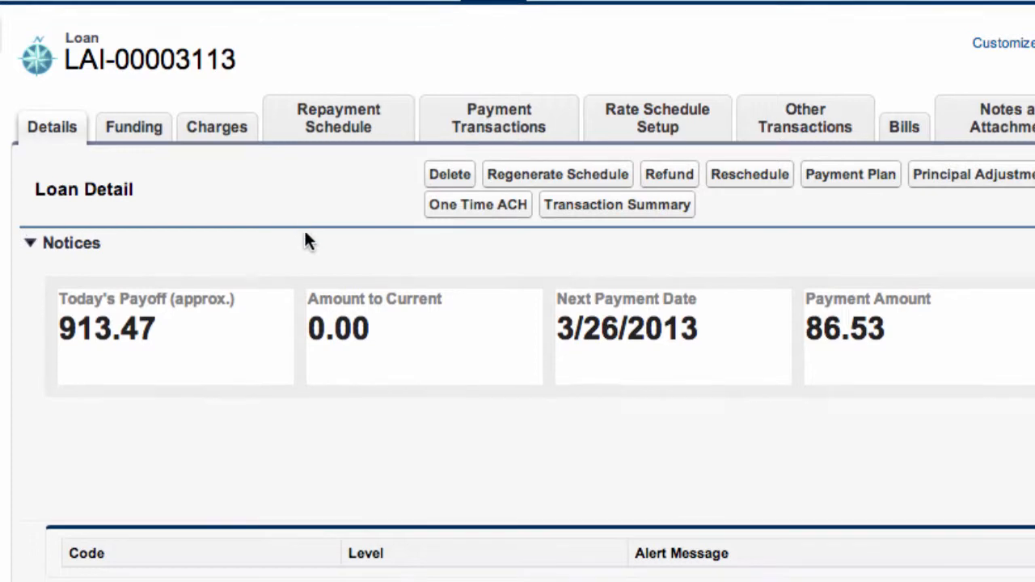
scroll("down", 3)
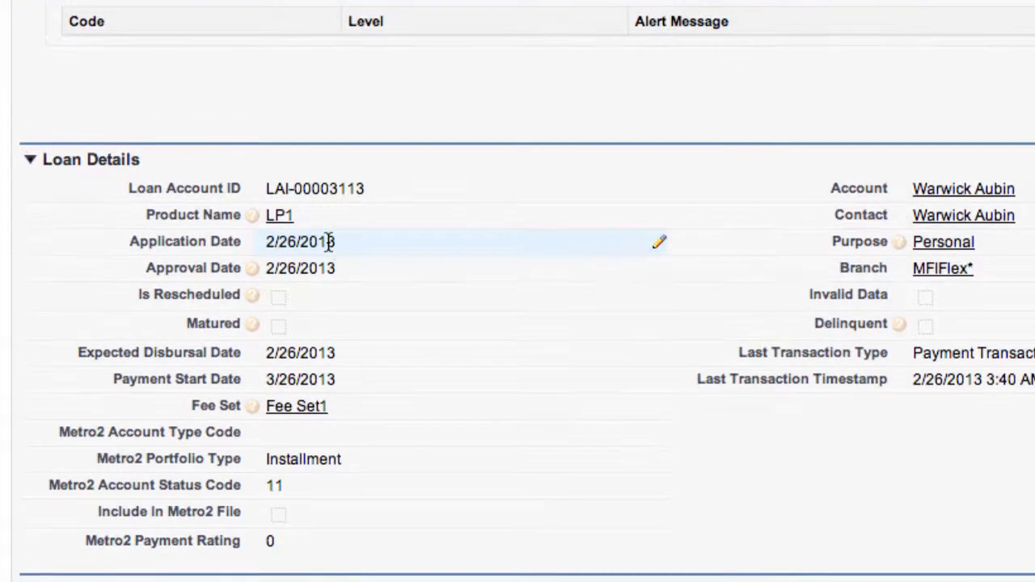
scroll("down", 3)
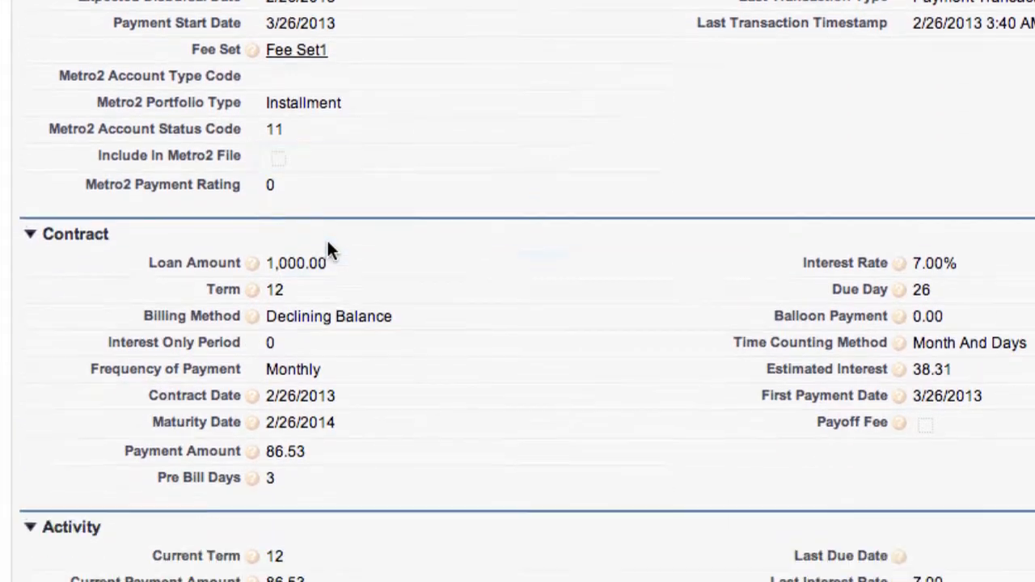
scroll("down", 3)
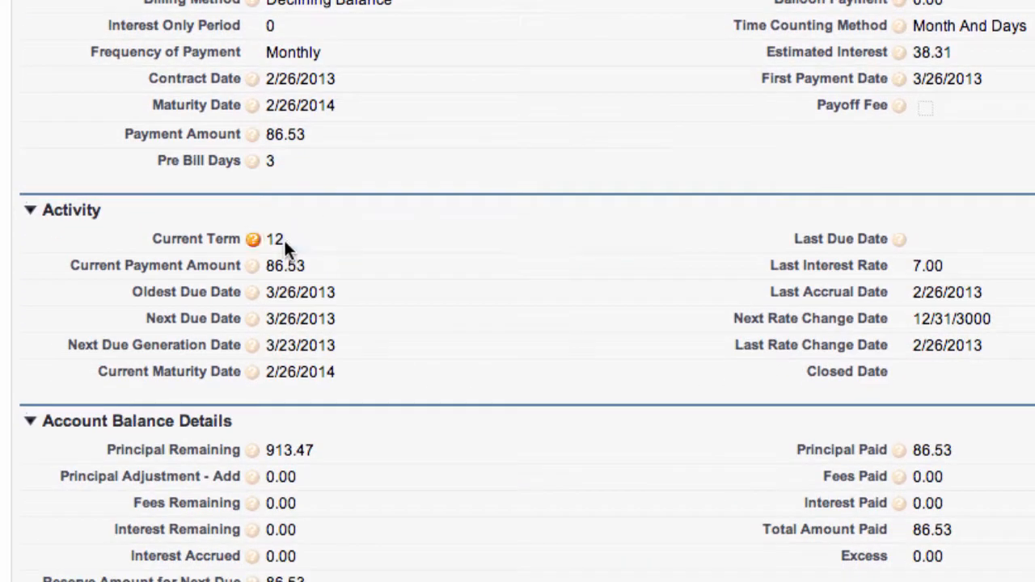
mouse_move(285, 266)
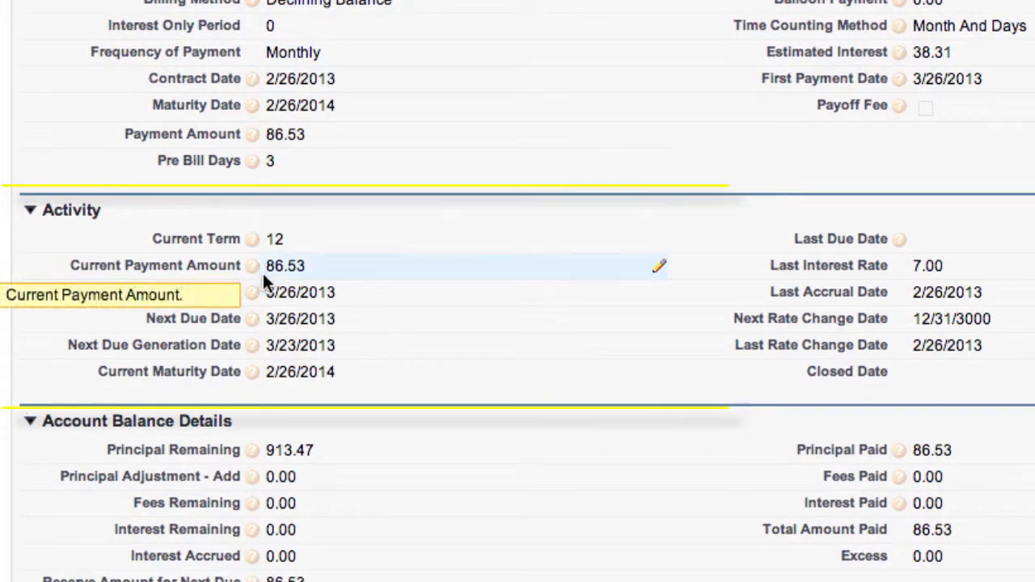
mouse_move(391, 317)
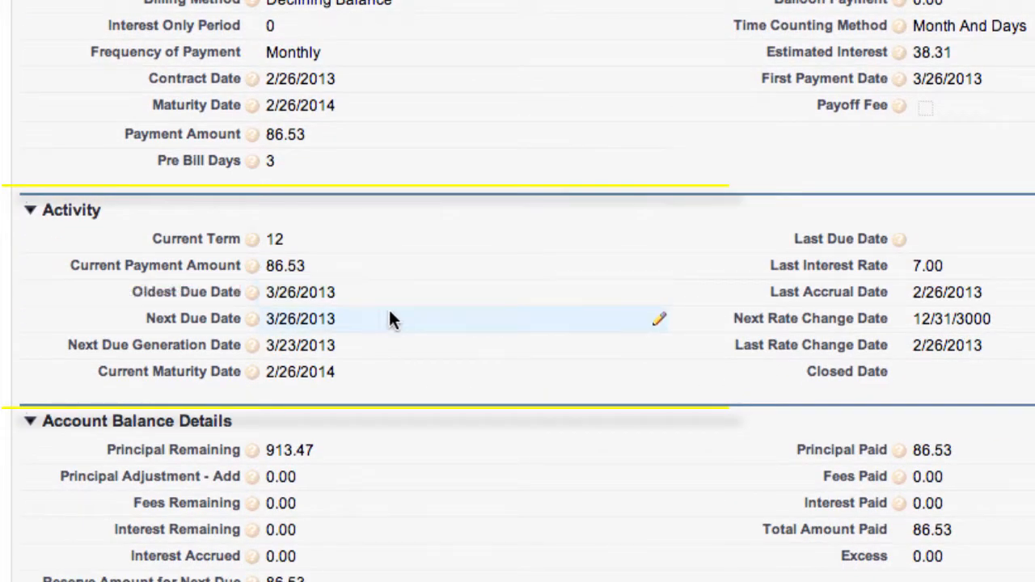
mouse_move(857, 368)
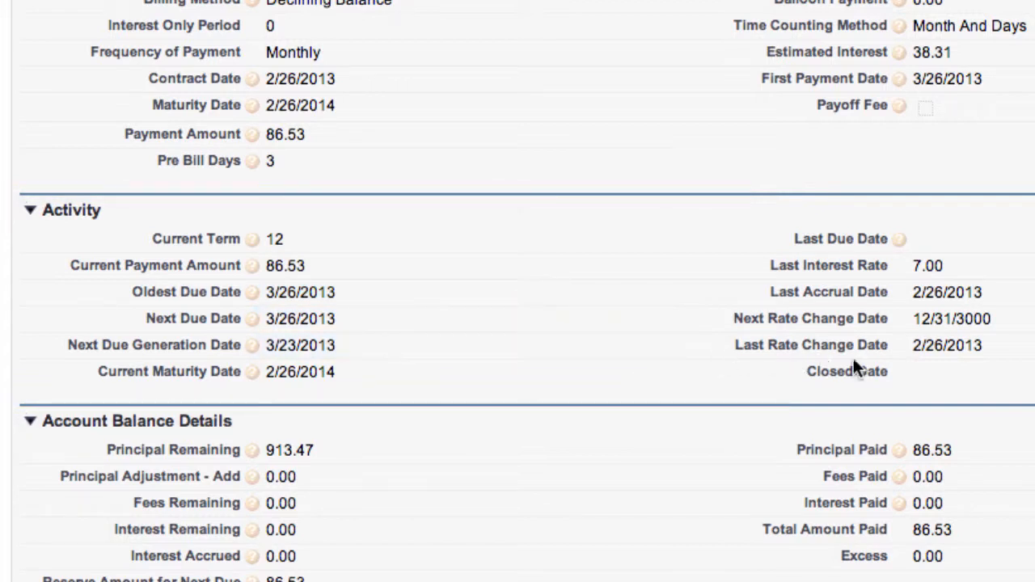
scroll("down", 3)
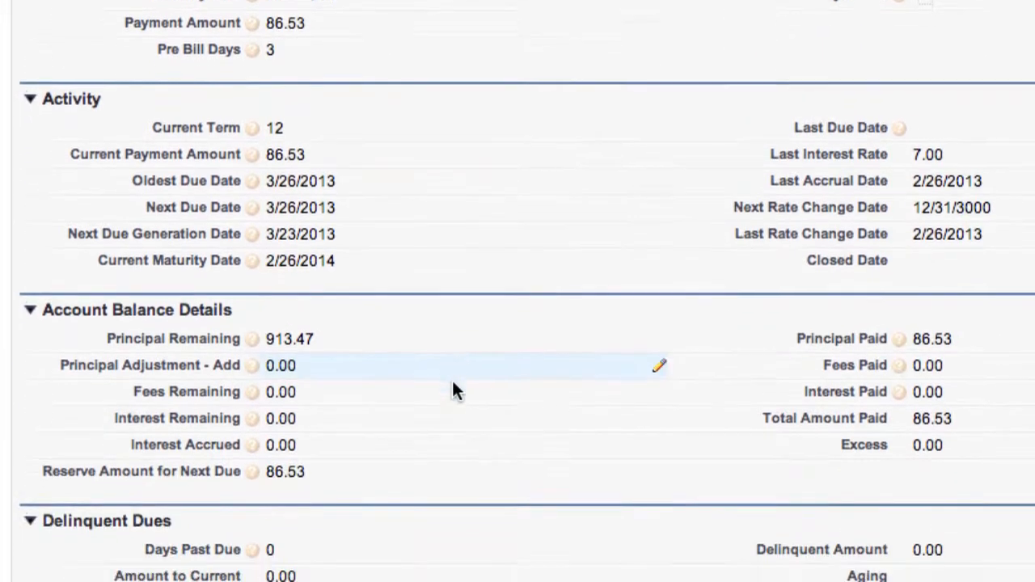
scroll("down", 3)
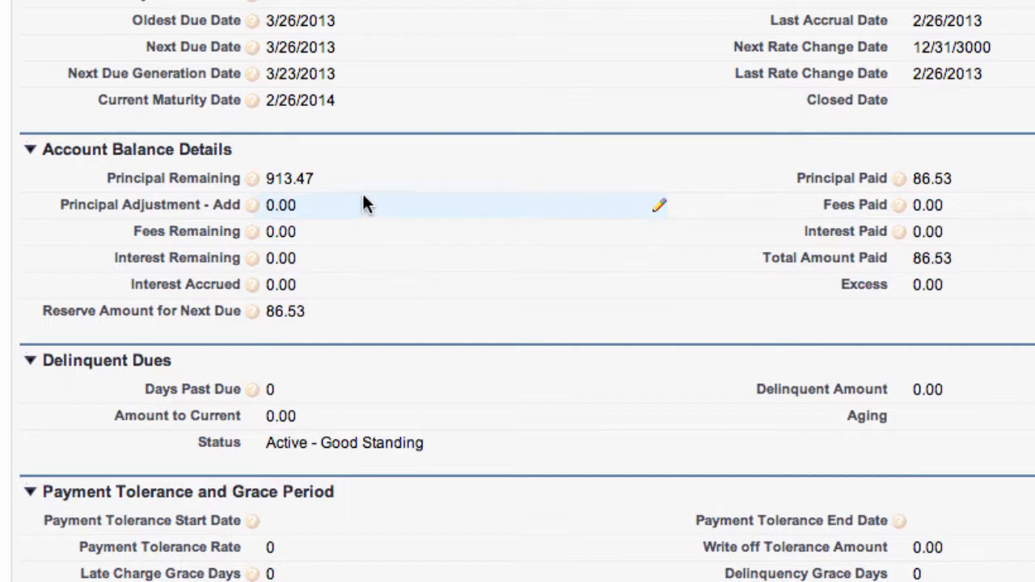
scroll("down", 3)
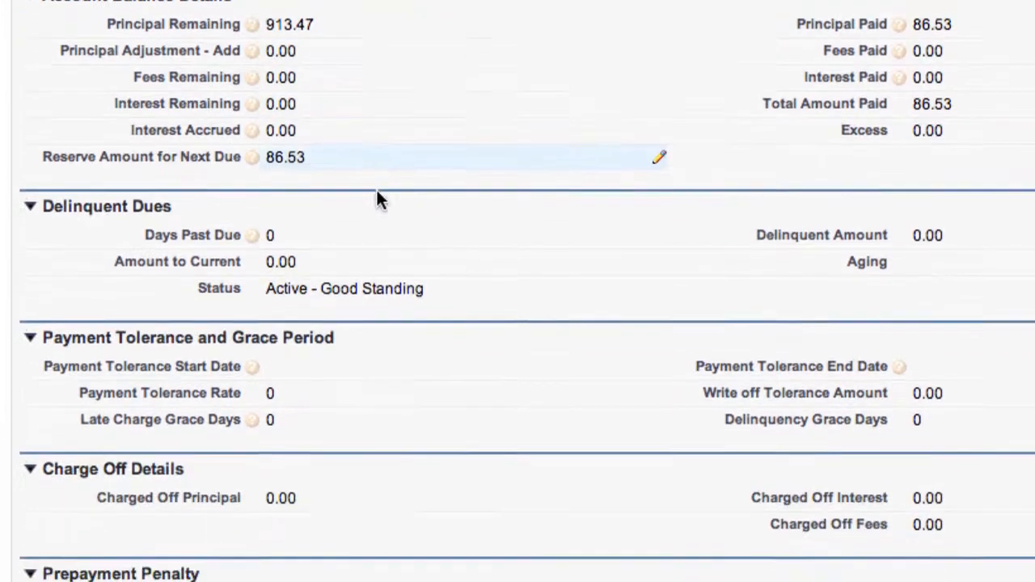
scroll("down", 3)
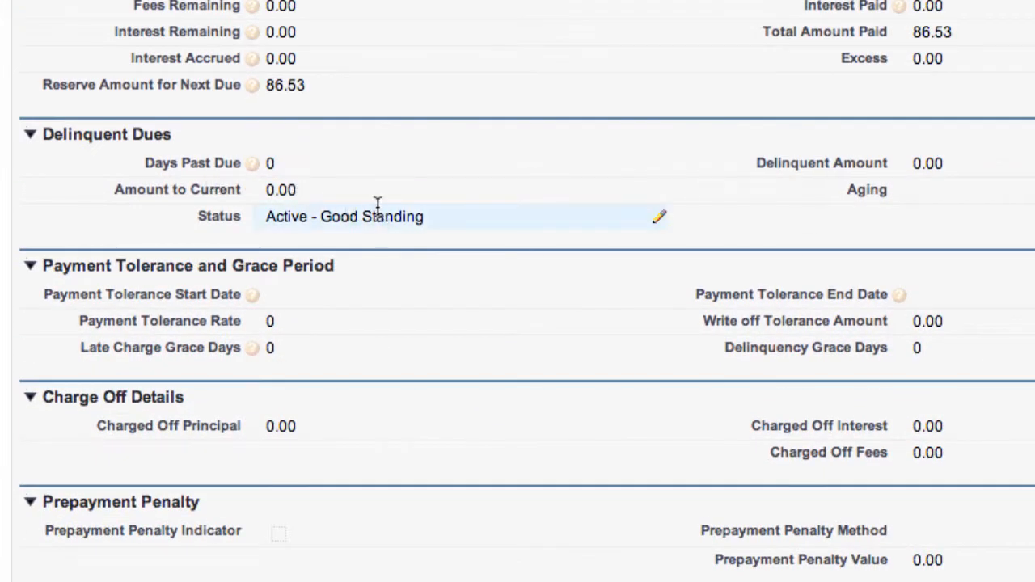
mouse_move(419, 217)
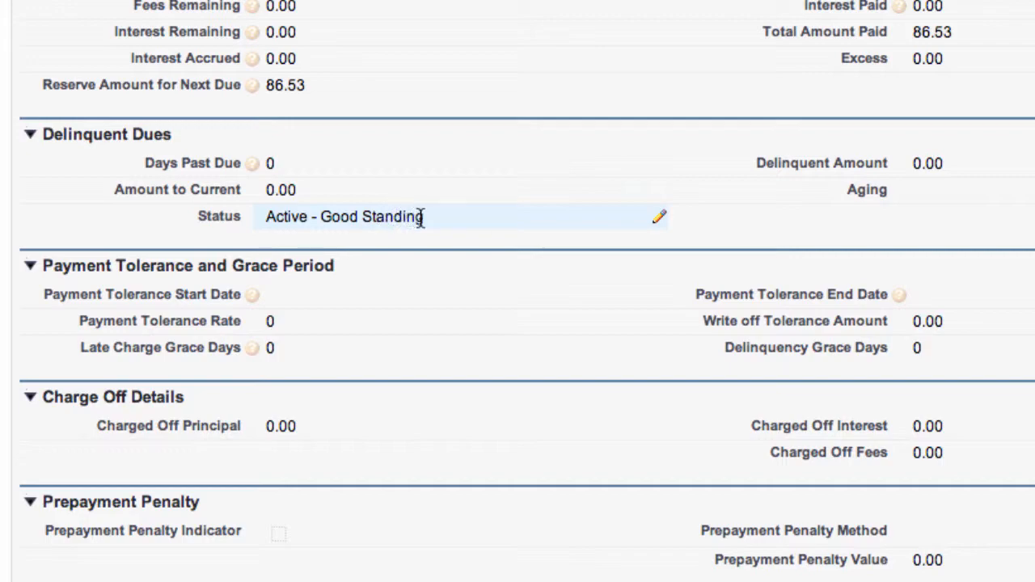
scroll("down", 3)
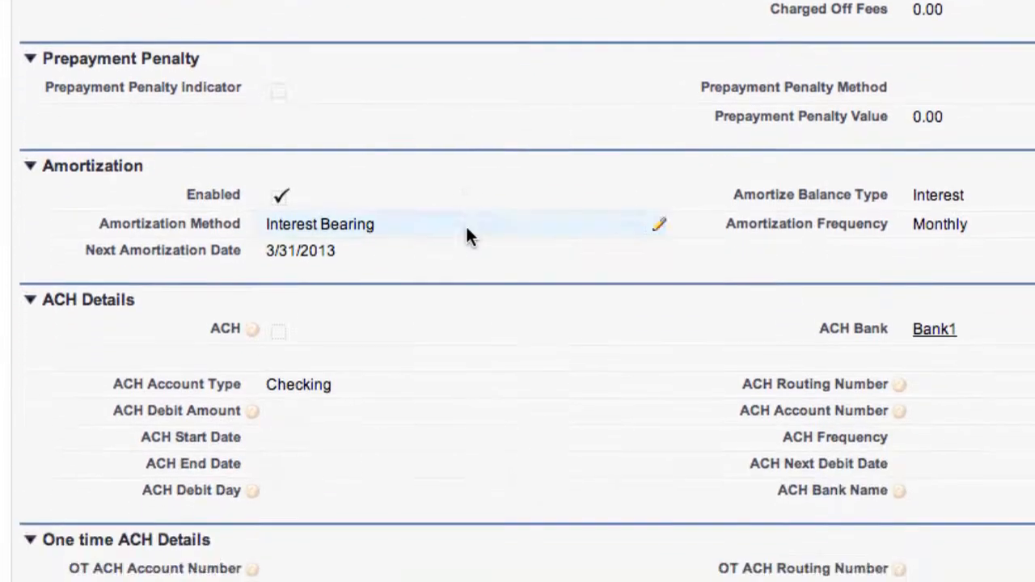
scroll("down", 3)
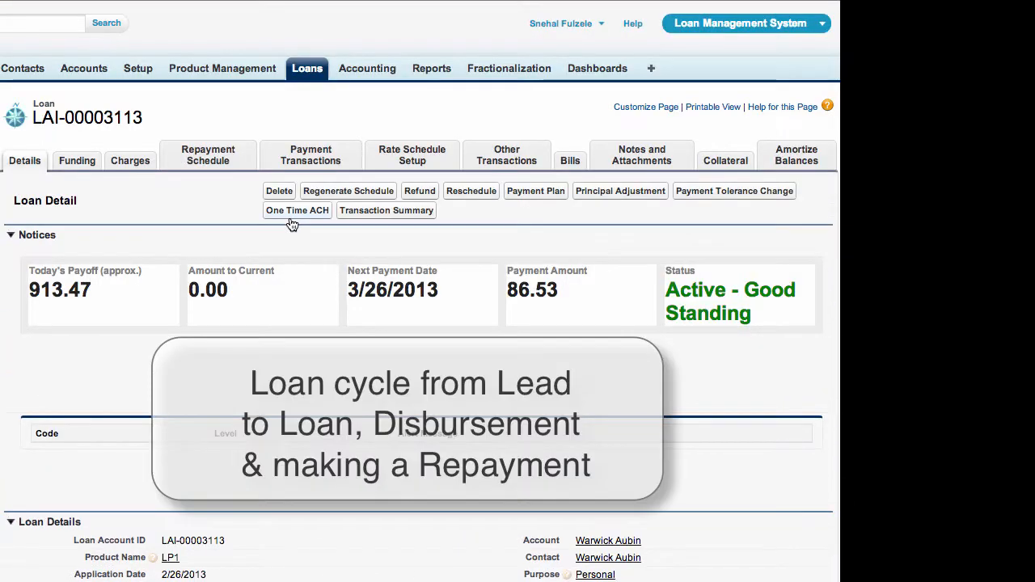
mouse_move(298, 211)
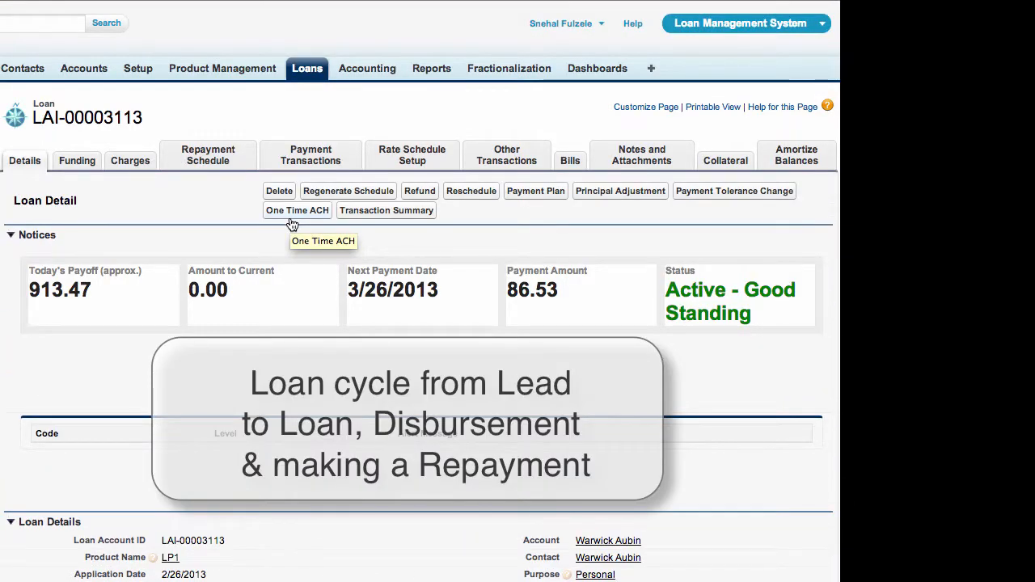